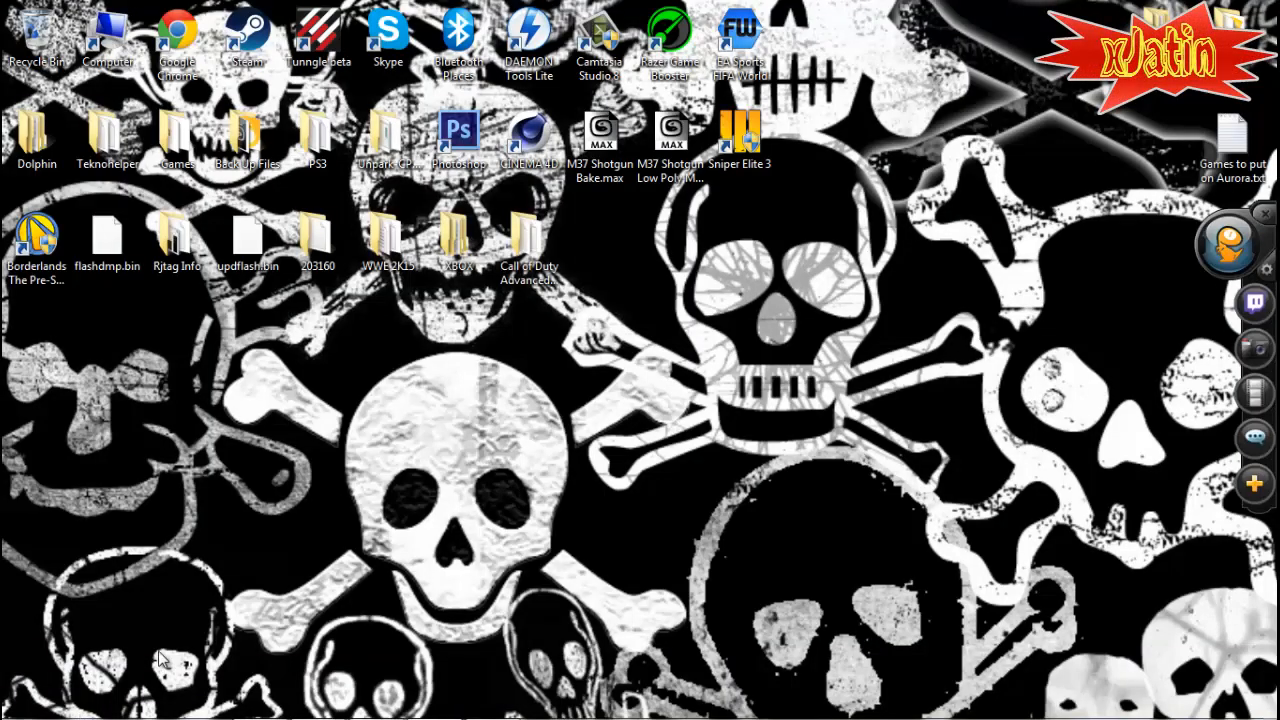
Step: Bring the Chrome window forward showing the Xbox Backup Creator download page
left_click(528, 236)
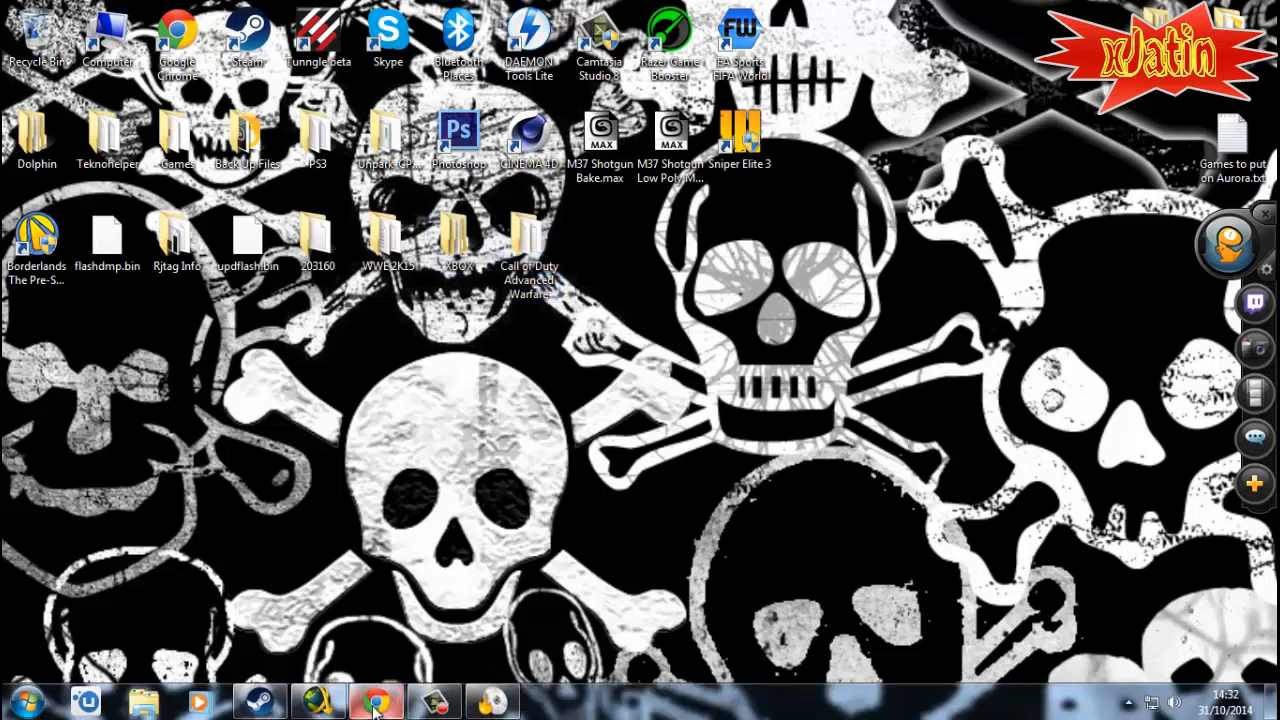
left_click(376, 700)
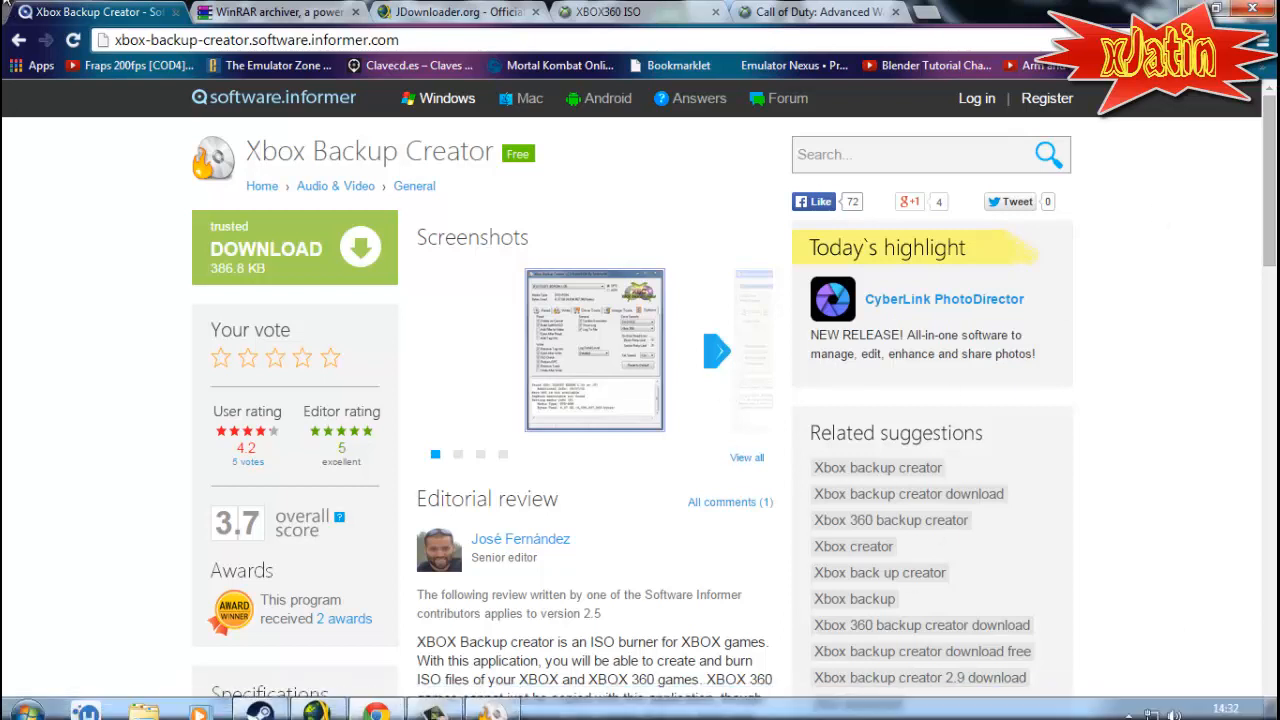
Step: Select the page address, then switch to the Xbox Backup Creator program window
scroll("down", 3)
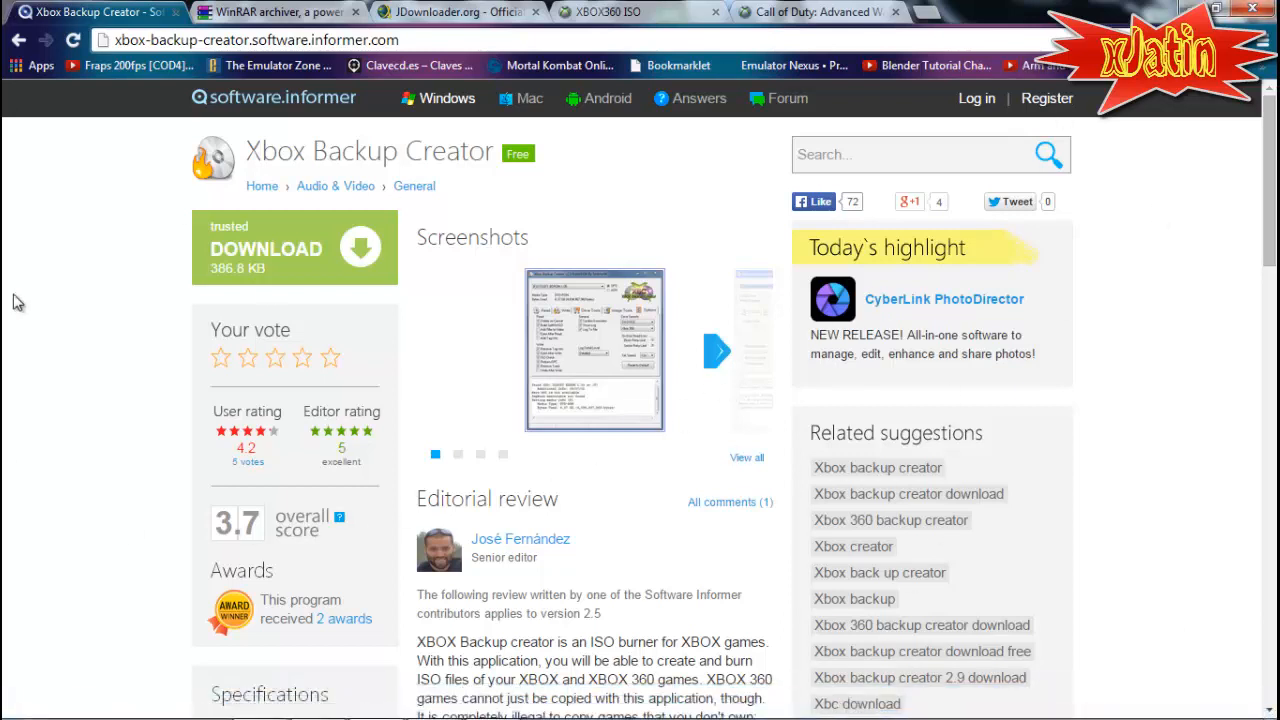
left_click(252, 40)
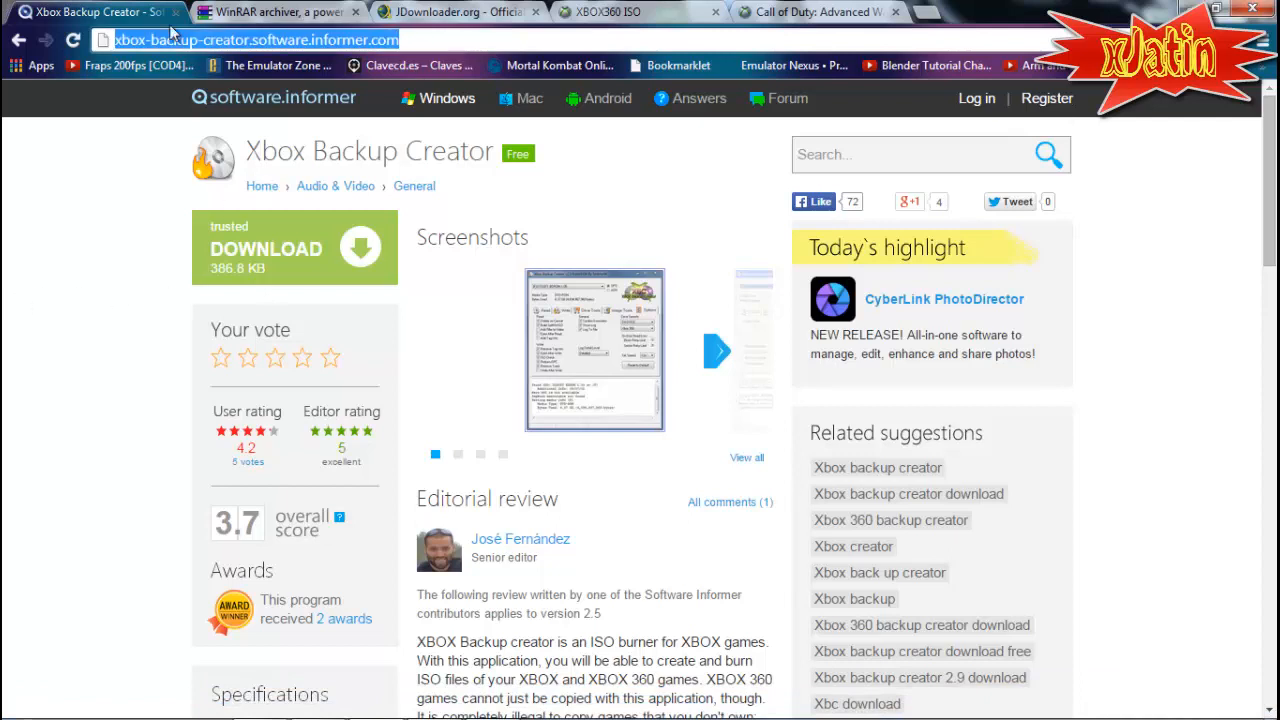
left_click(128, 258)
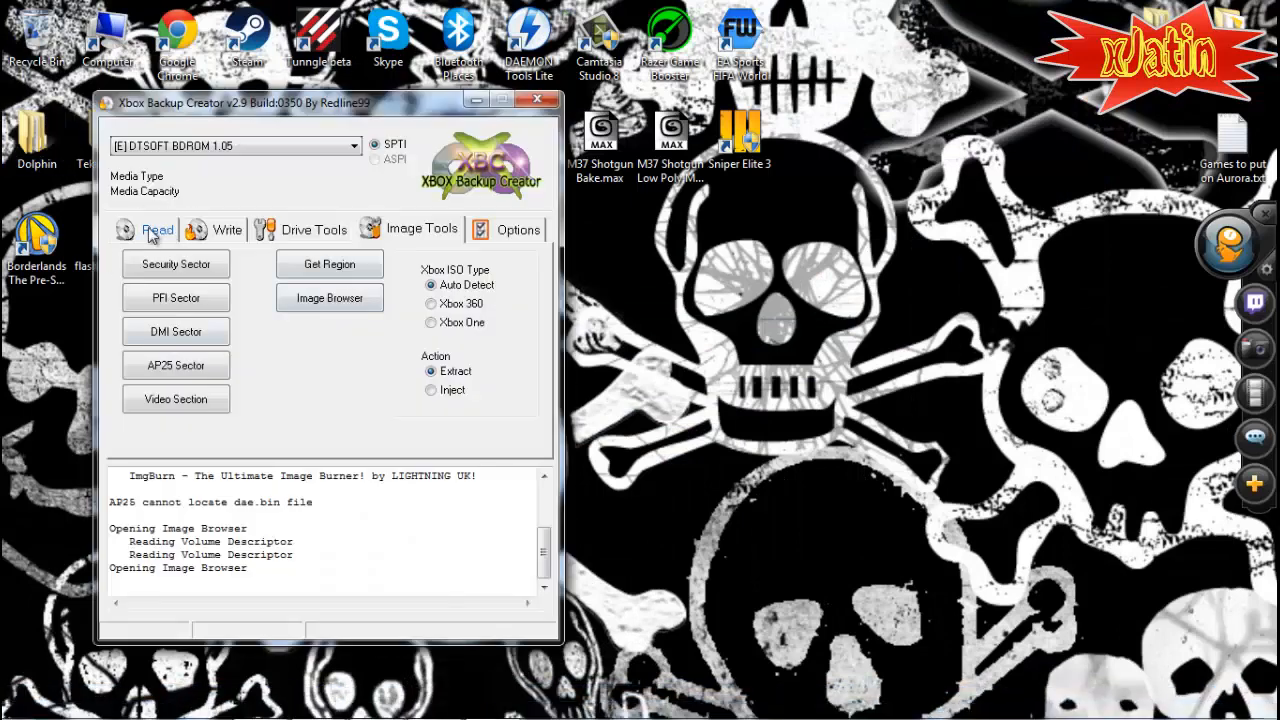
Step: Launch the Xbox Image Browser from Image Tools, then switch to the WinRAR download page
left_click(420, 228)
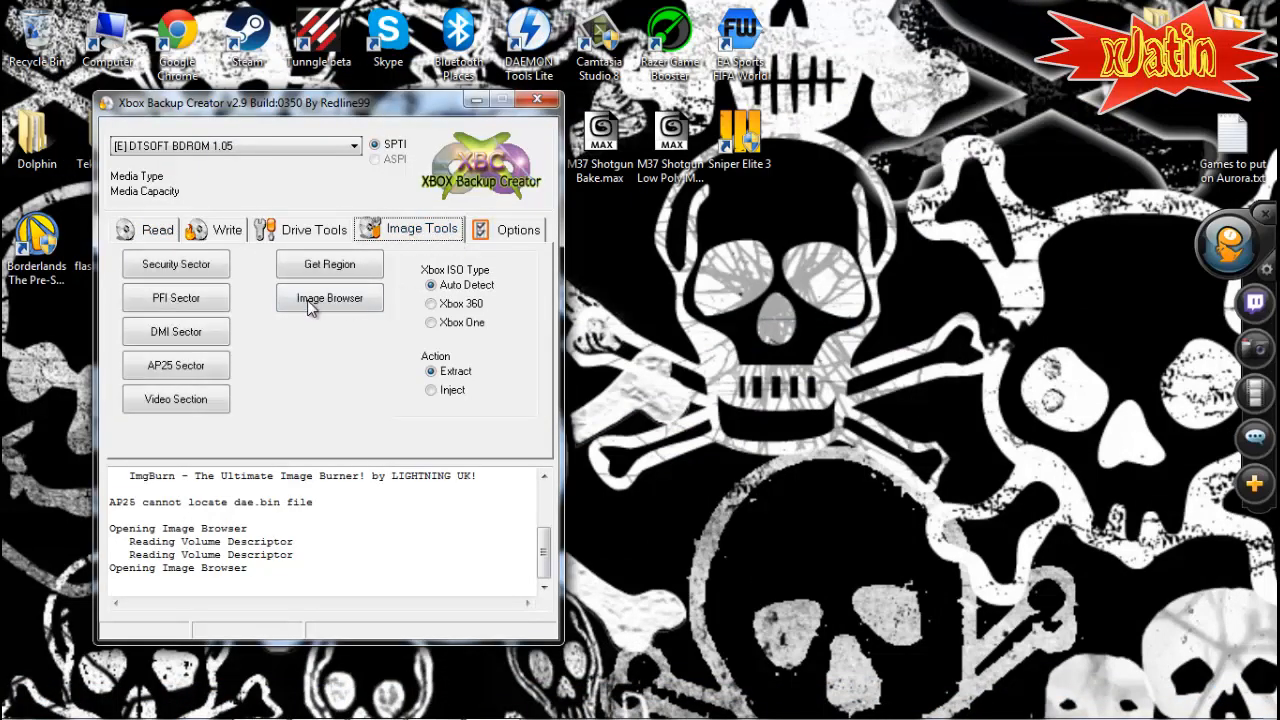
left_click(328, 298)
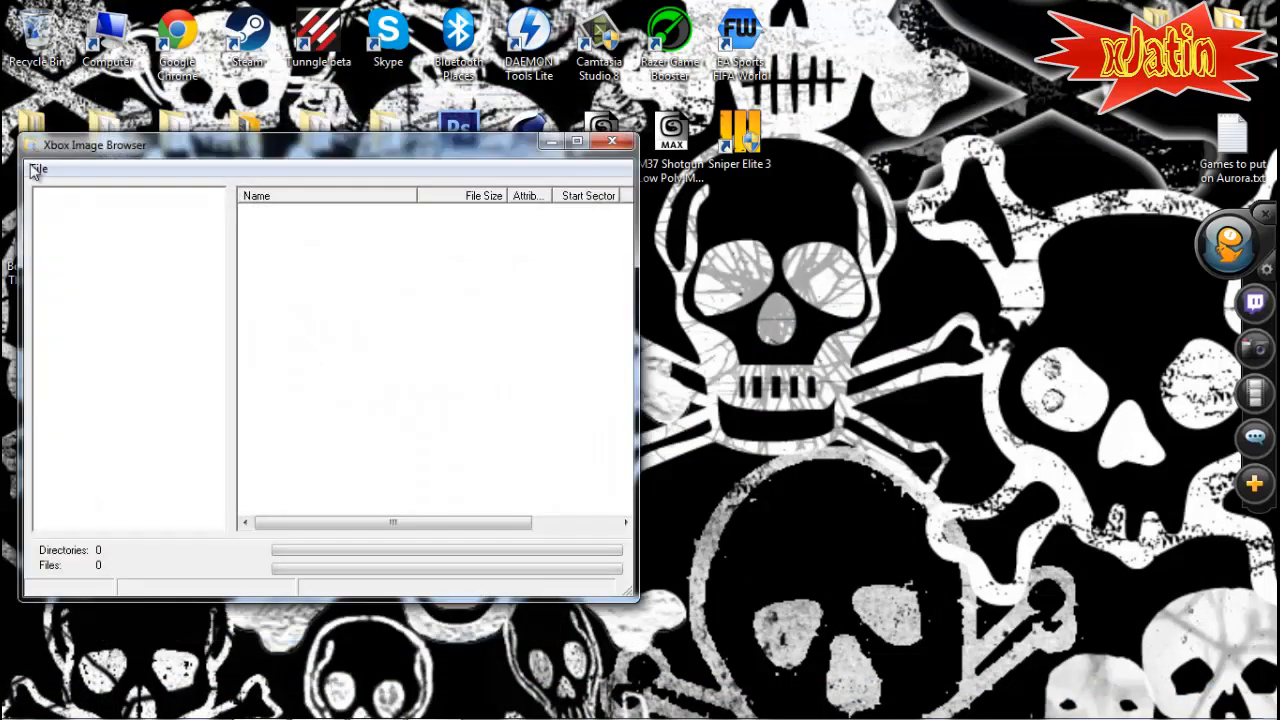
left_click(612, 140)
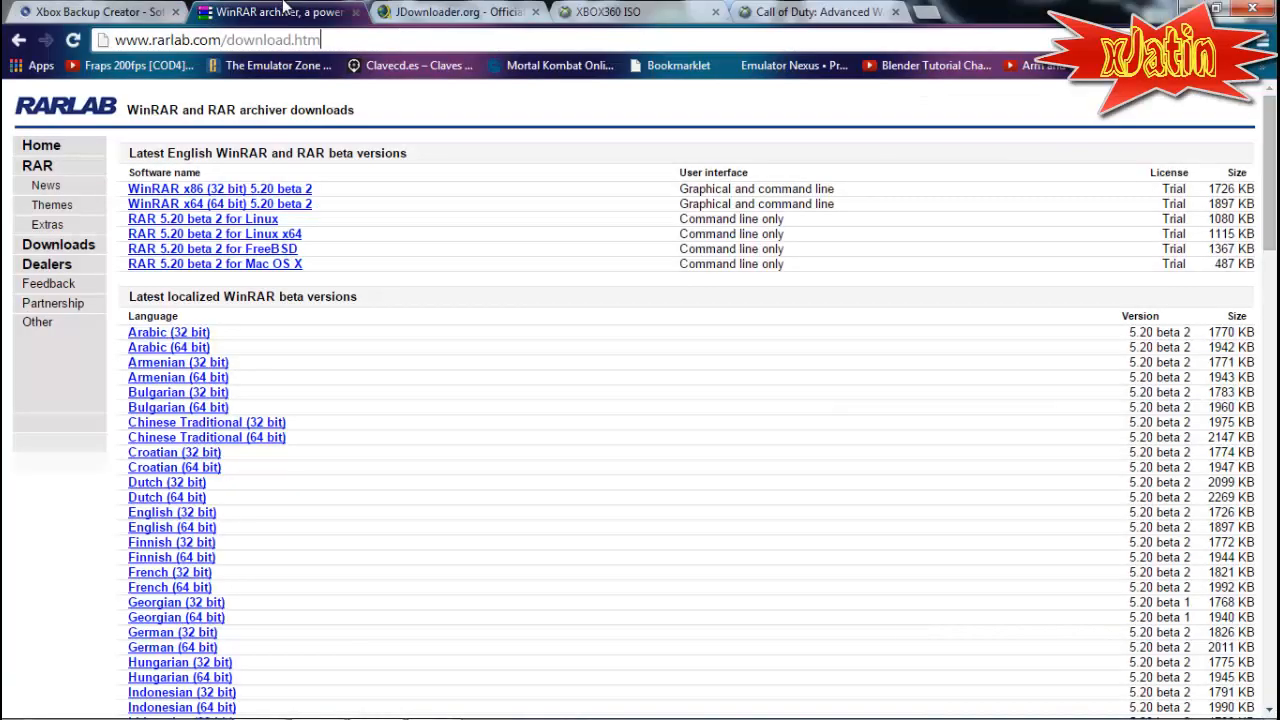
Step: Scroll to the WinRAR 5.11 releases and start the 64-bit download
scroll("down", 3)
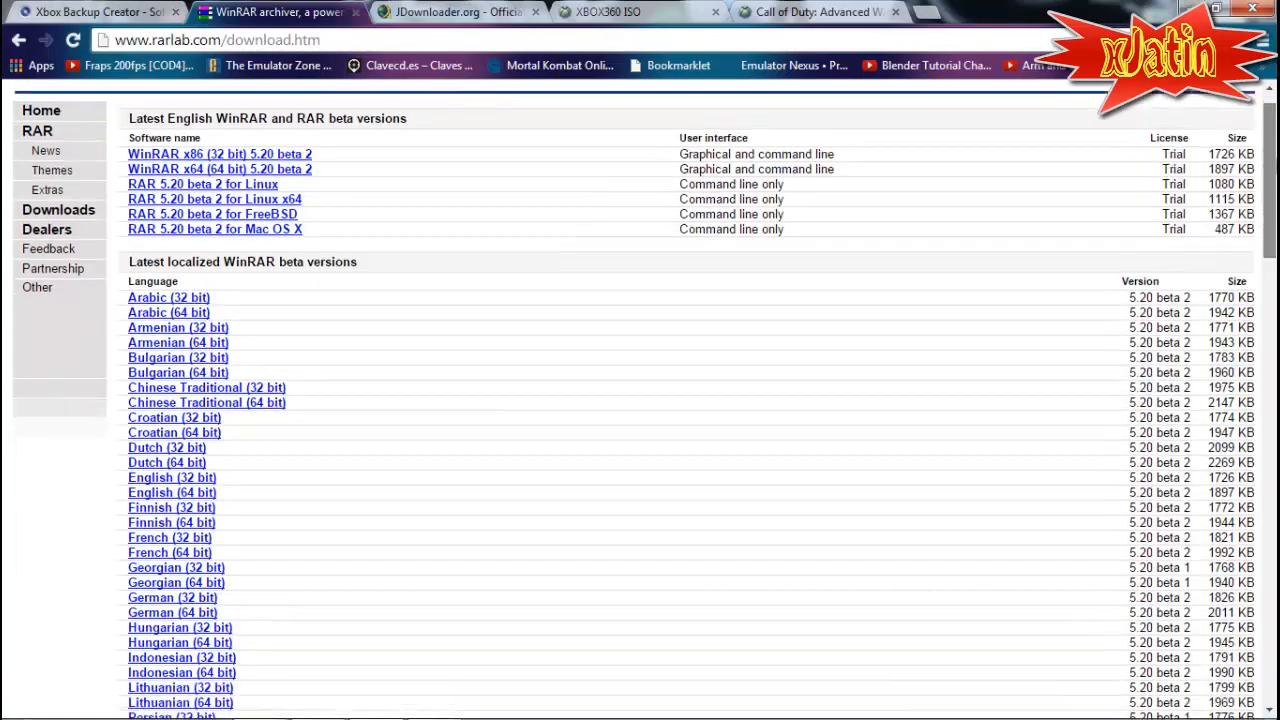
scroll("down", 3)
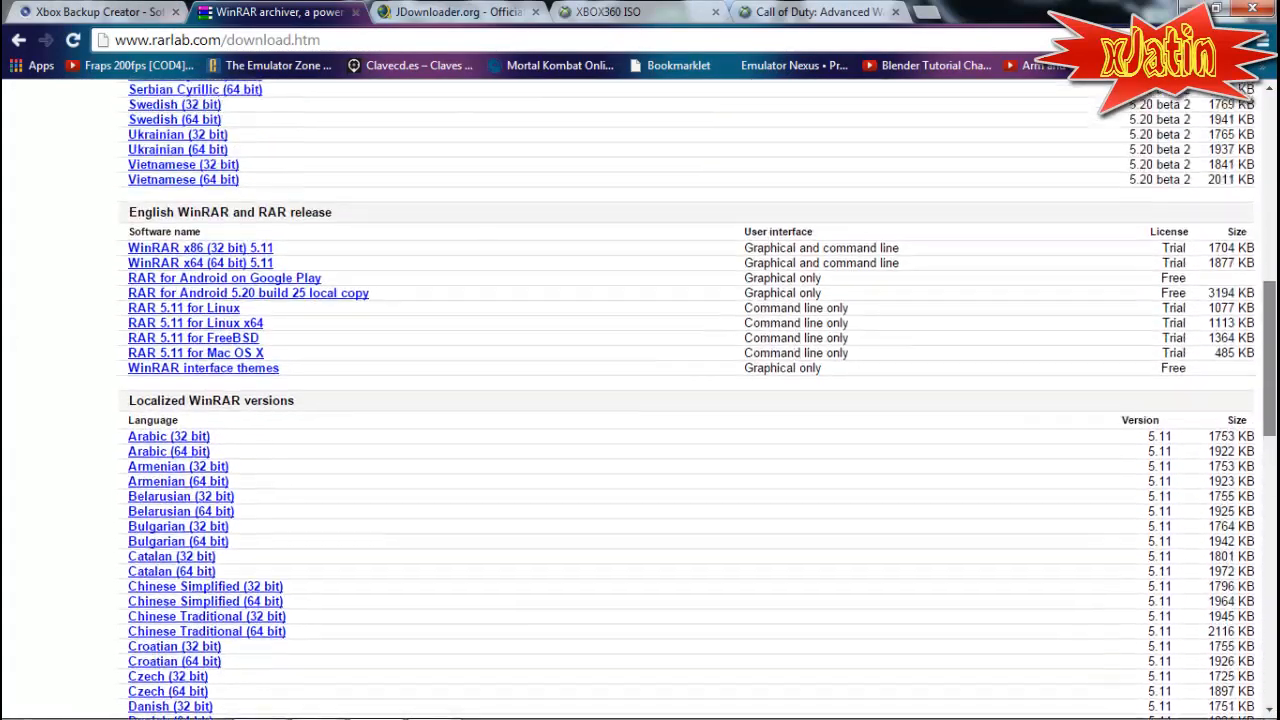
scroll("down", 3)
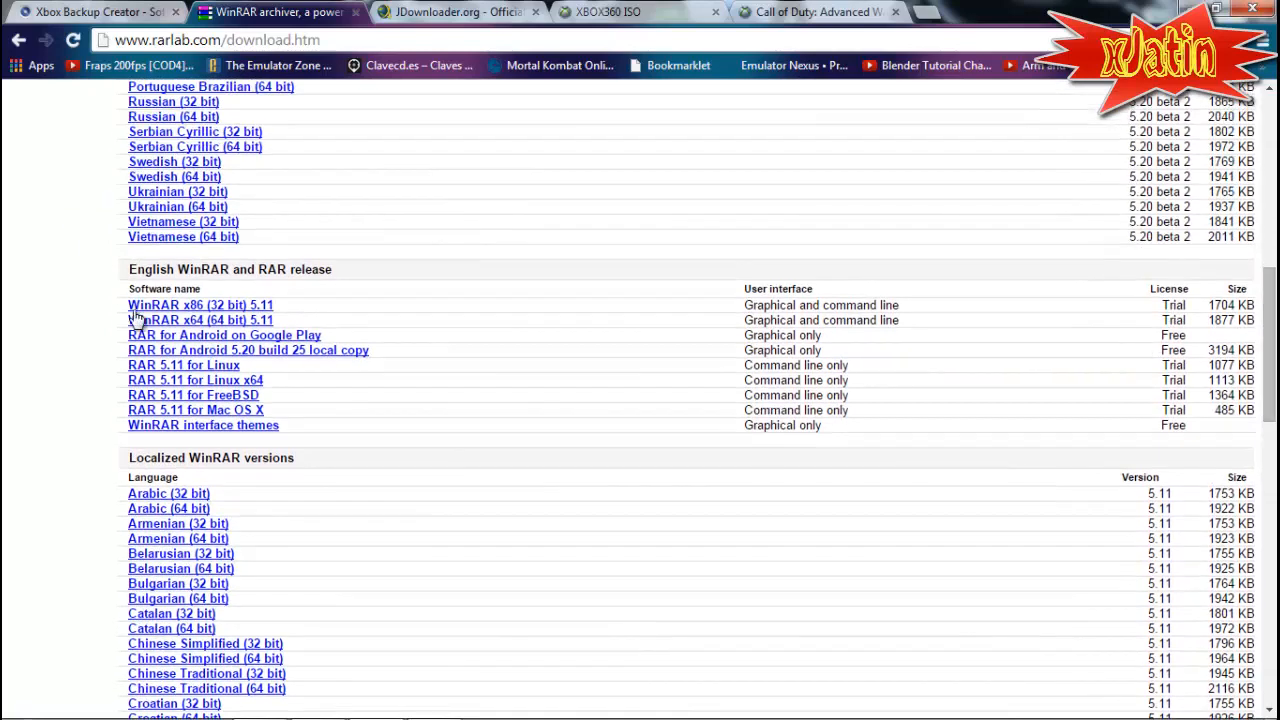
mouse_move(204, 320)
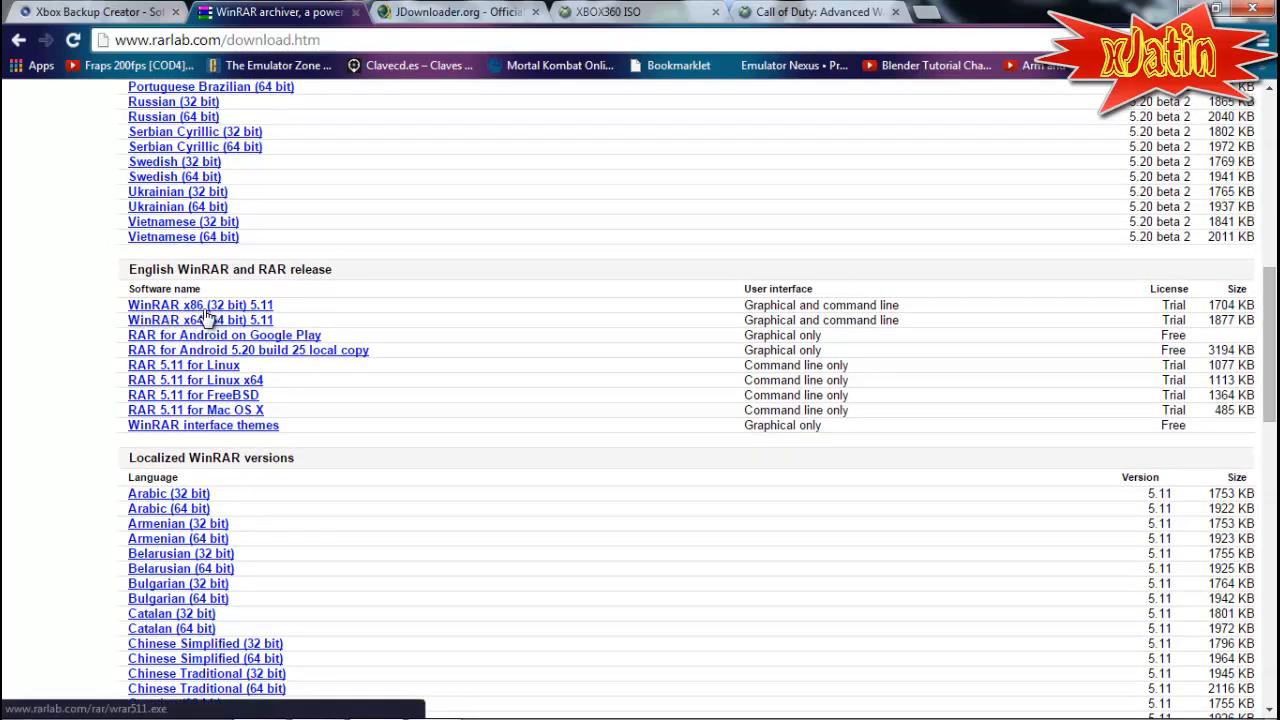
mouse_move(236, 320)
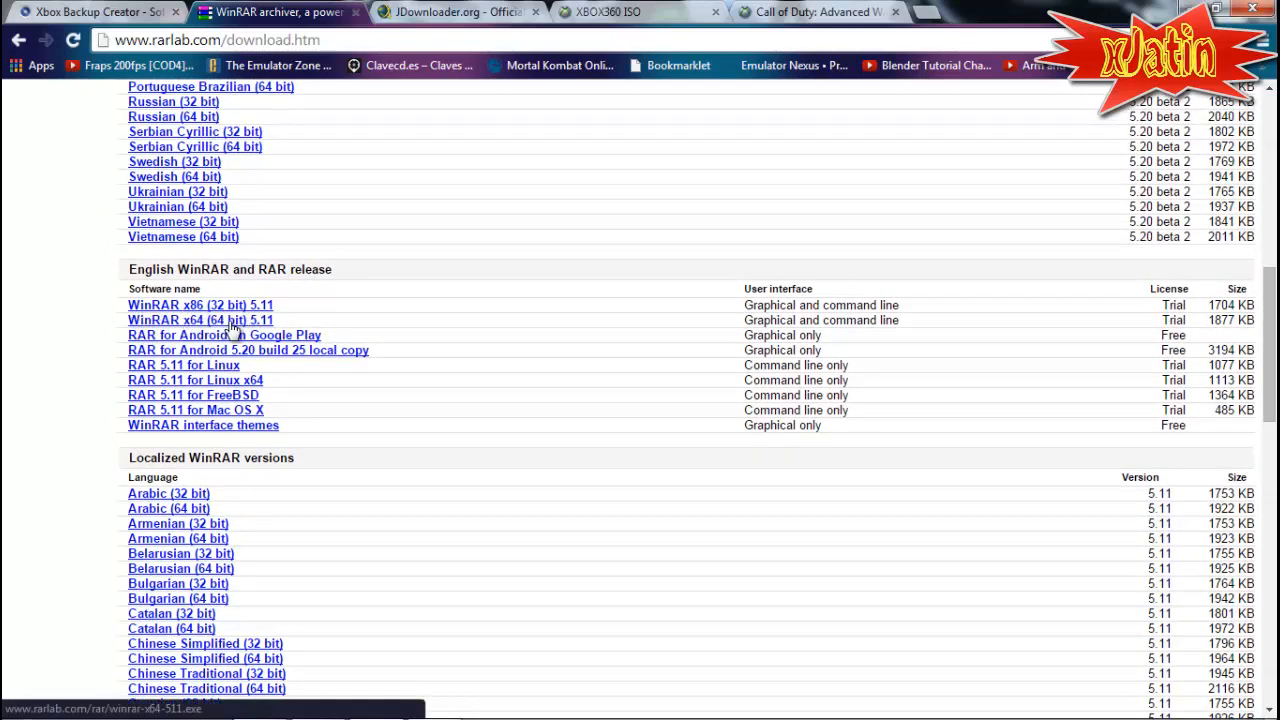
left_click(20, 700)
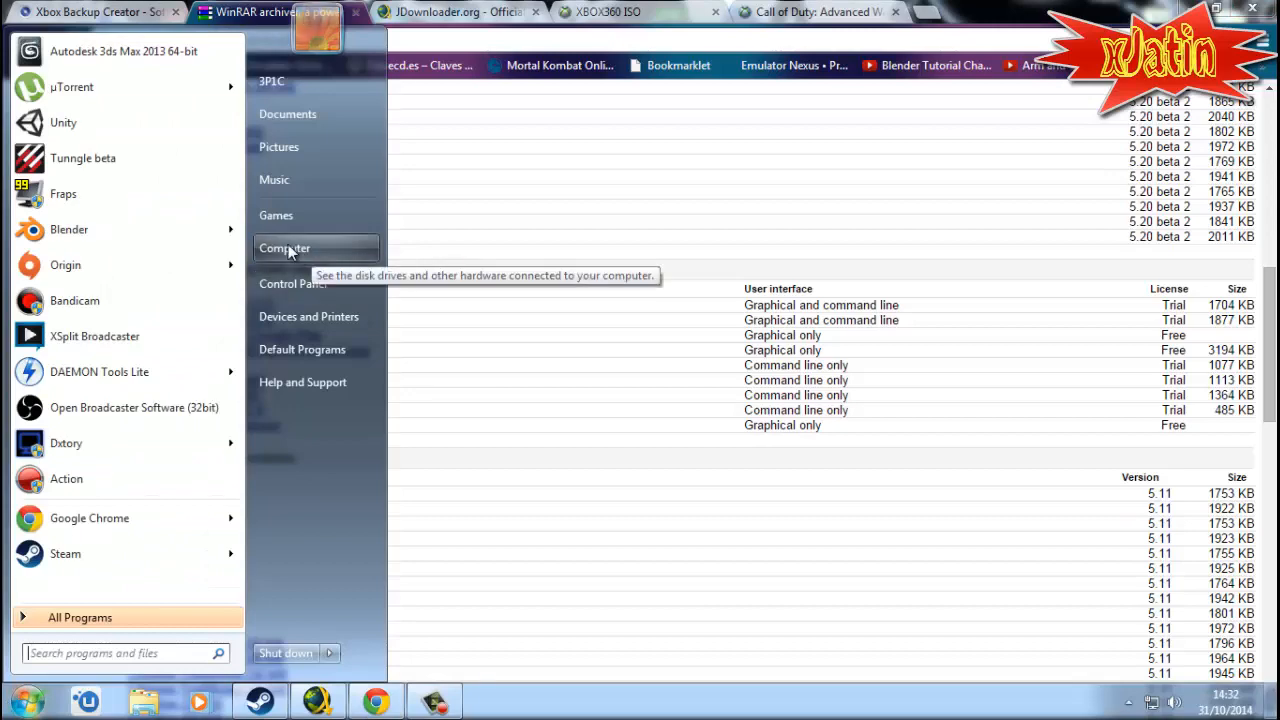
mouse_move(676, 404)
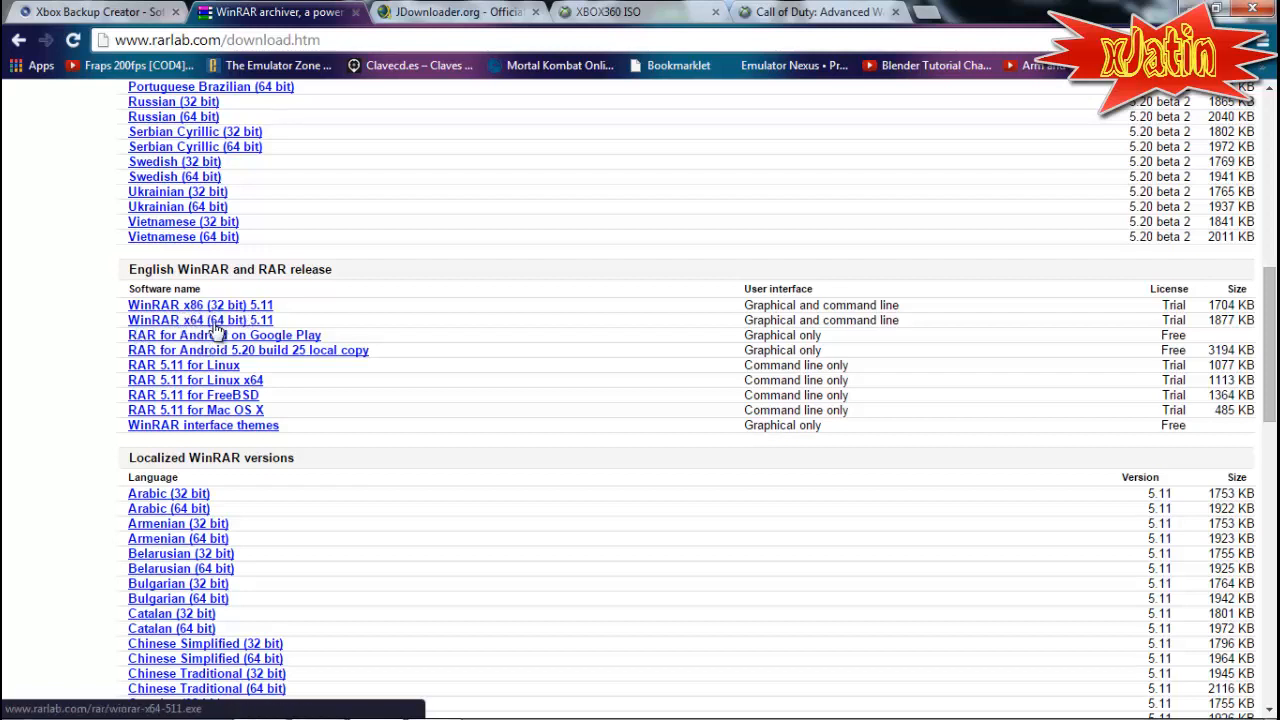
mouse_move(198, 332)
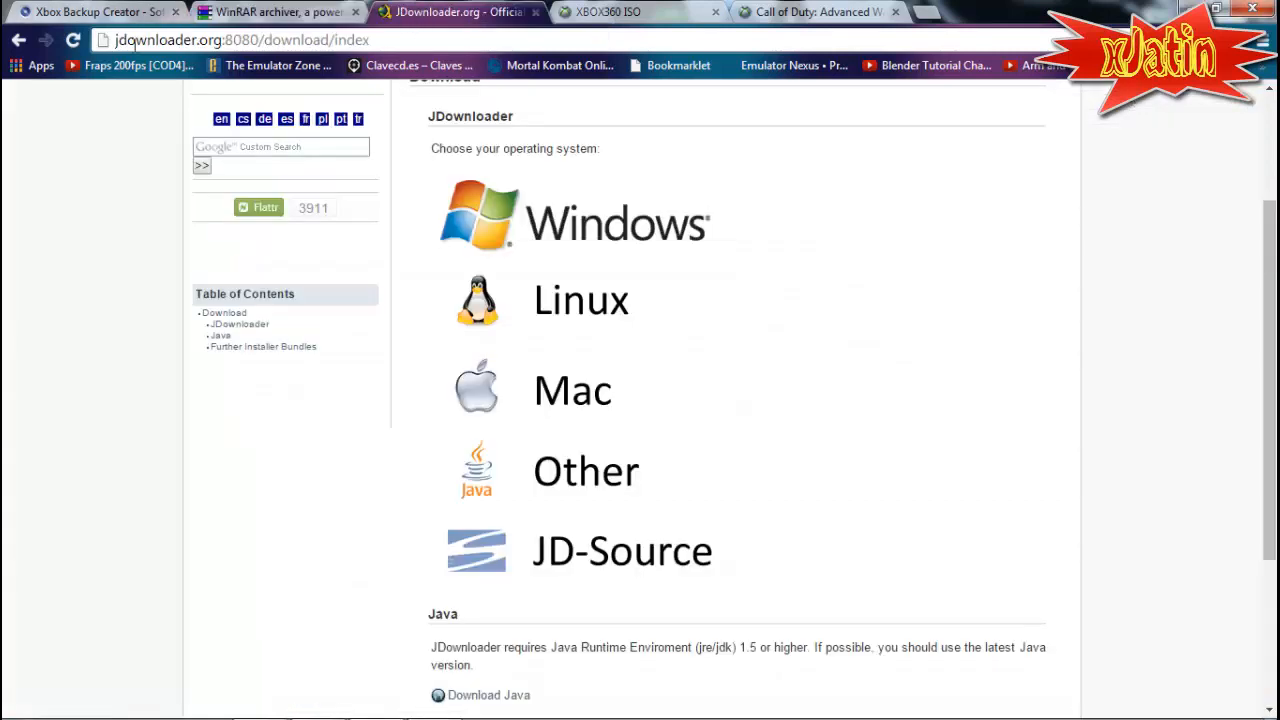
Step: Flip between the Xbox Backup Creator and WinRAR download tabs to review them
left_click(240, 40)
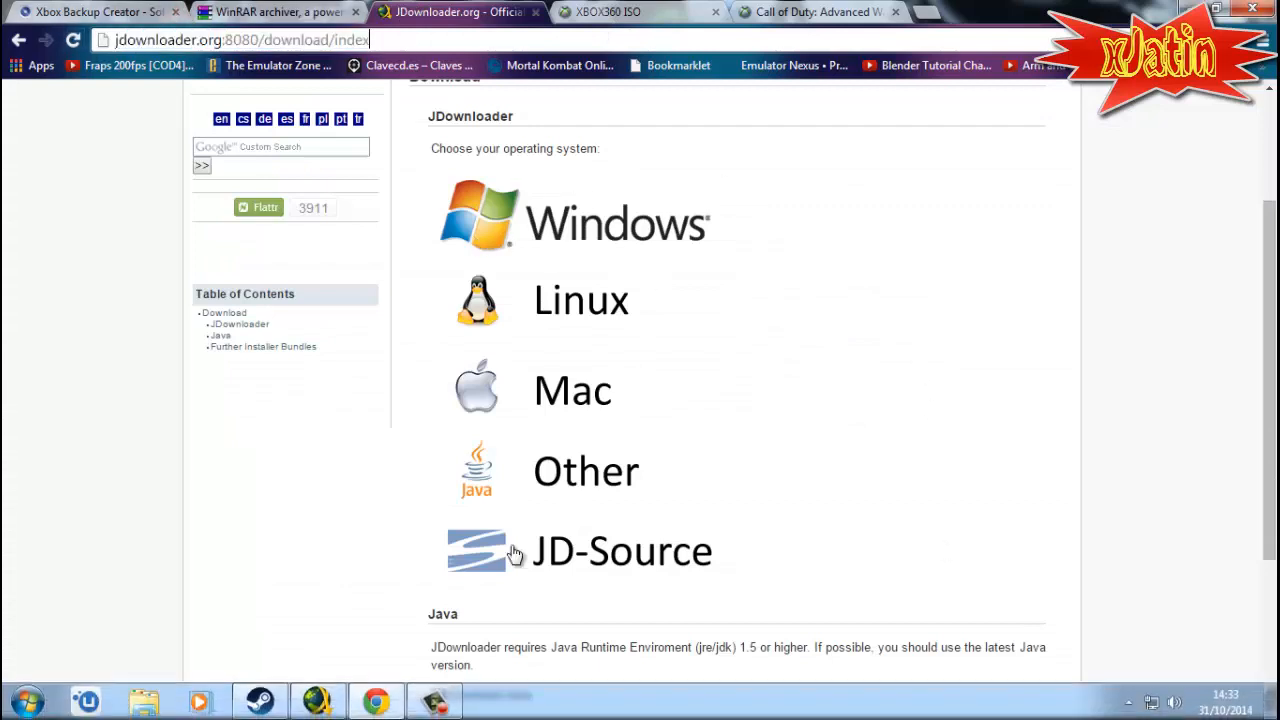
left_click(276, 12)
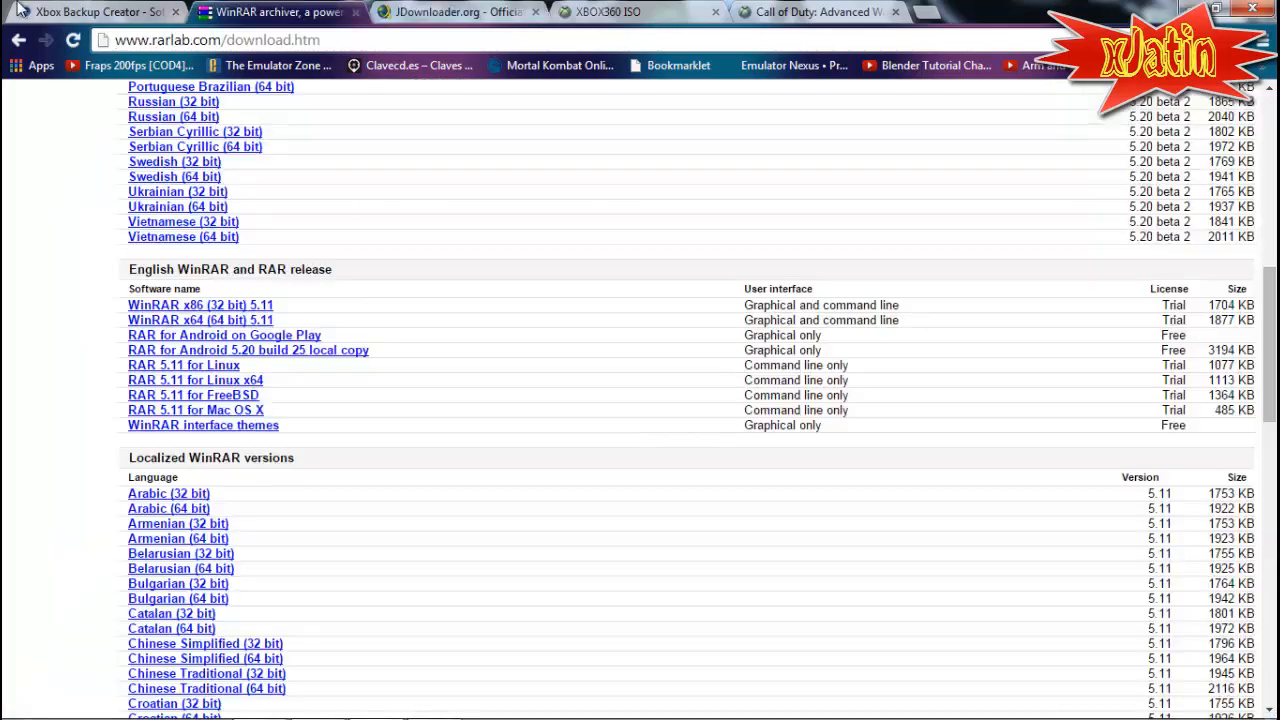
left_click(90, 12)
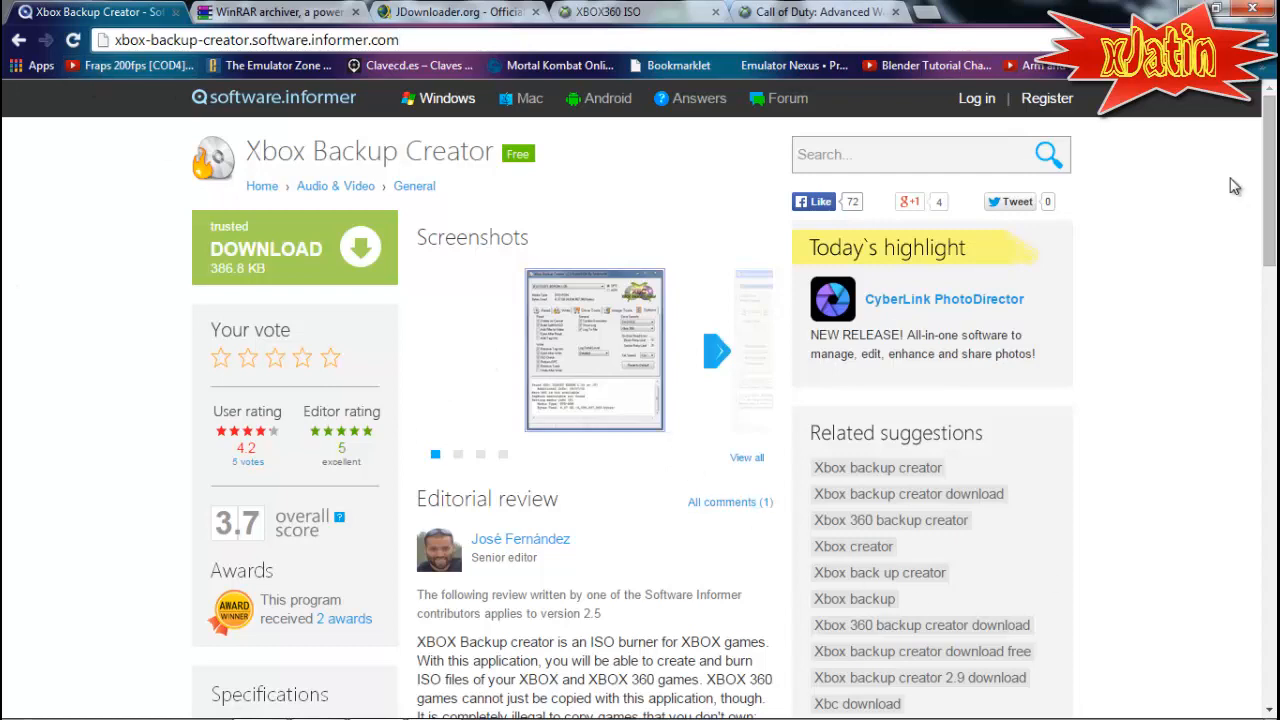
left_click(276, 12)
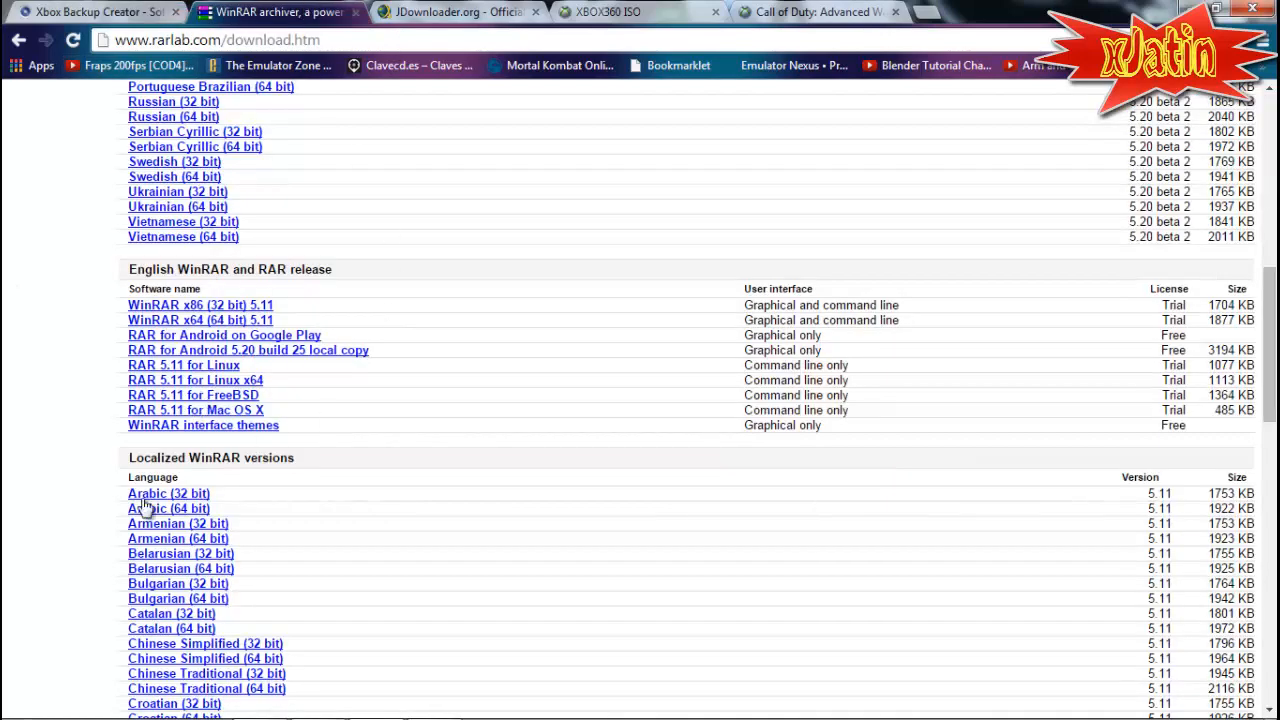
mouse_move(276, 532)
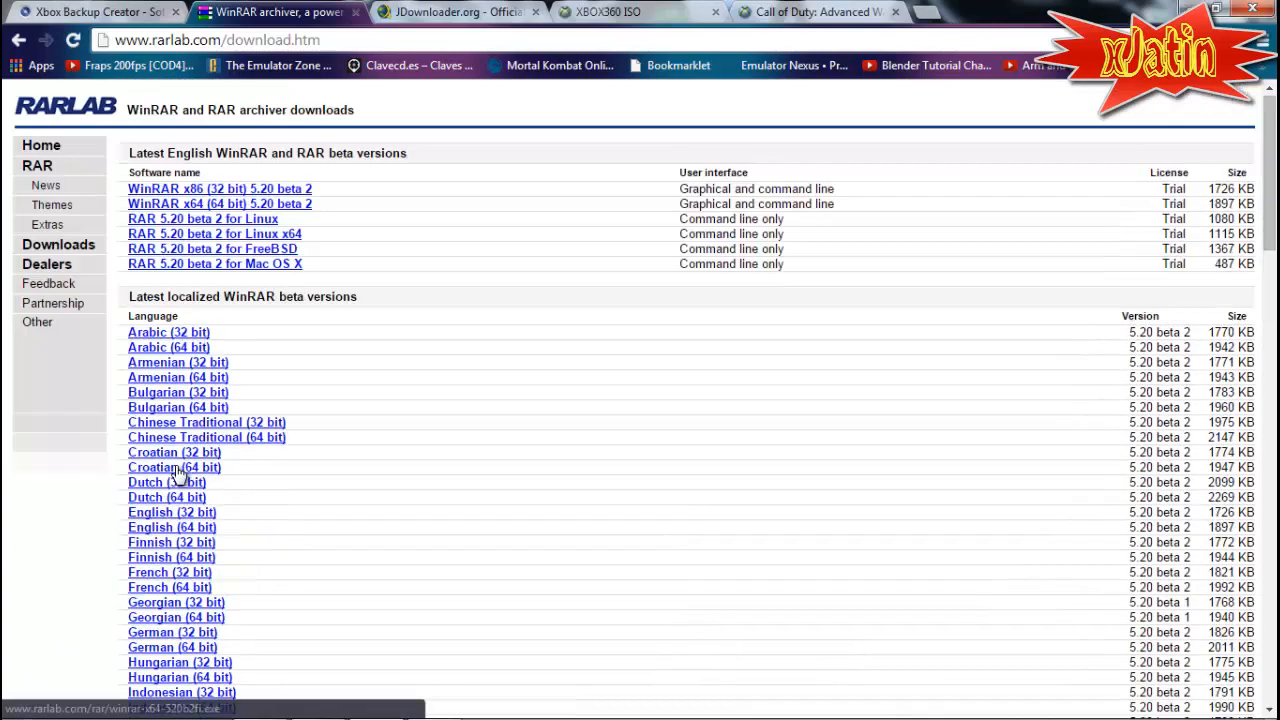
mouse_move(84, 640)
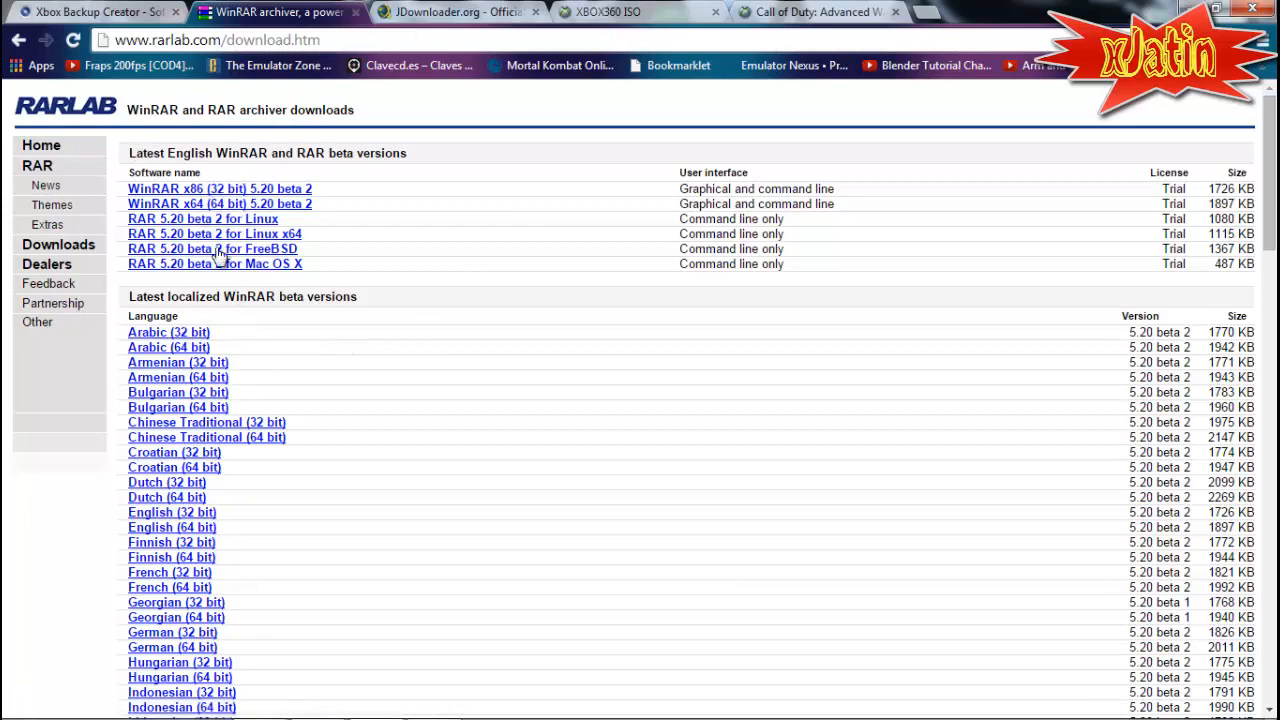
Step: Expand JDownloader's Windows installer links, then bring up the JDownloader program window
scroll("down", 3)
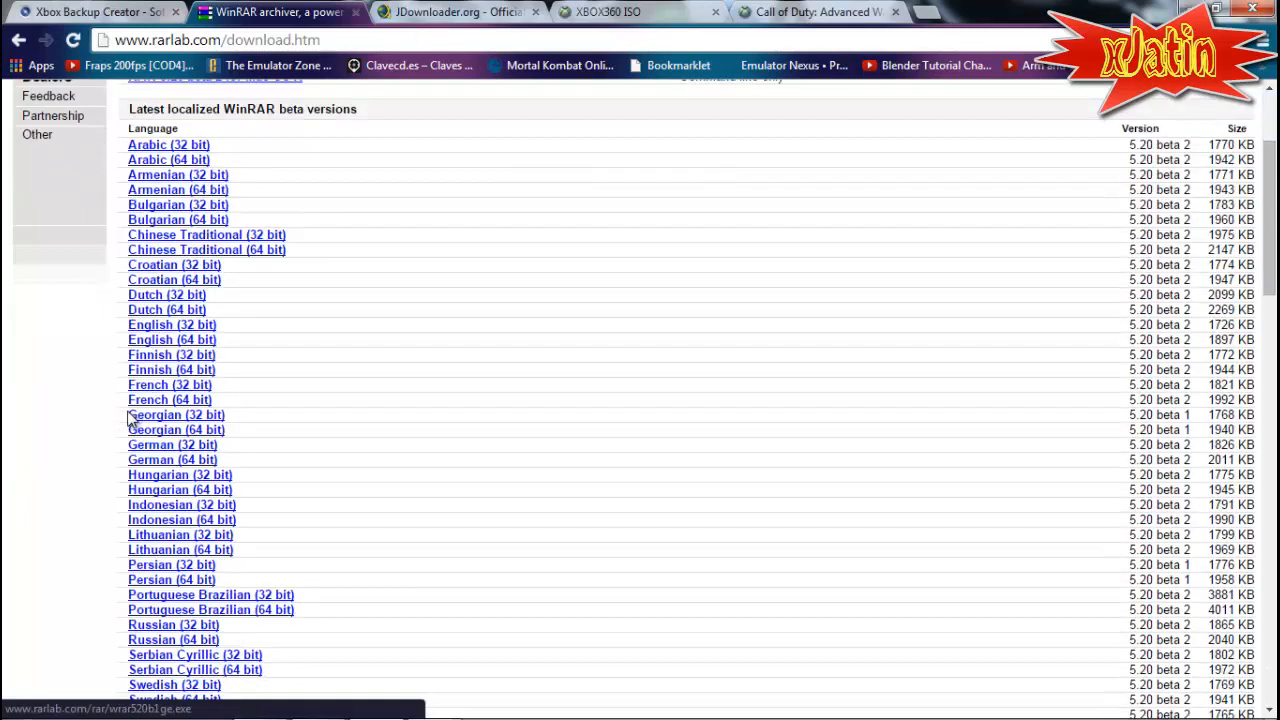
left_click(456, 12)
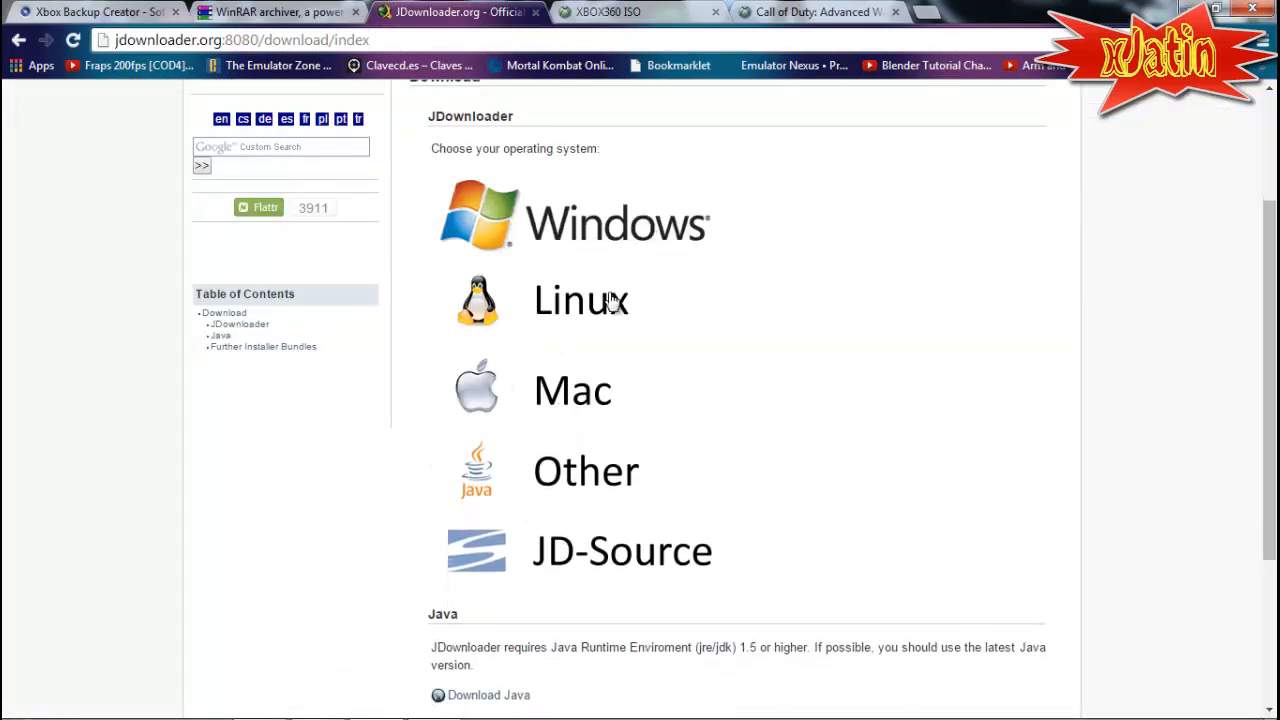
left_click(616, 222)
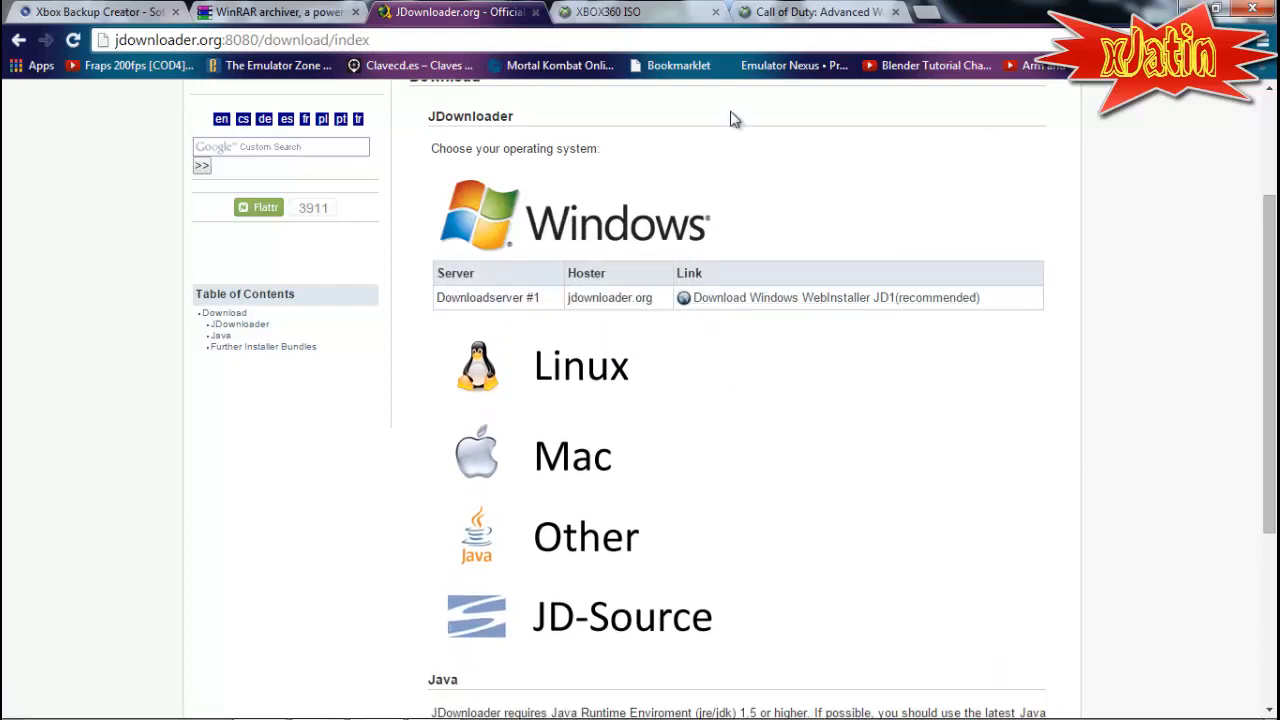
left_click(608, 12)
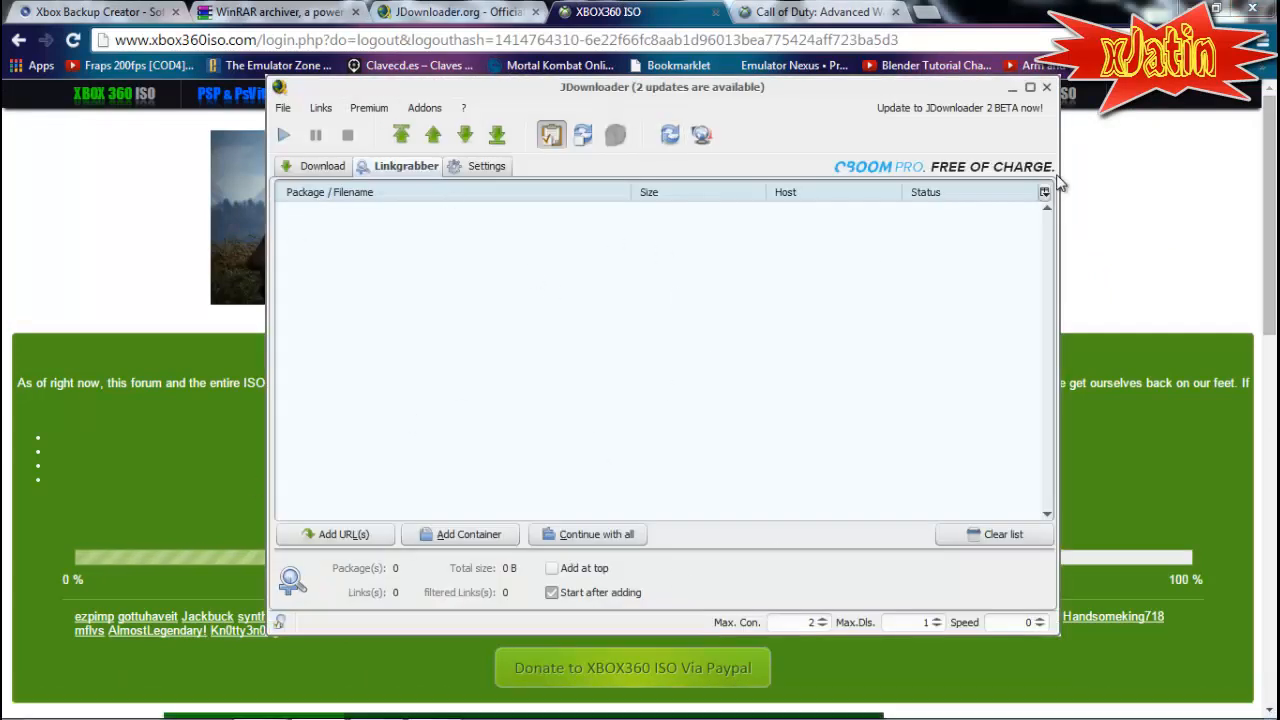
Step: Hide JDownloader and scroll the XBOX360 ISO page to the forum login fields
left_click(1046, 88)
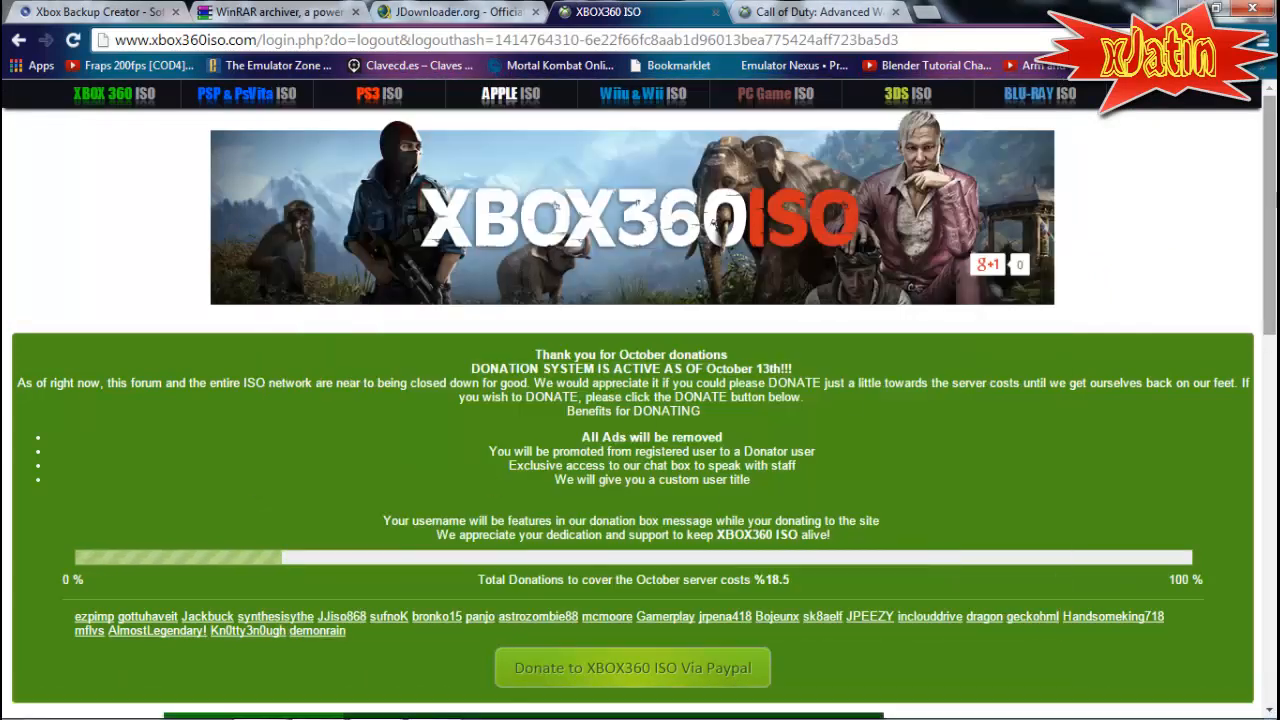
scroll("down", 3)
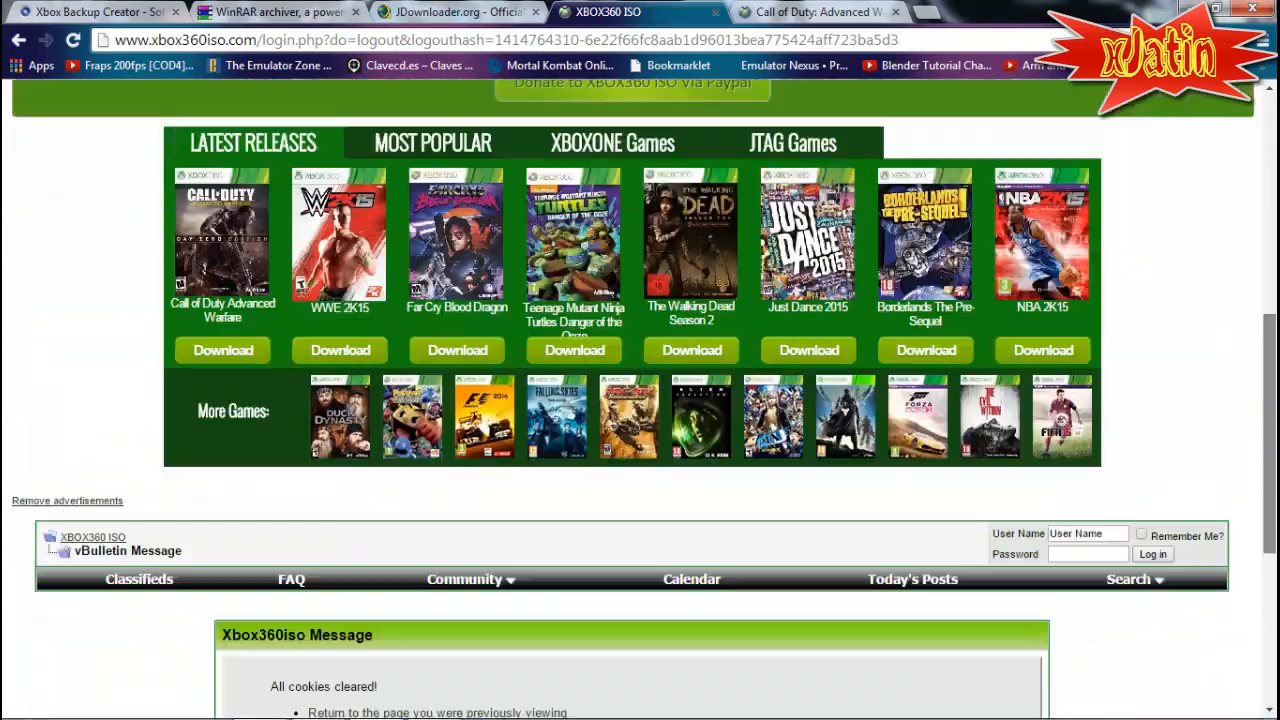
scroll("down", 3)
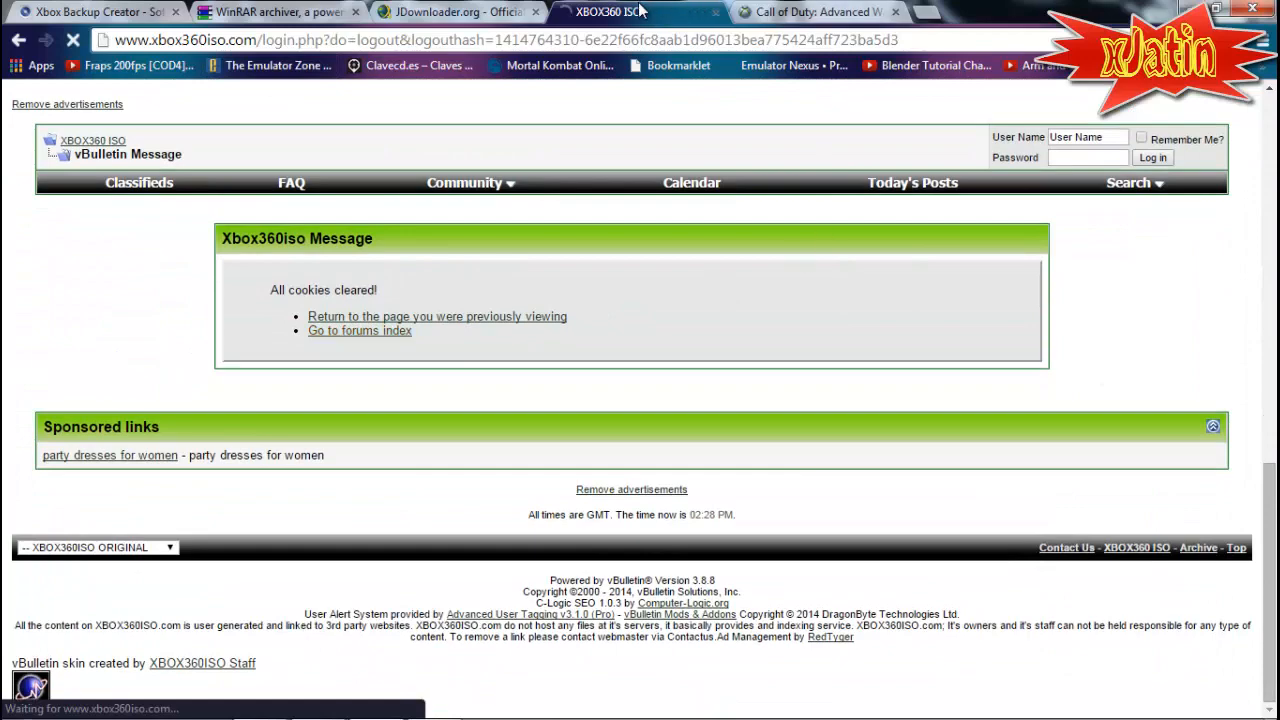
left_click(360, 330)
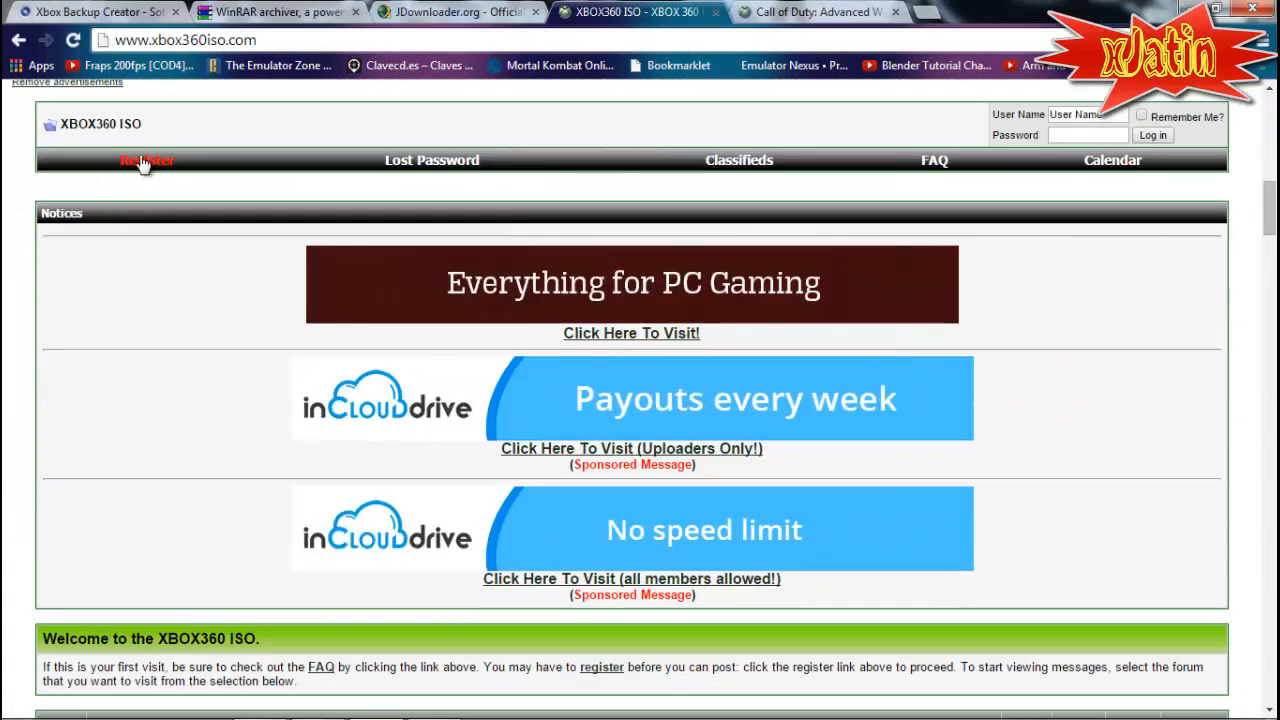
Step: Log in to the forum and reach the Call of Duty Advanced Warfare thread
scroll("down", 3)
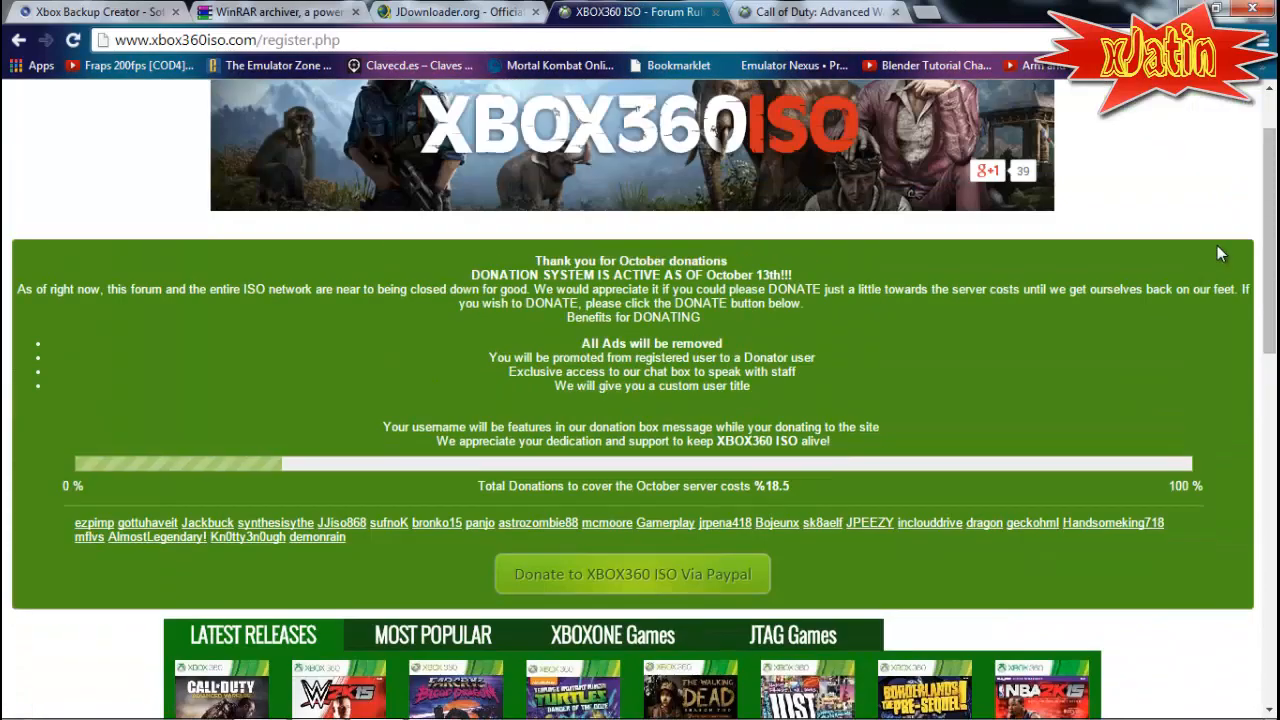
scroll("down", 3)
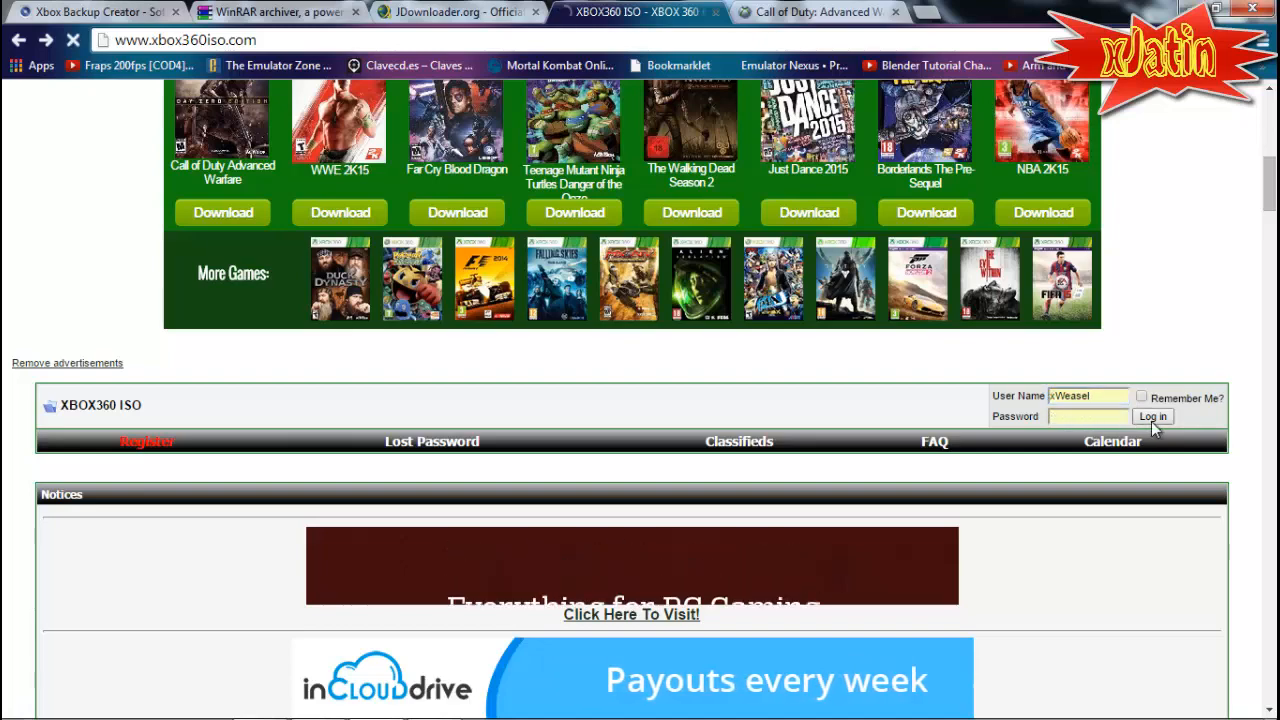
left_click(1152, 416)
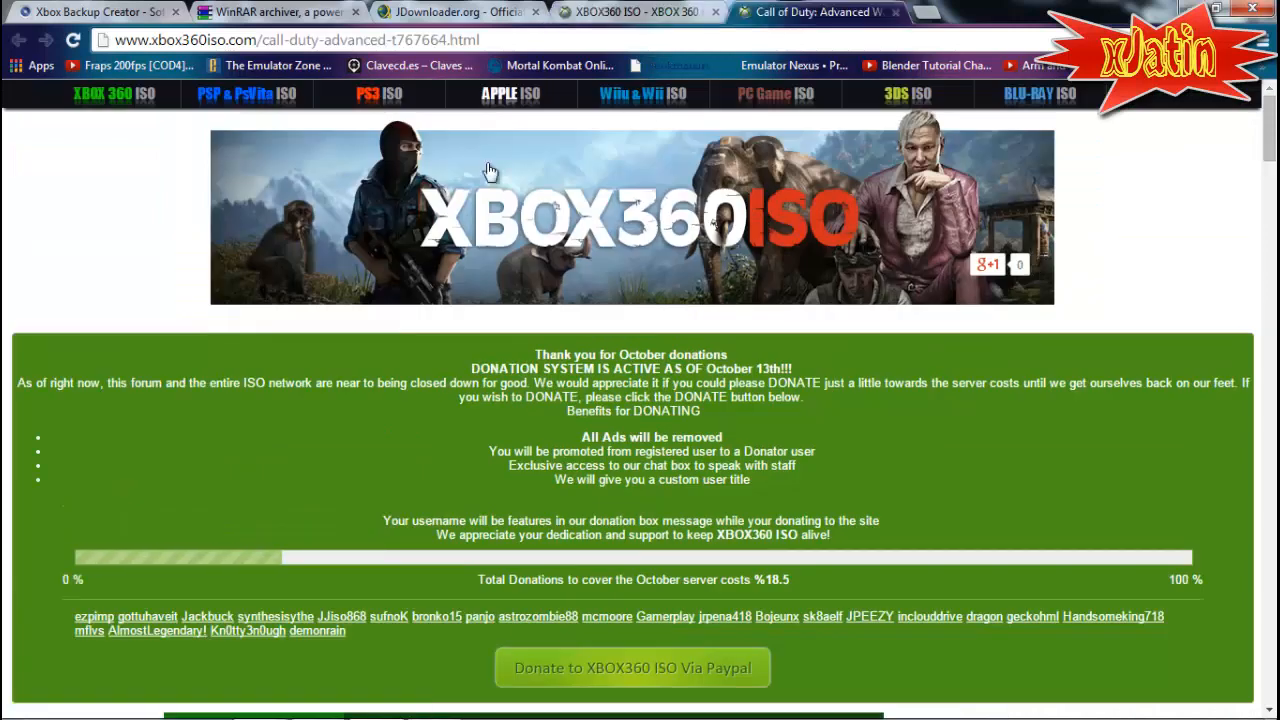
Step: Scroll past the cover art and select all the mega.co.nz download links in the Code box
scroll("down", 3)
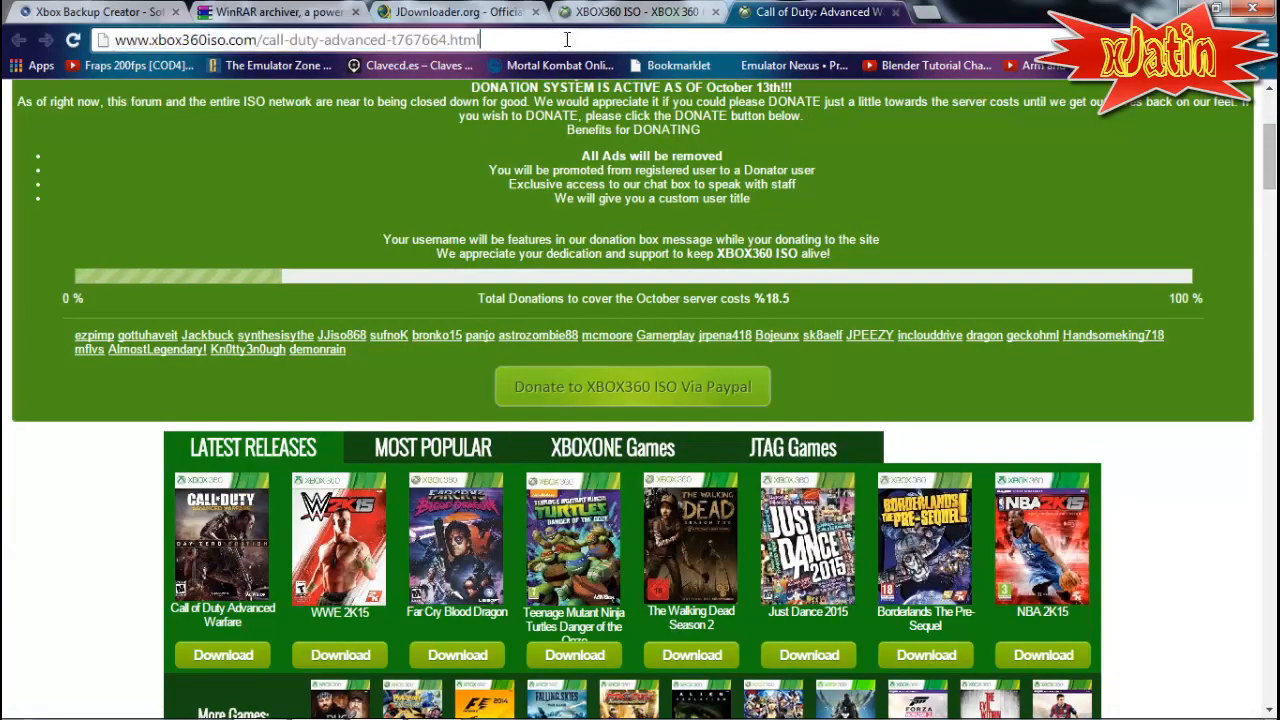
scroll("down", 3)
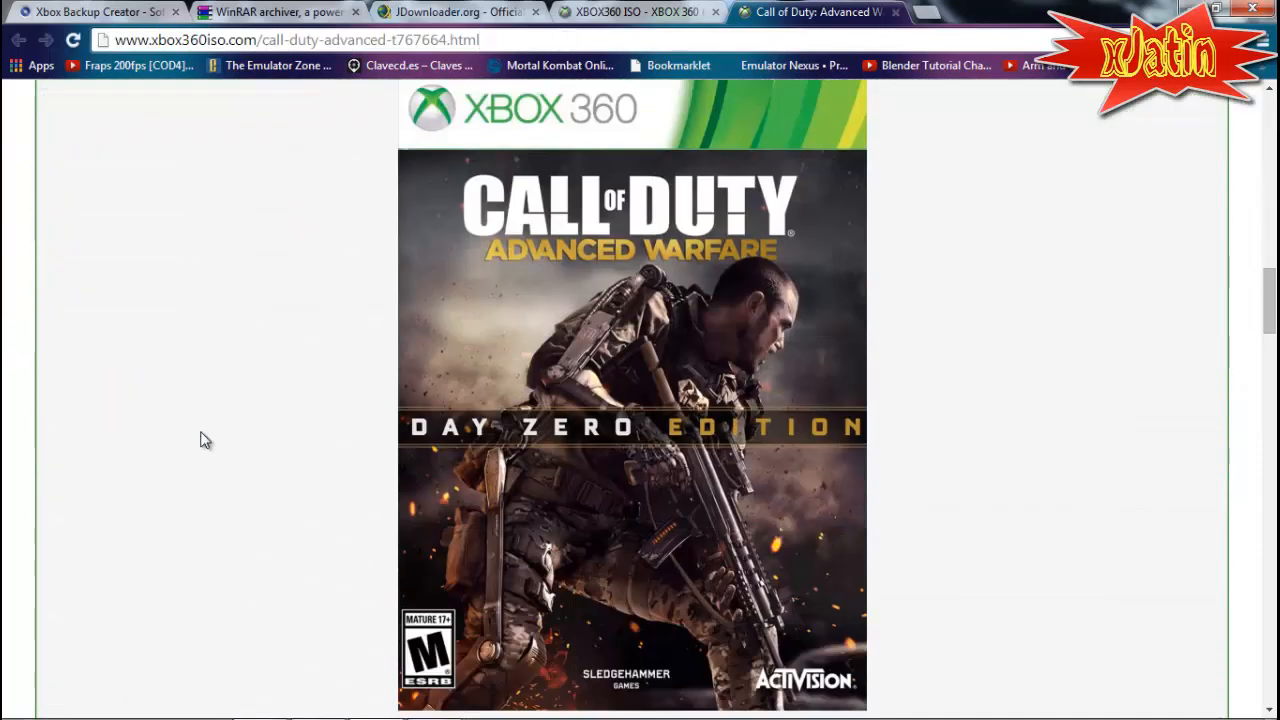
mouse_move(924, 458)
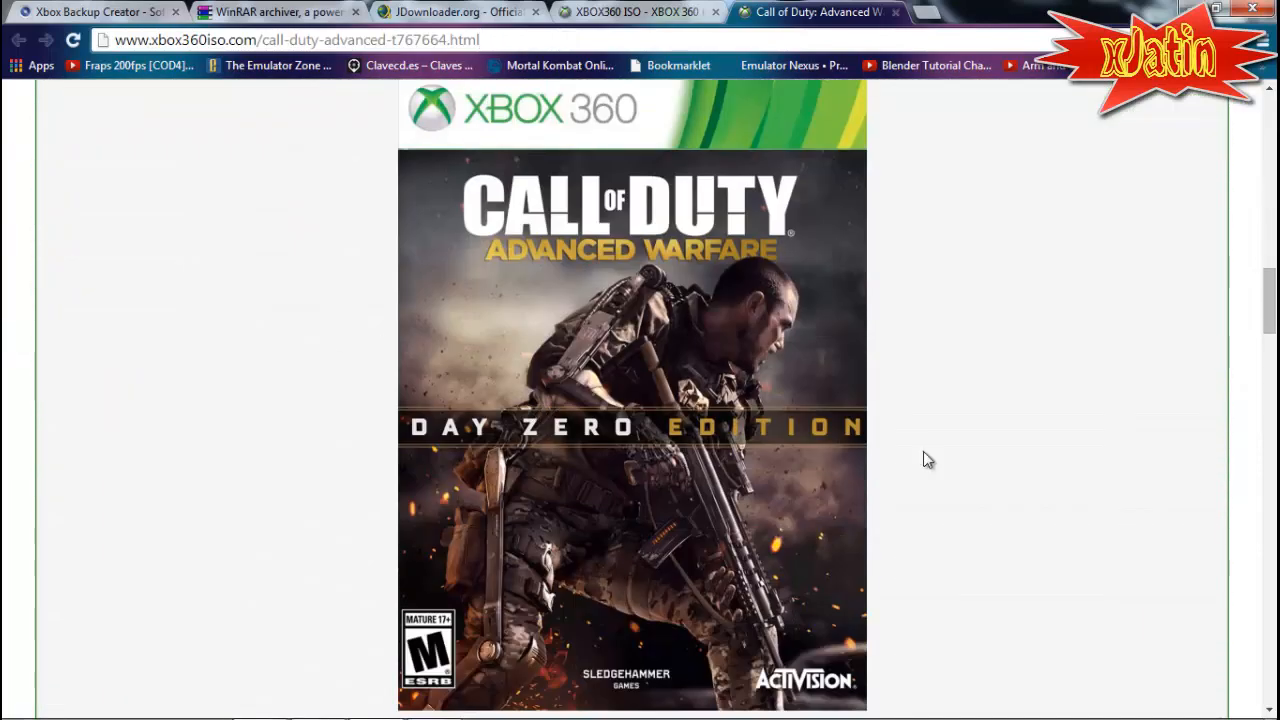
scroll("down", 3)
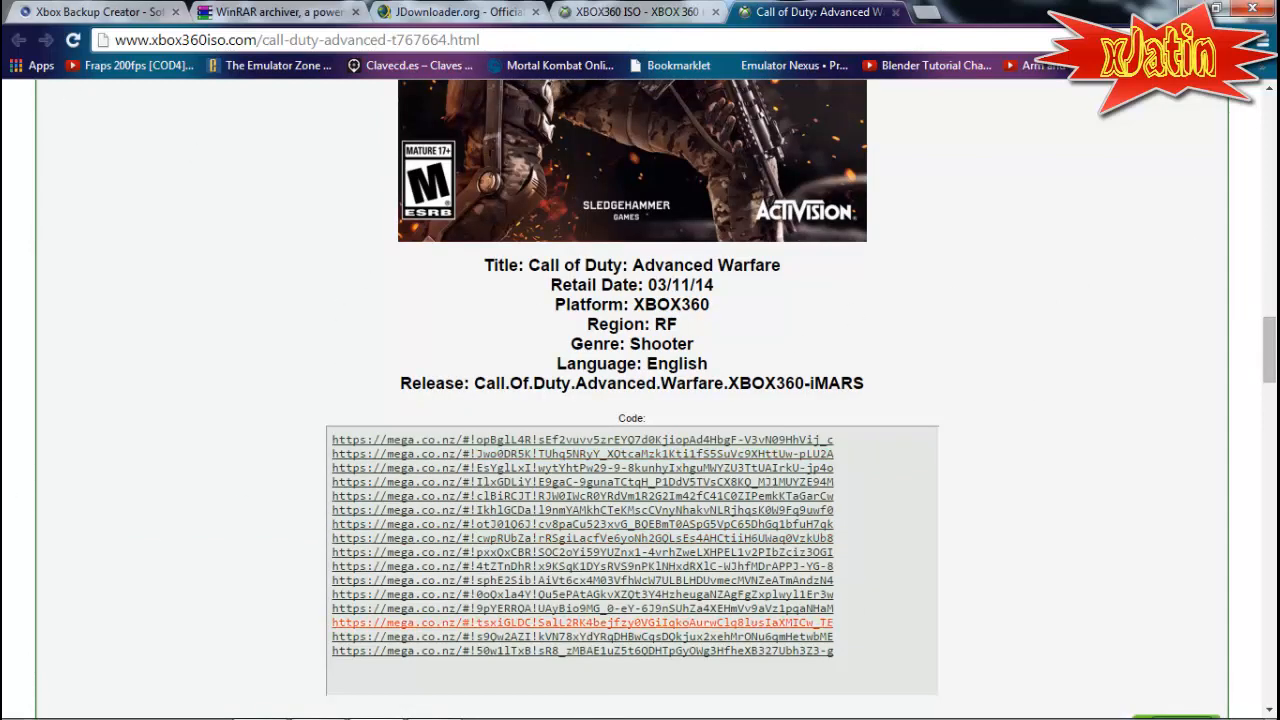
scroll("down", 3)
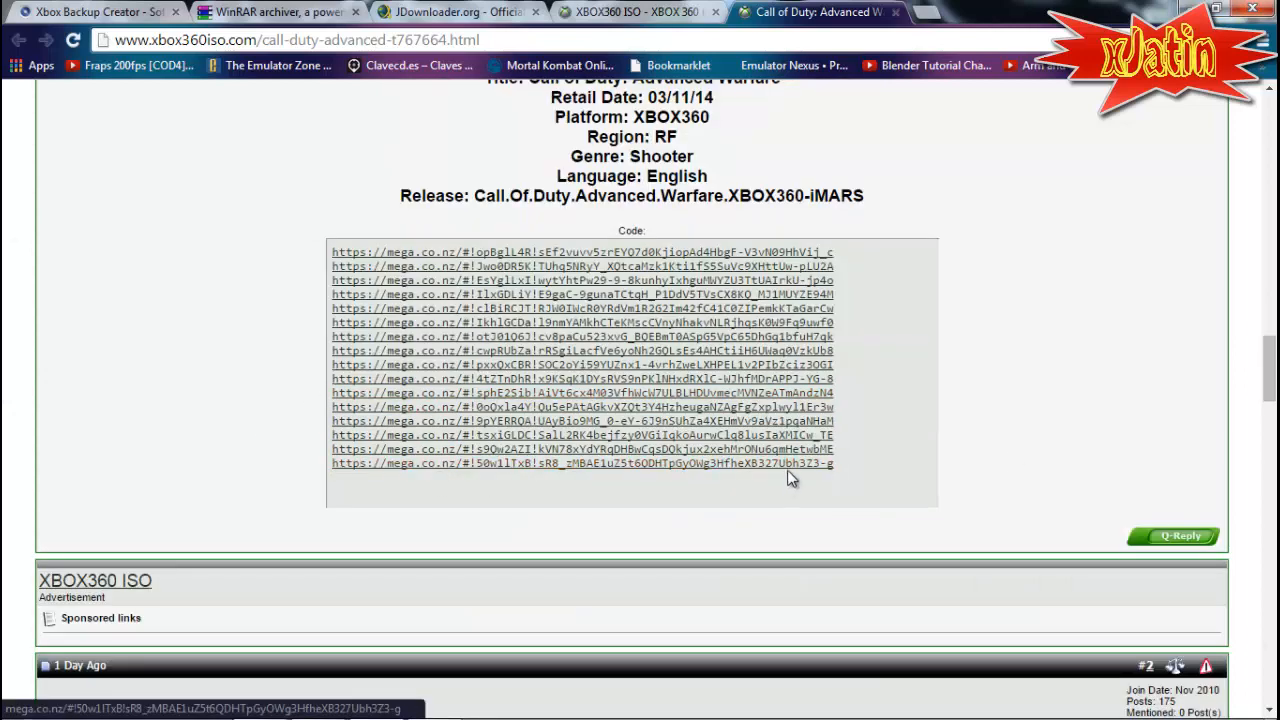
left_click_drag(332, 252, 836, 464)
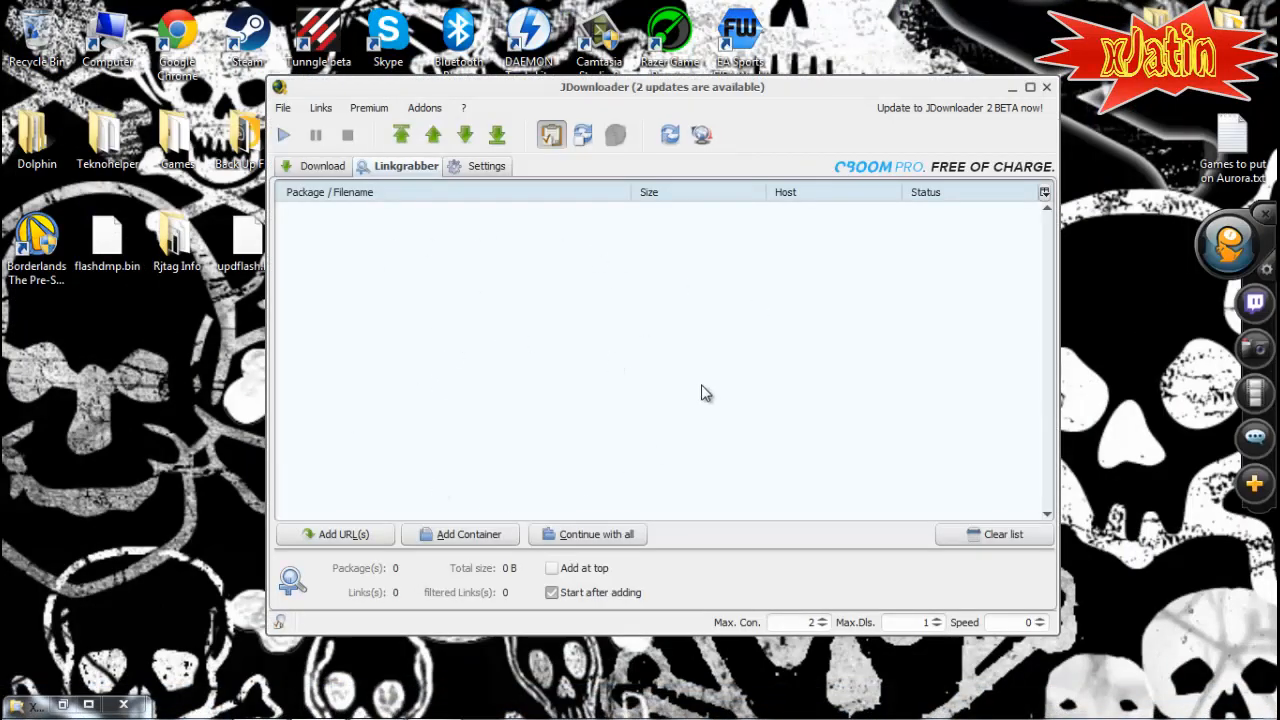
mouse_move(560, 544)
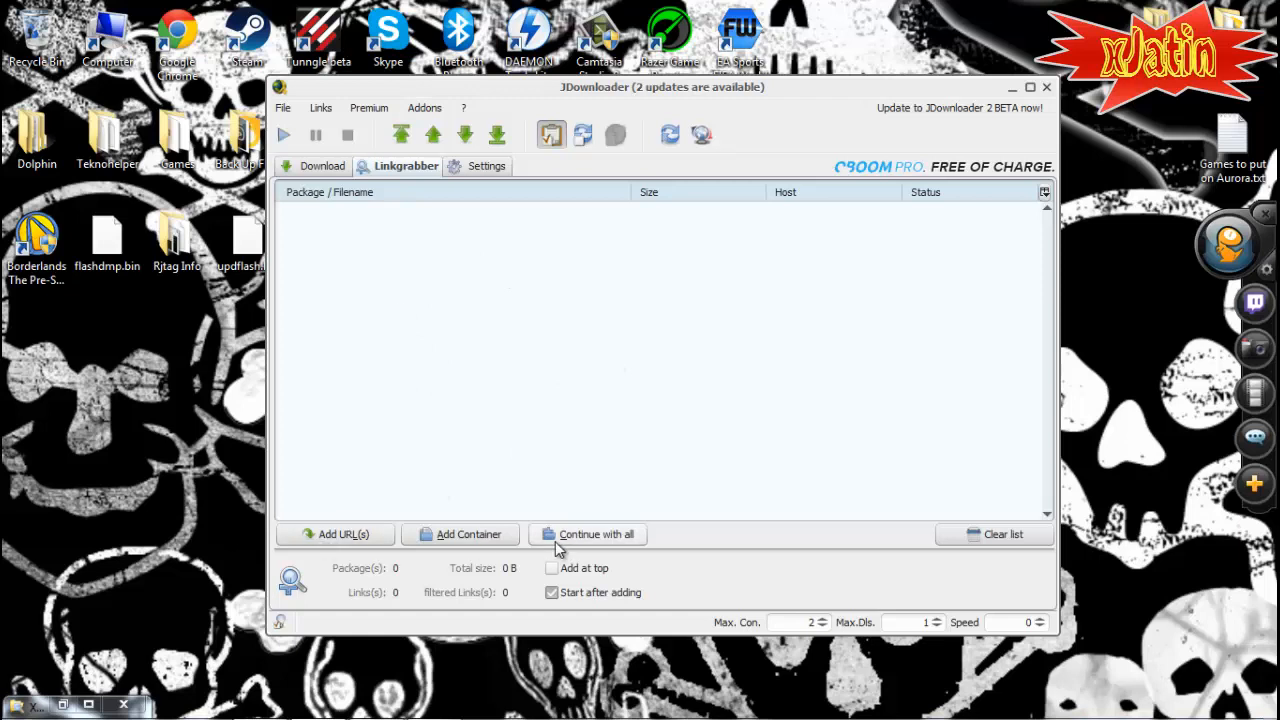
Step: Parse the pasted mega links into one 16-part Advanced Warfare package and verify its parts are online
left_click(336, 532)
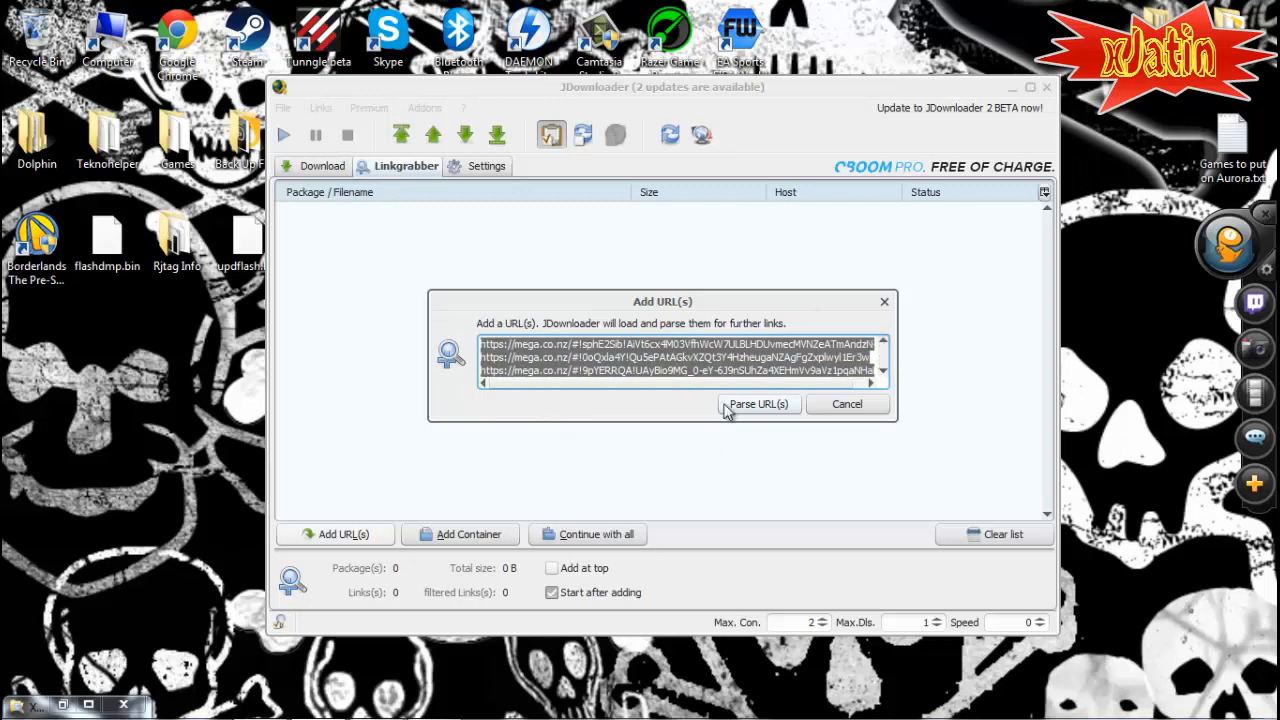
left_click(758, 404)
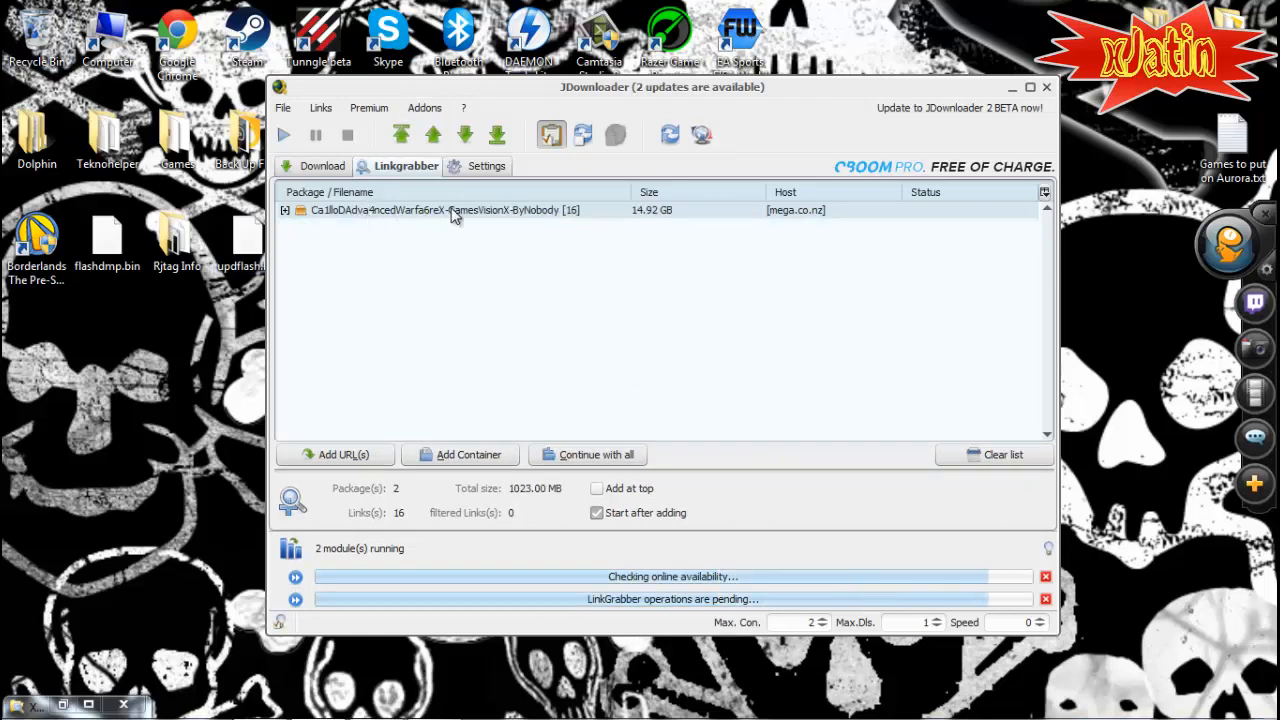
left_click(284, 210)
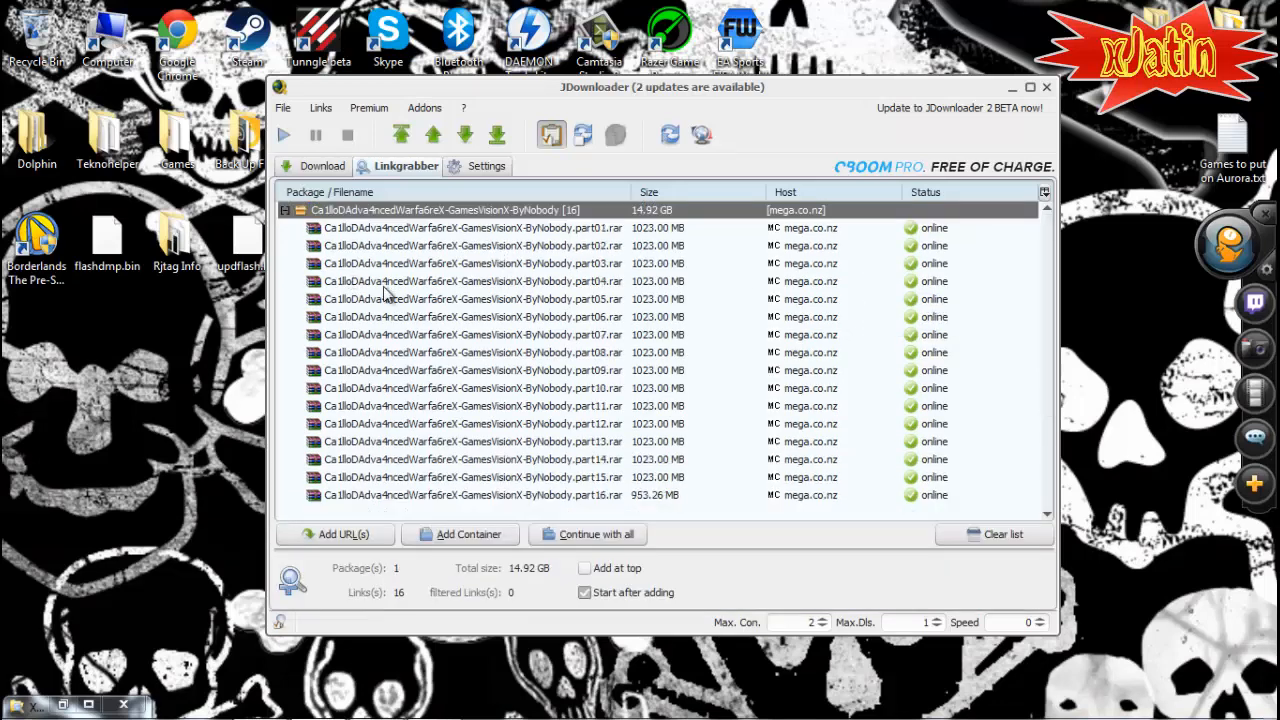
left_click(288, 210)
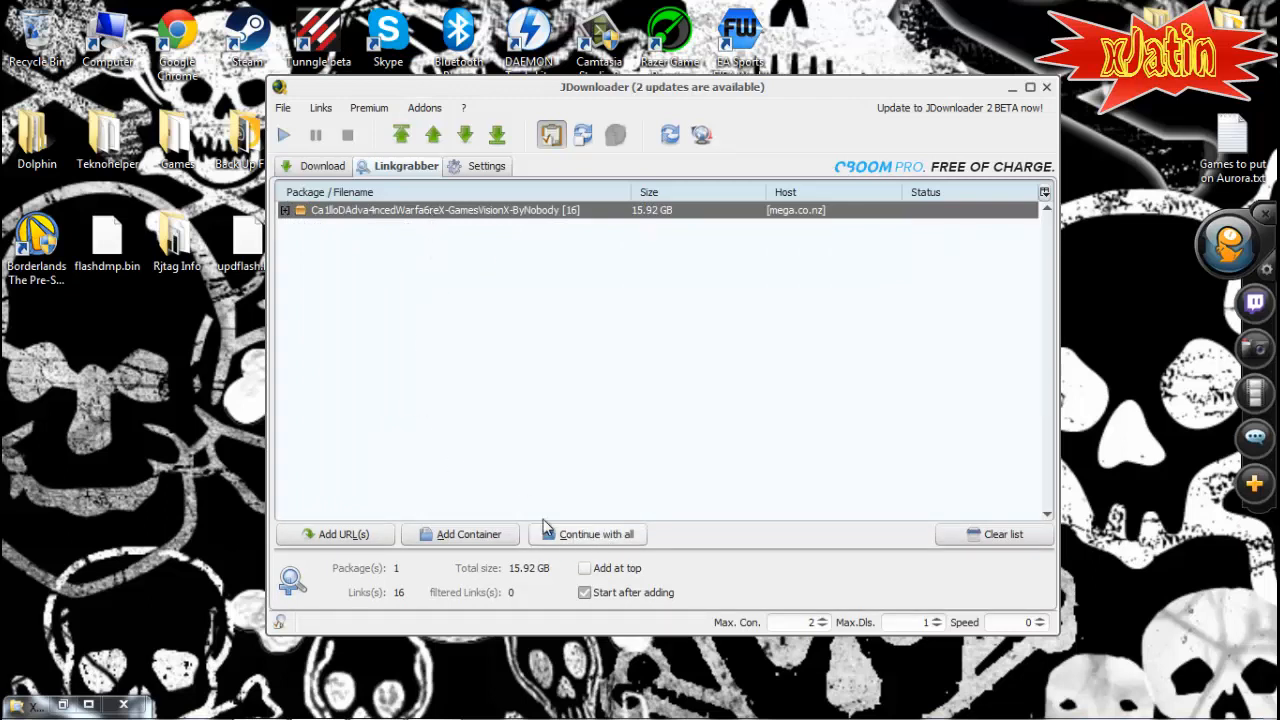
mouse_move(716, 292)
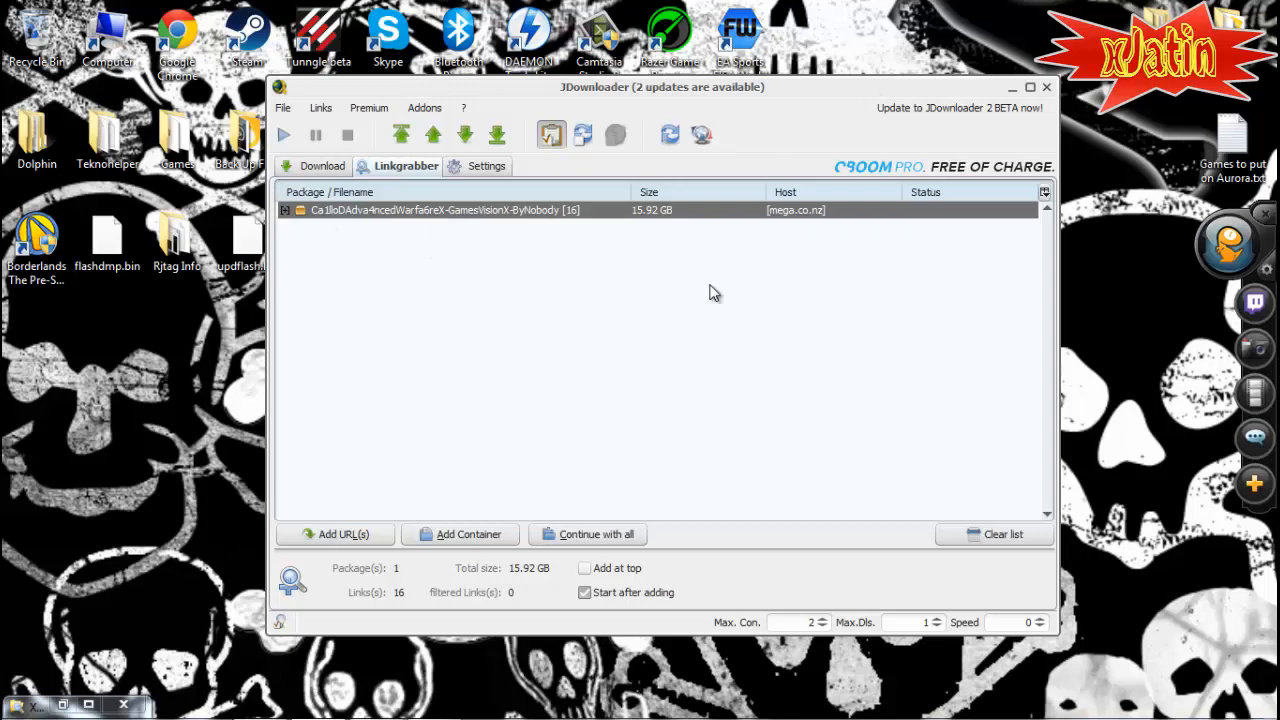
Step: Open Explorer at the Downloads folder and check extraction options for a rar part
left_click(1012, 88)
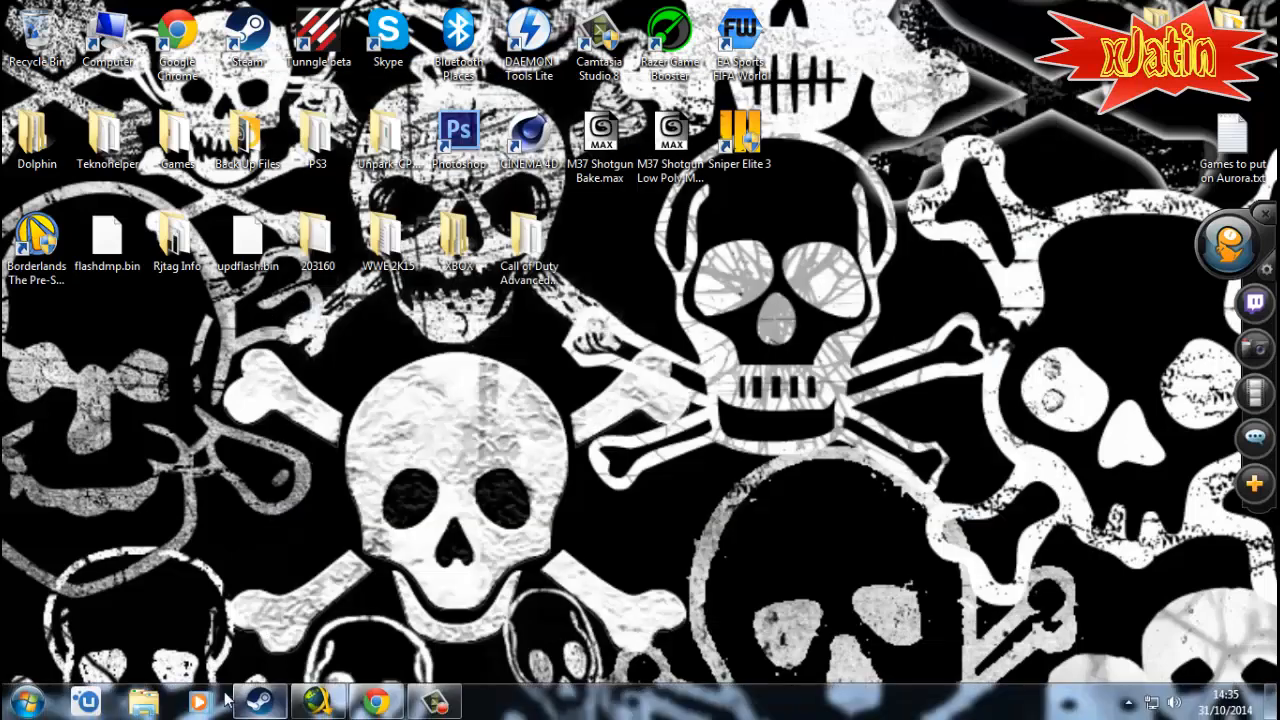
left_click(144, 700)
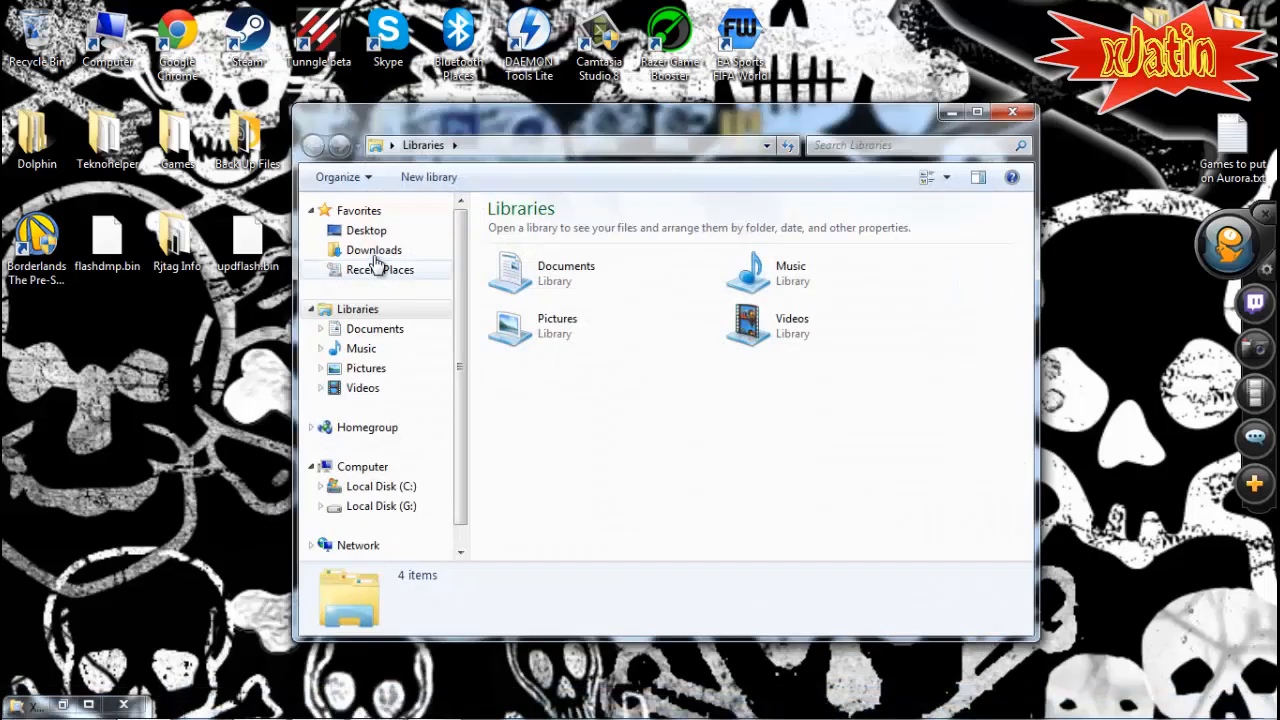
left_click(374, 250)
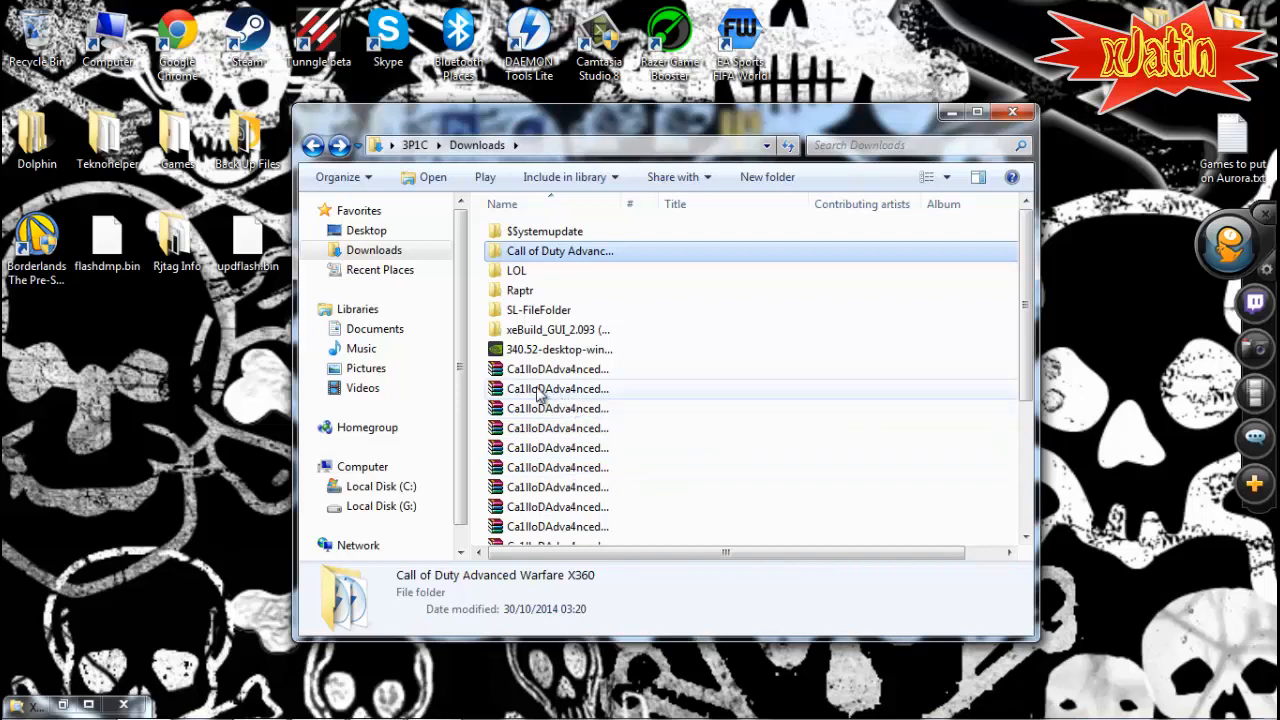
right_click(556, 368)
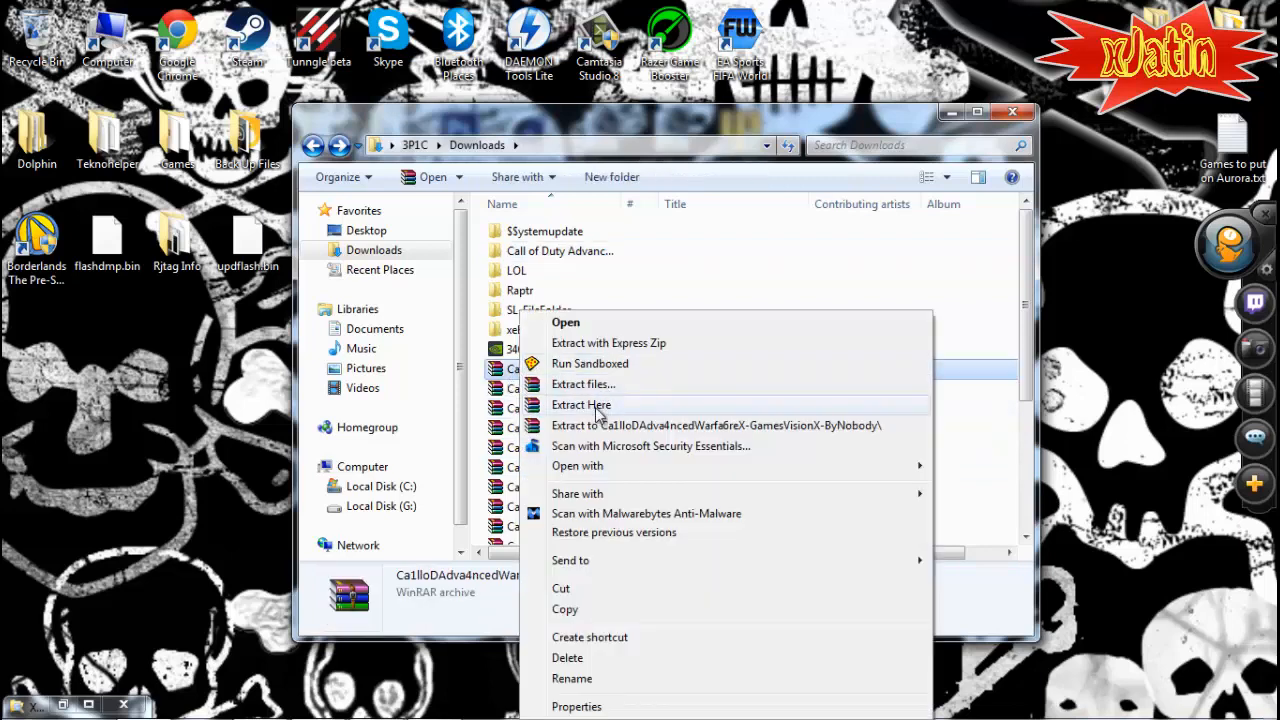
mouse_move(590, 480)
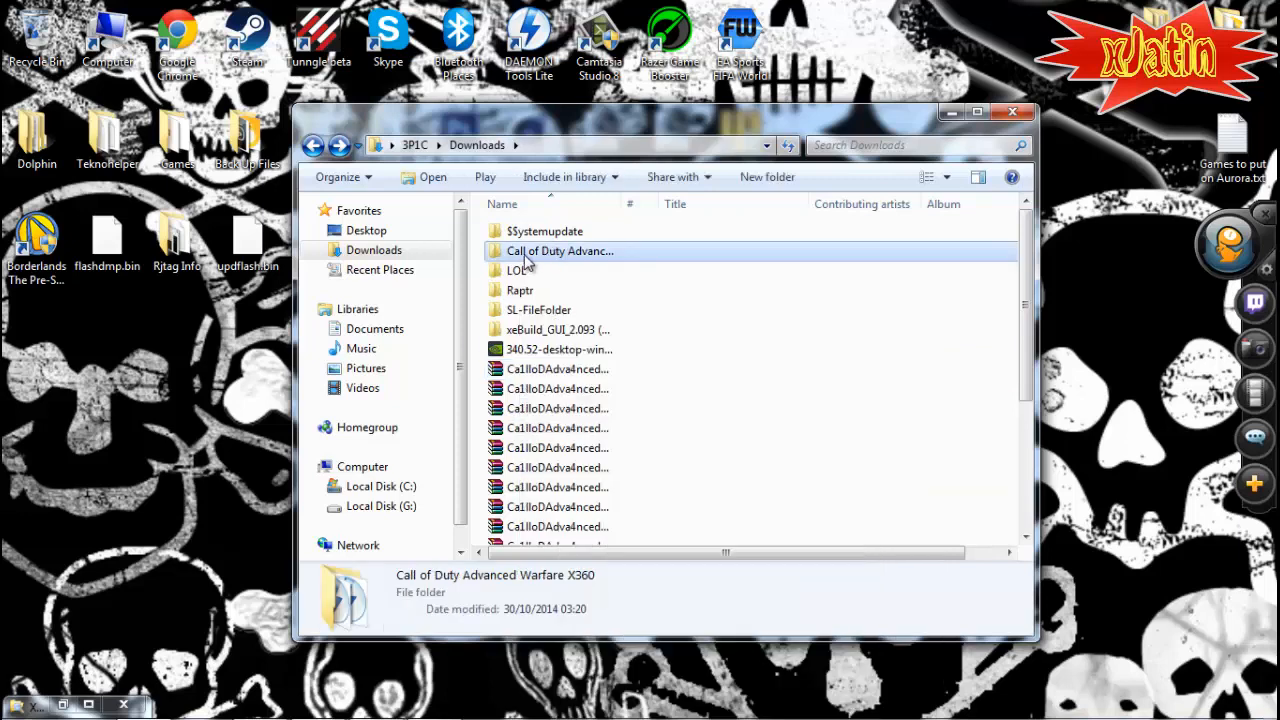
Step: Open the Call of Duty Advanced Warfare X360 folder, check the DVD ISOs, and close Explorer
double_click(558, 252)
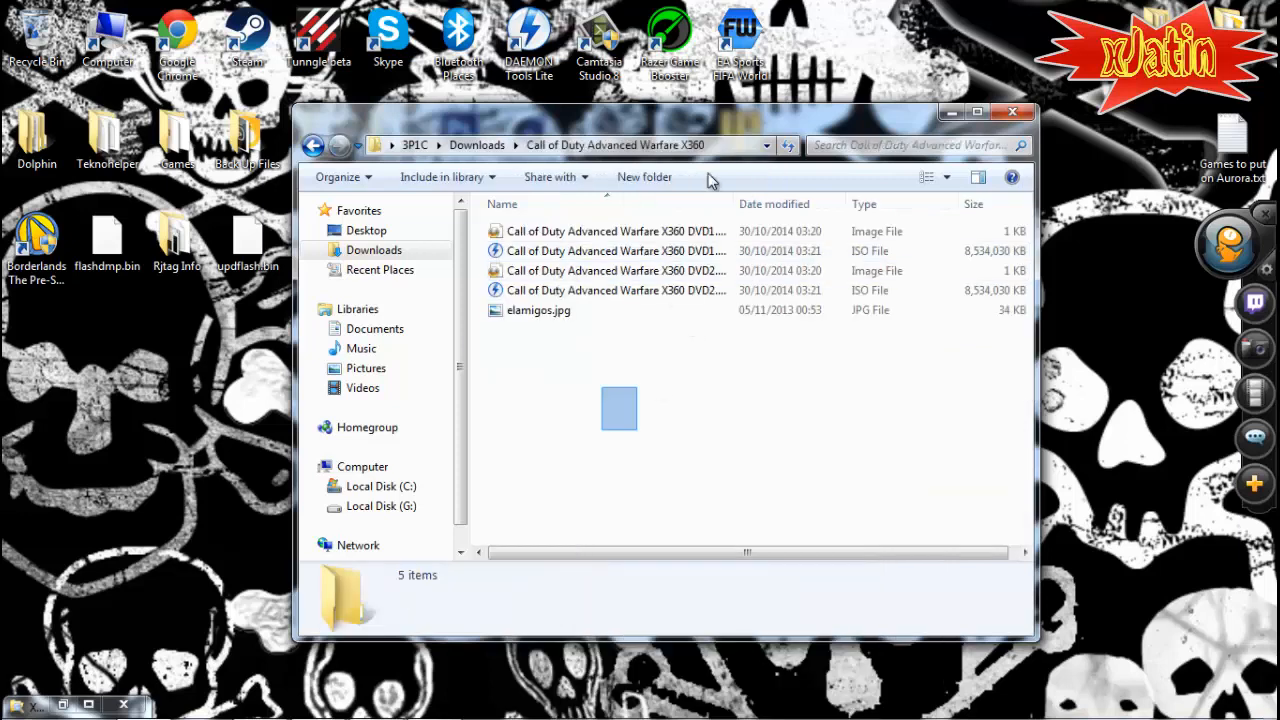
left_click(616, 252)
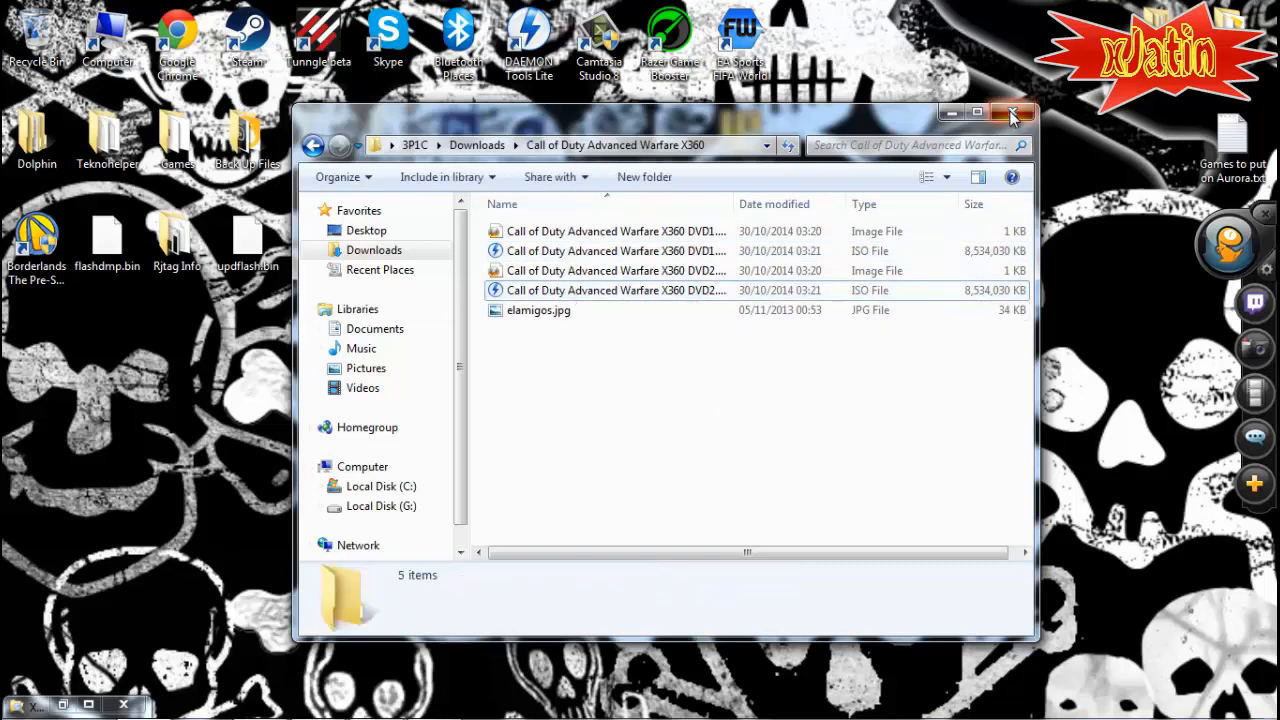
left_click(1012, 112)
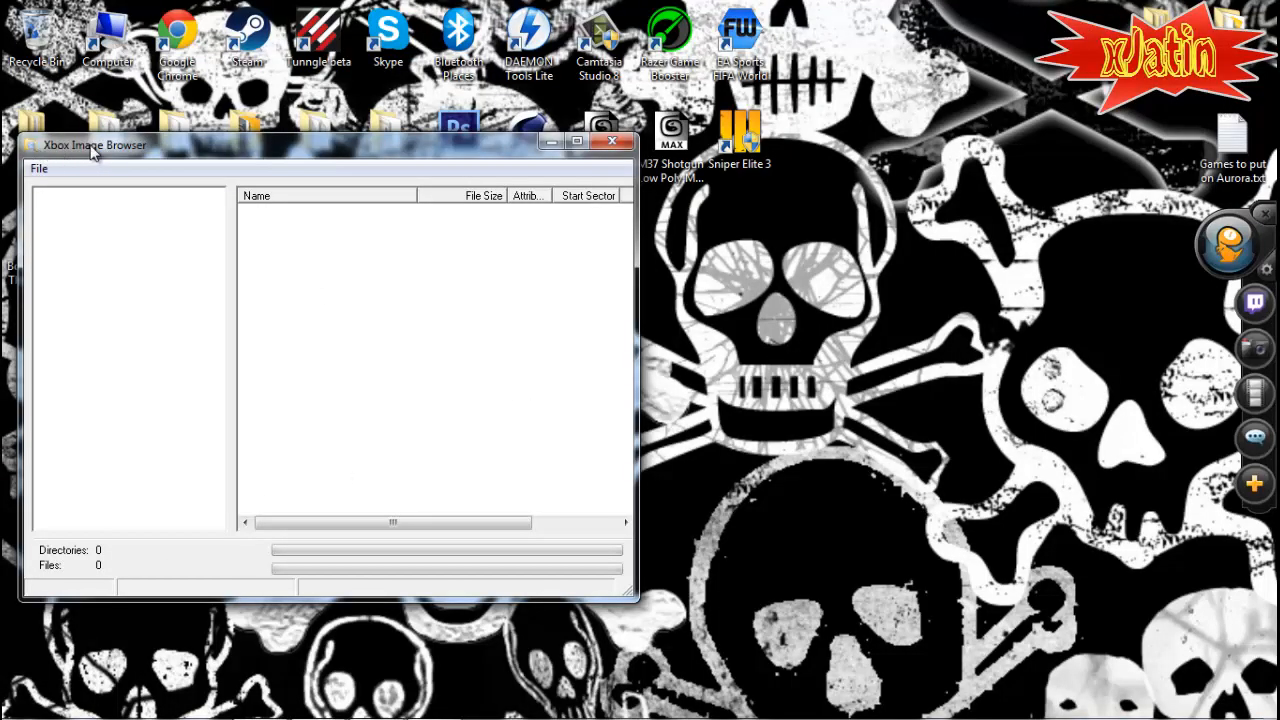
Step: Load the Advanced Warfare DVD1 ISO via File > Open Image File
left_click(38, 168)
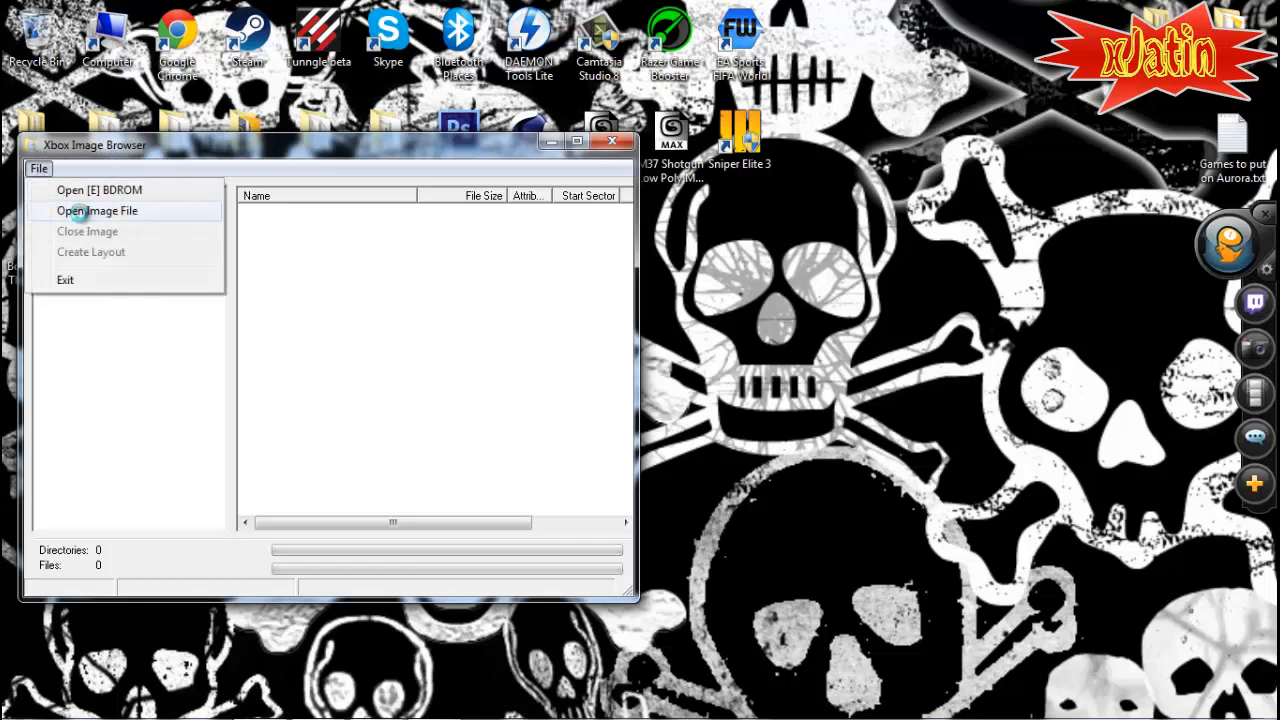
left_click(96, 210)
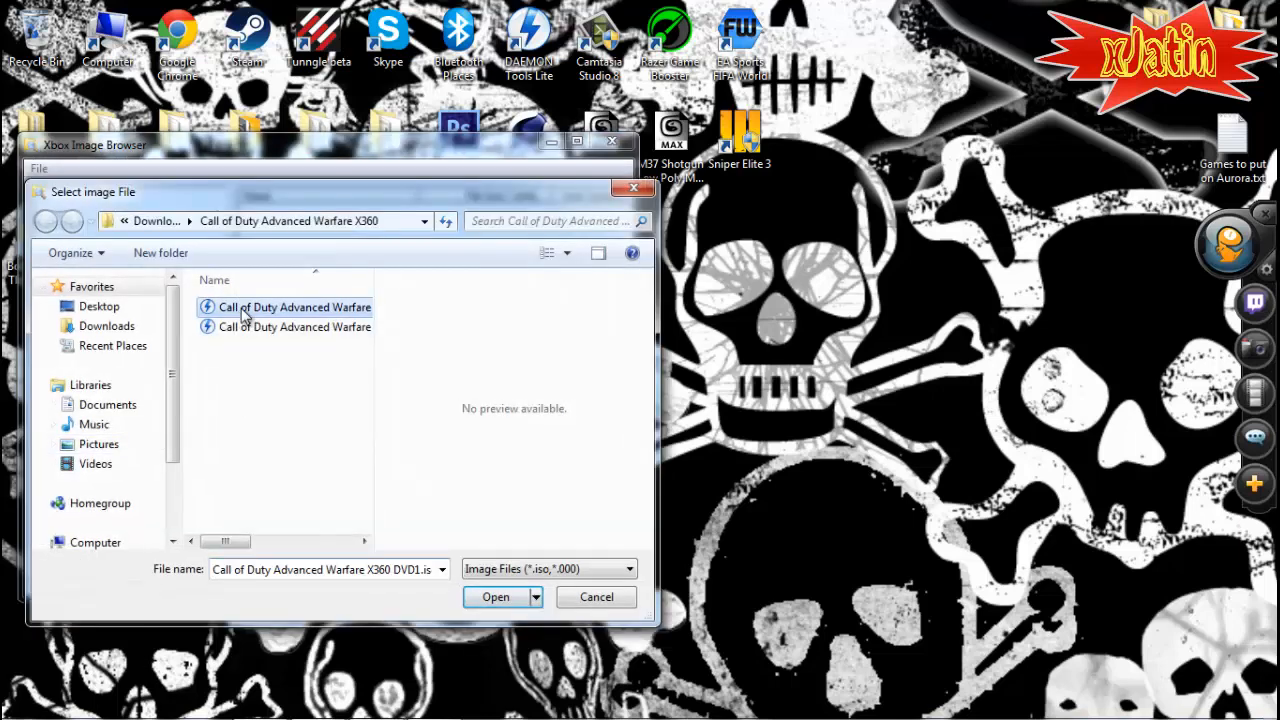
left_click(496, 596)
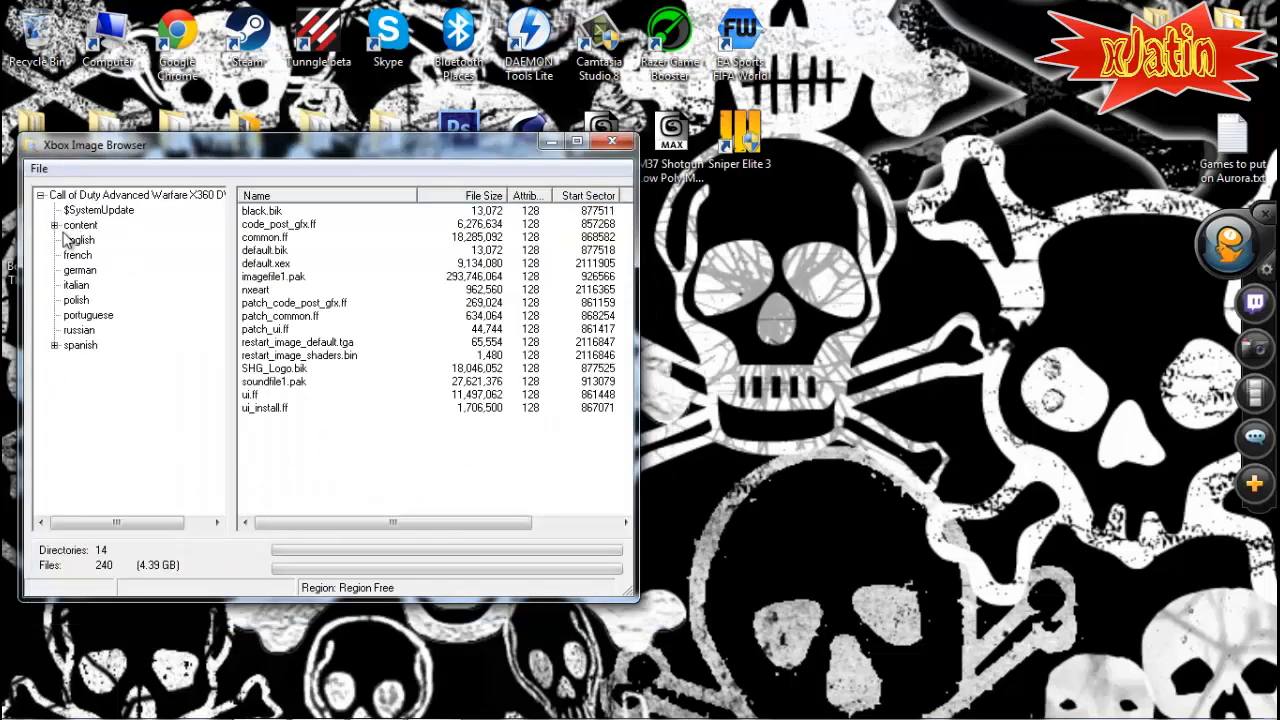
Step: Extract the image's content folder from its right-click menu
left_click(80, 224)
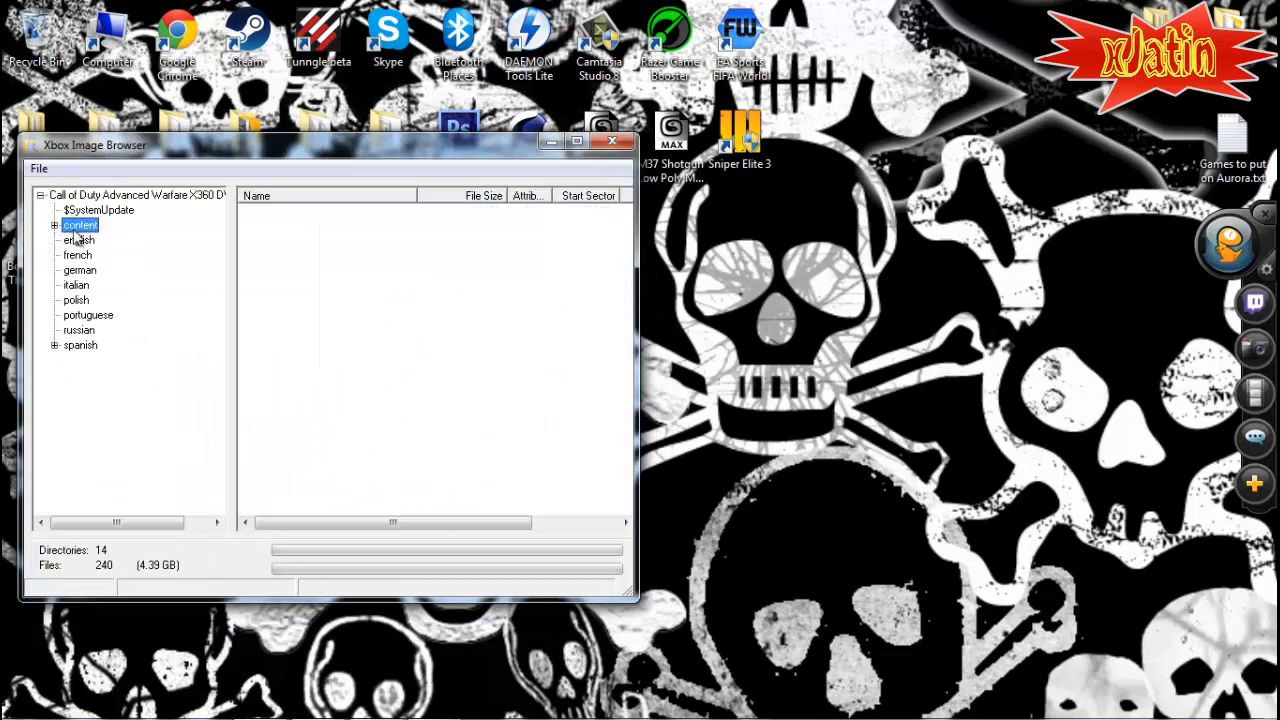
right_click(80, 224)
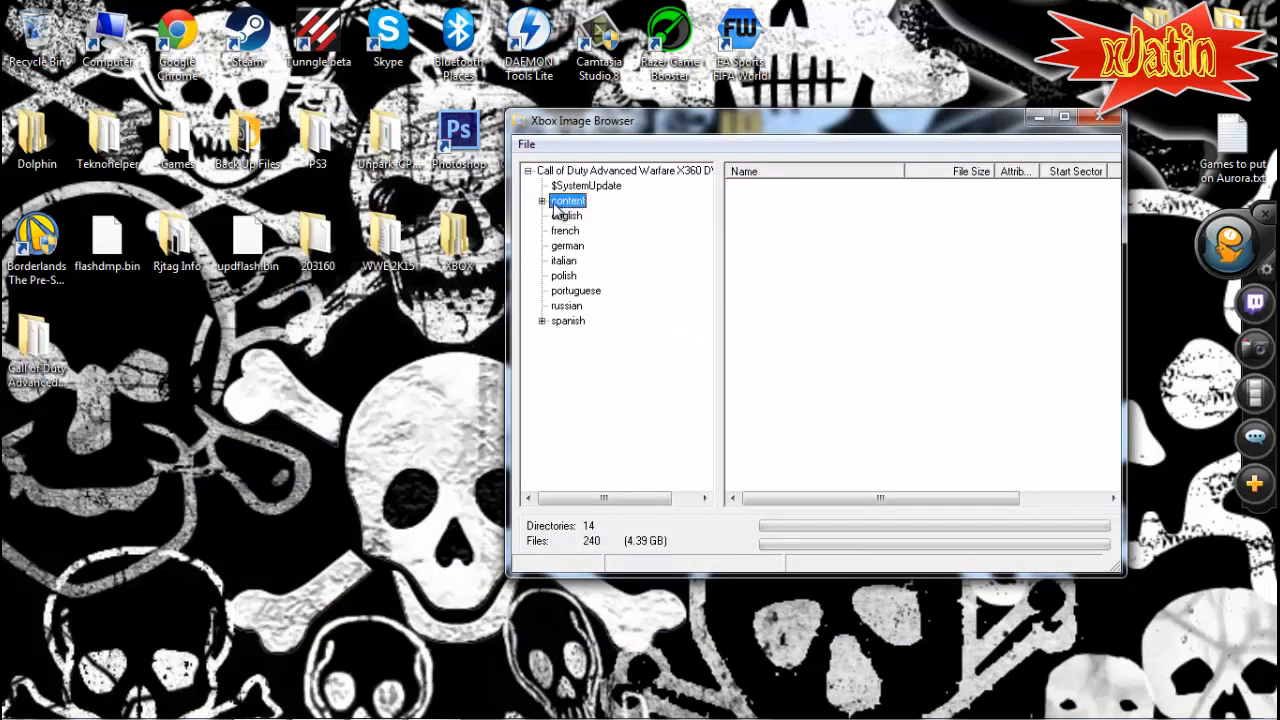
right_click(568, 200)
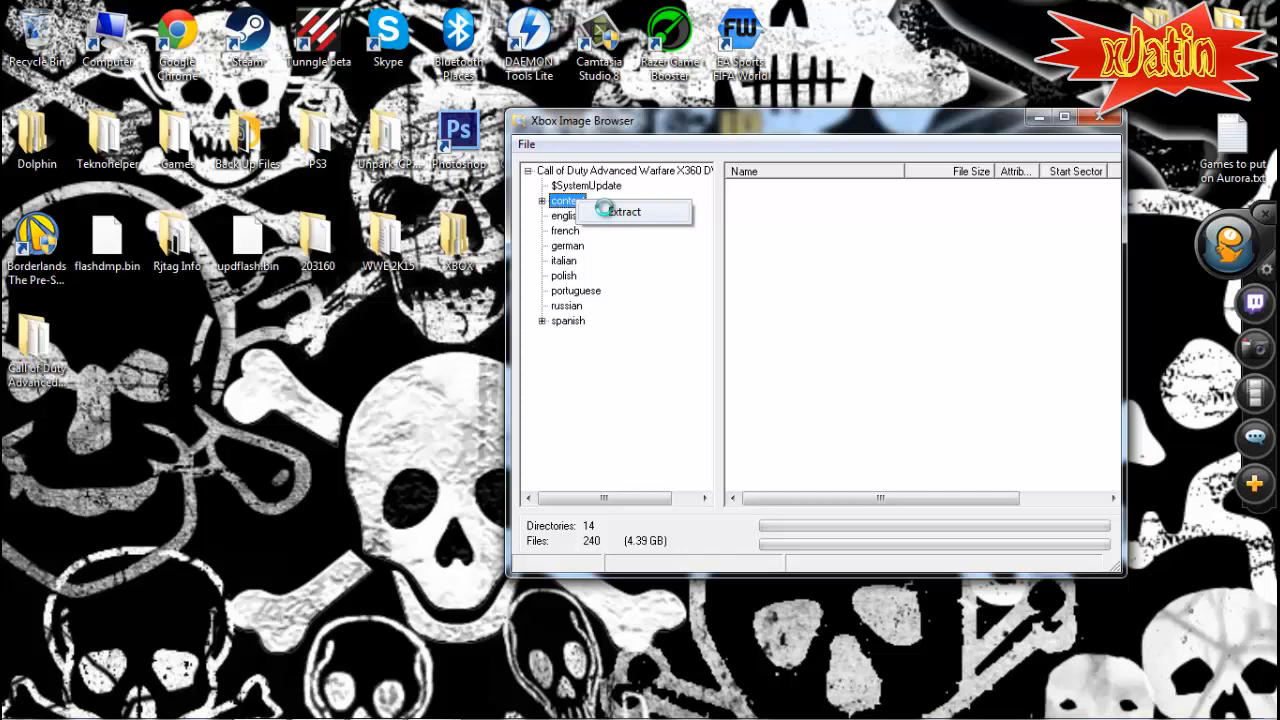
left_click(624, 212)
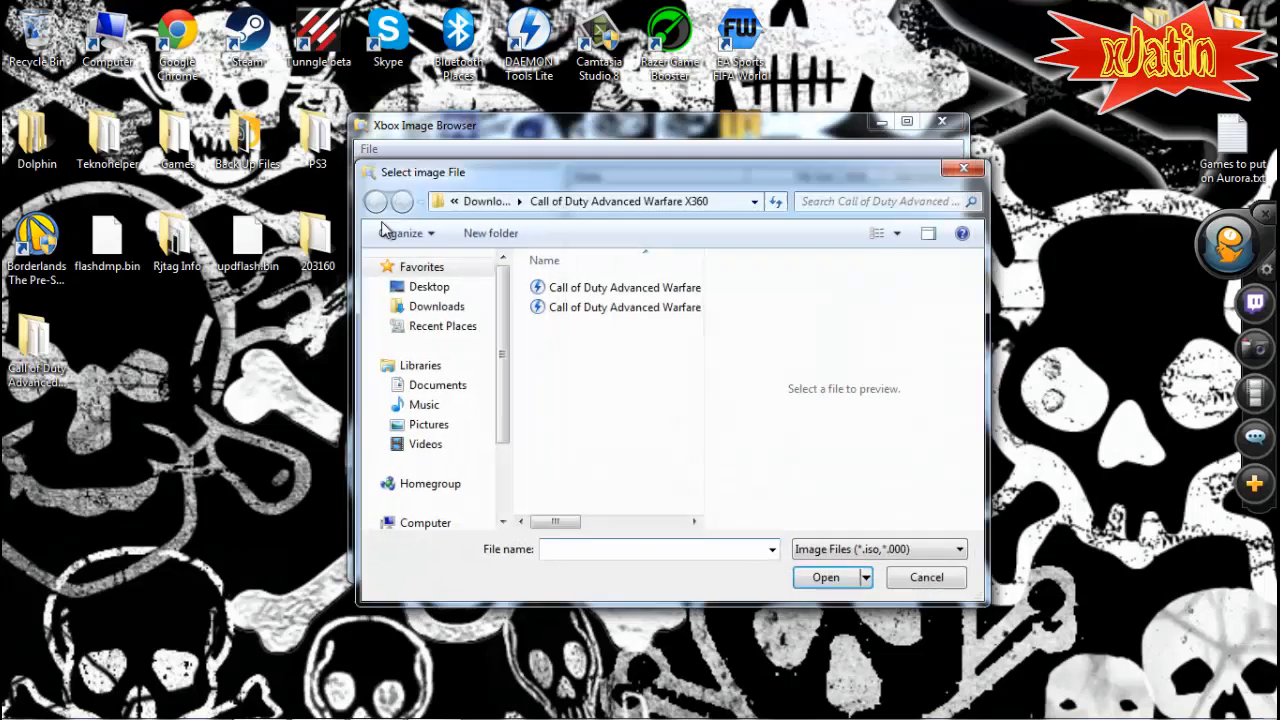
Step: Load the Advanced Warfare DVD2 ISO, extract the entire disc's files, and close Xbox Image Browser
left_click(624, 308)
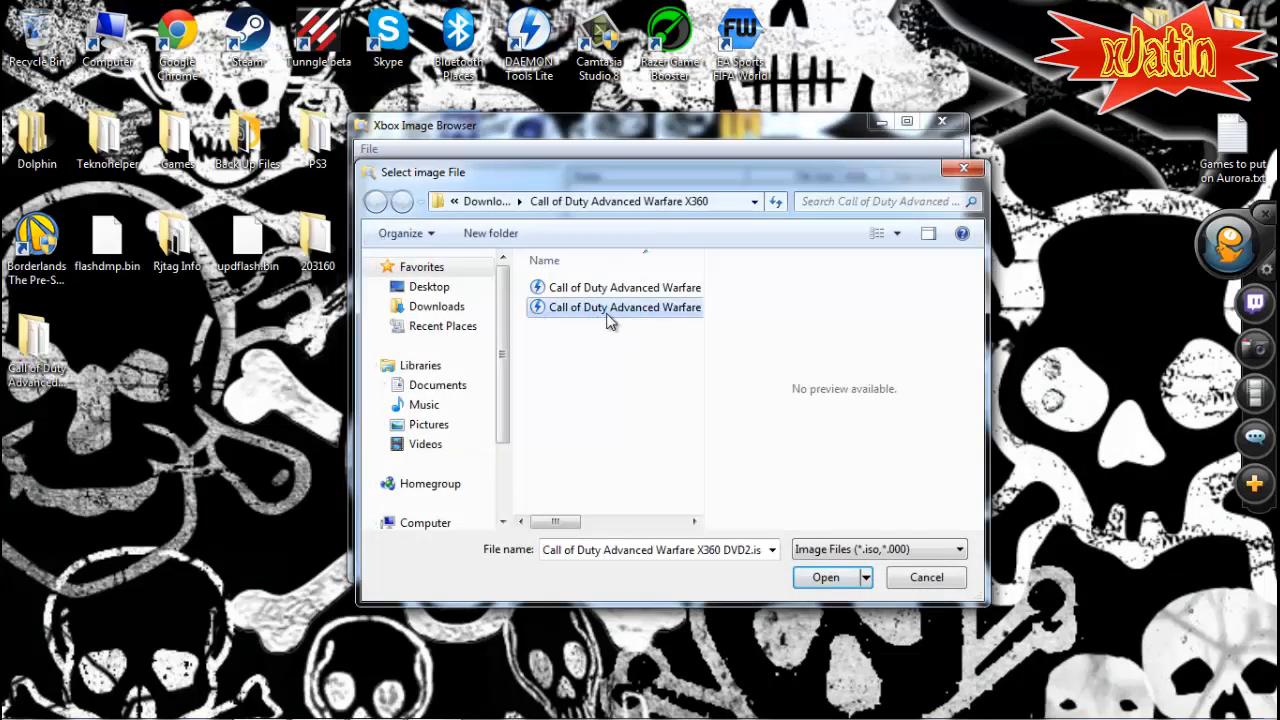
left_click(824, 576)
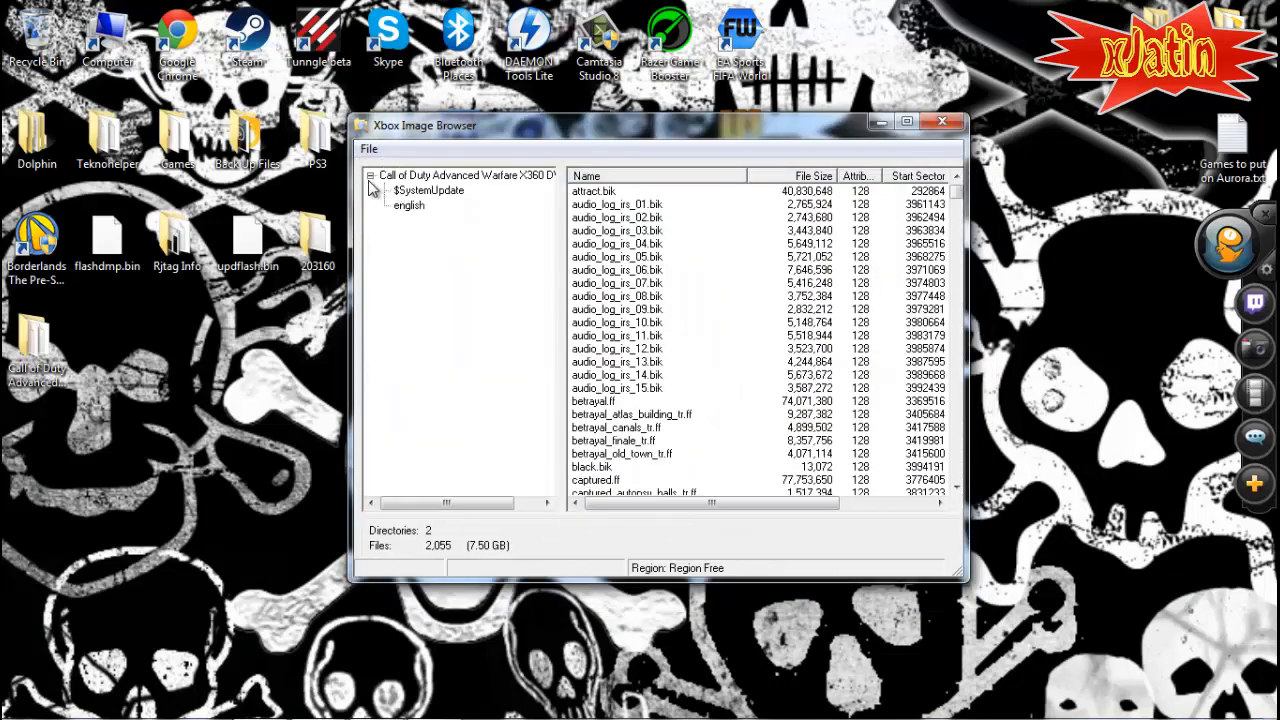
right_click(464, 176)
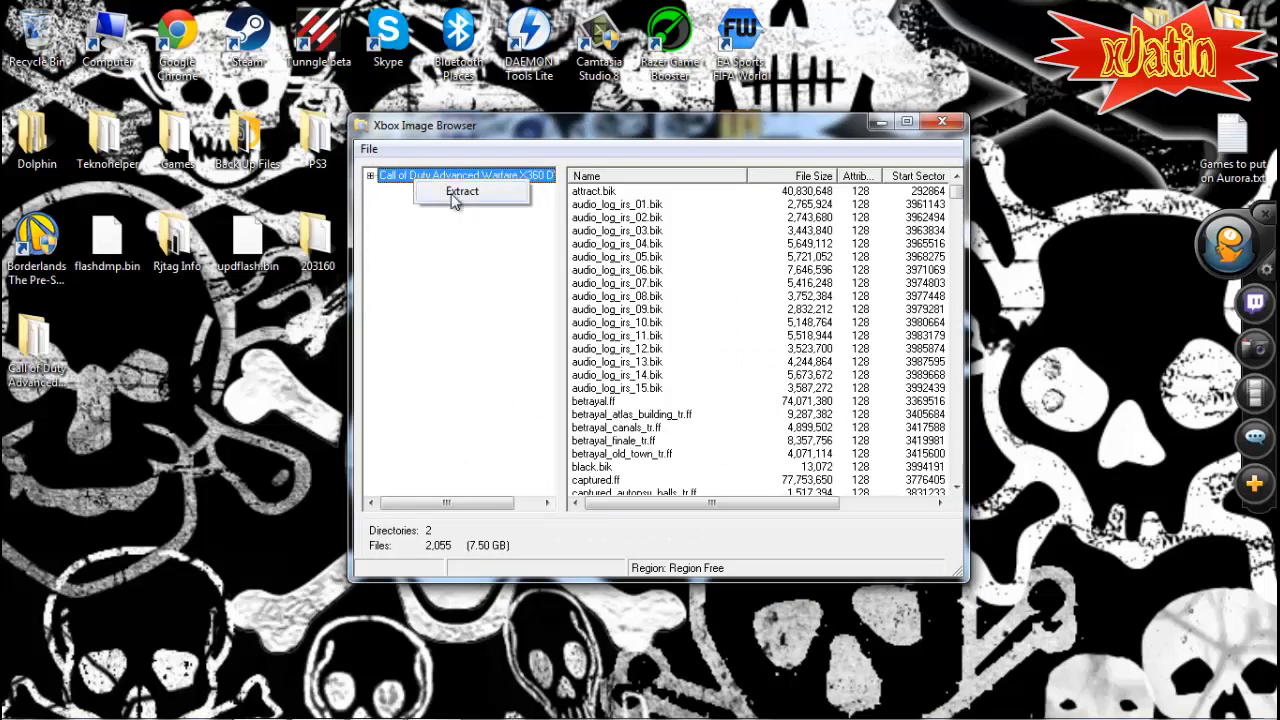
left_click(460, 192)
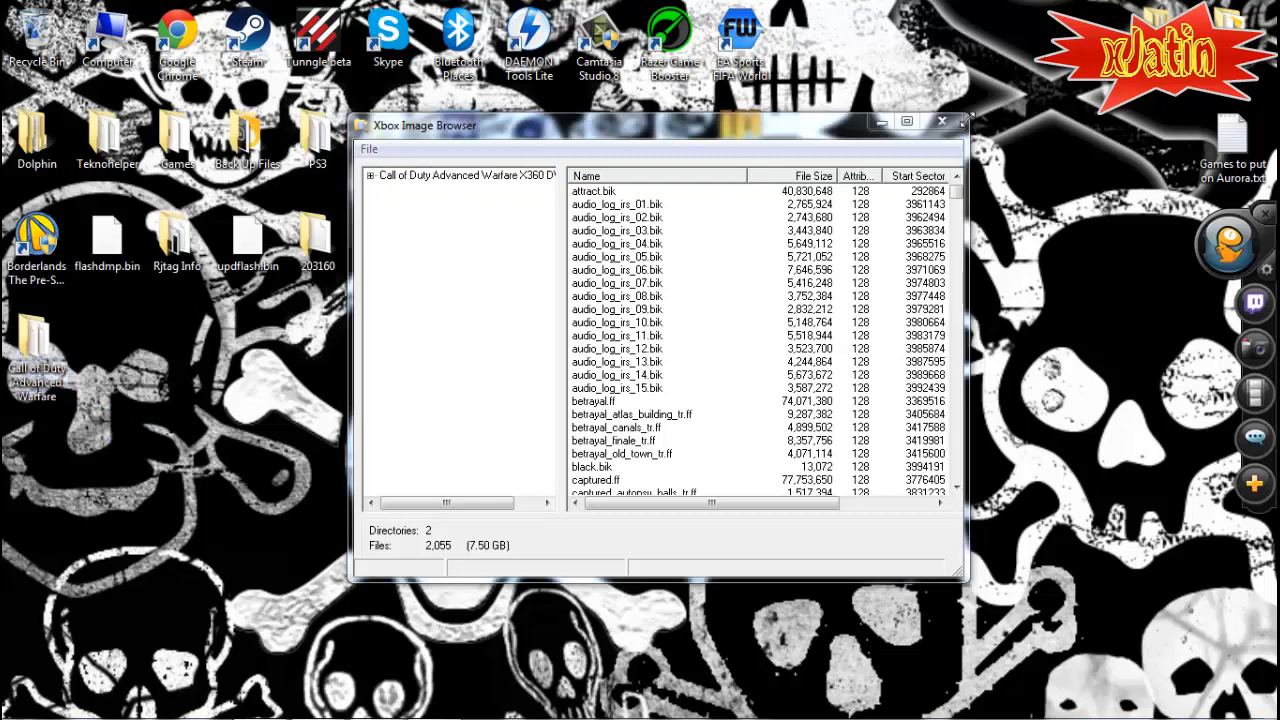
left_click(460, 172)
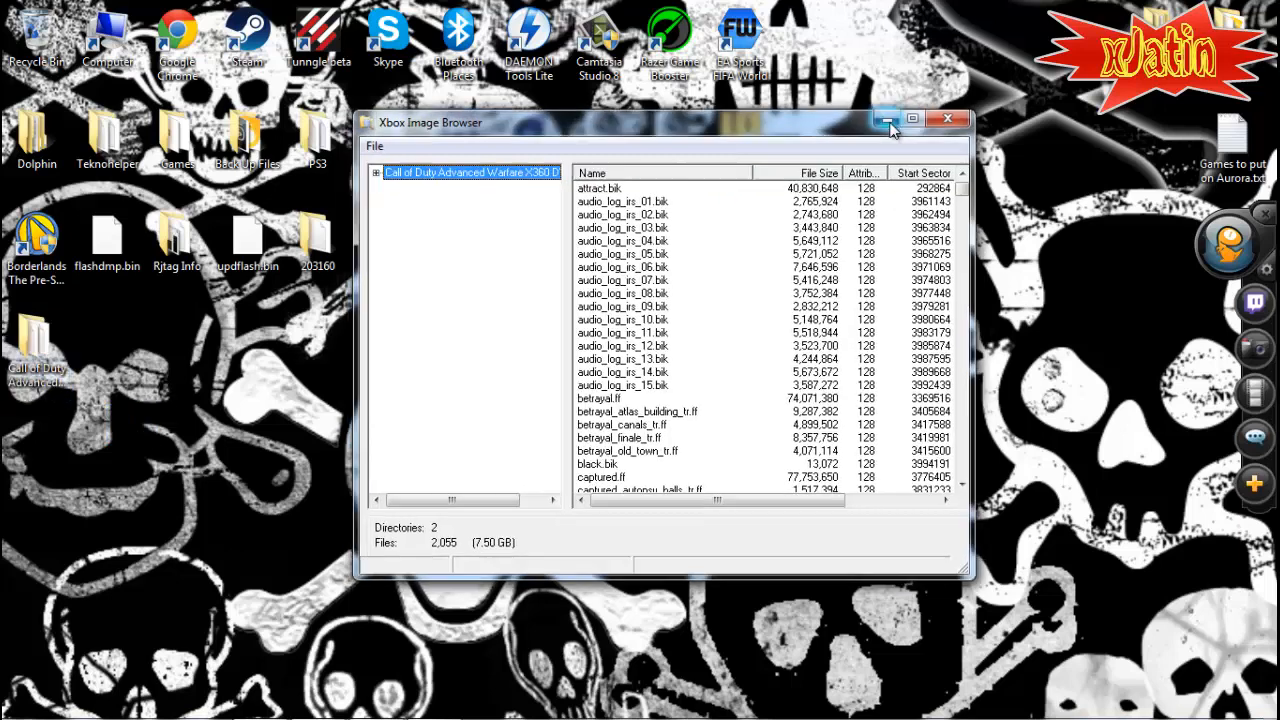
left_click(884, 120)
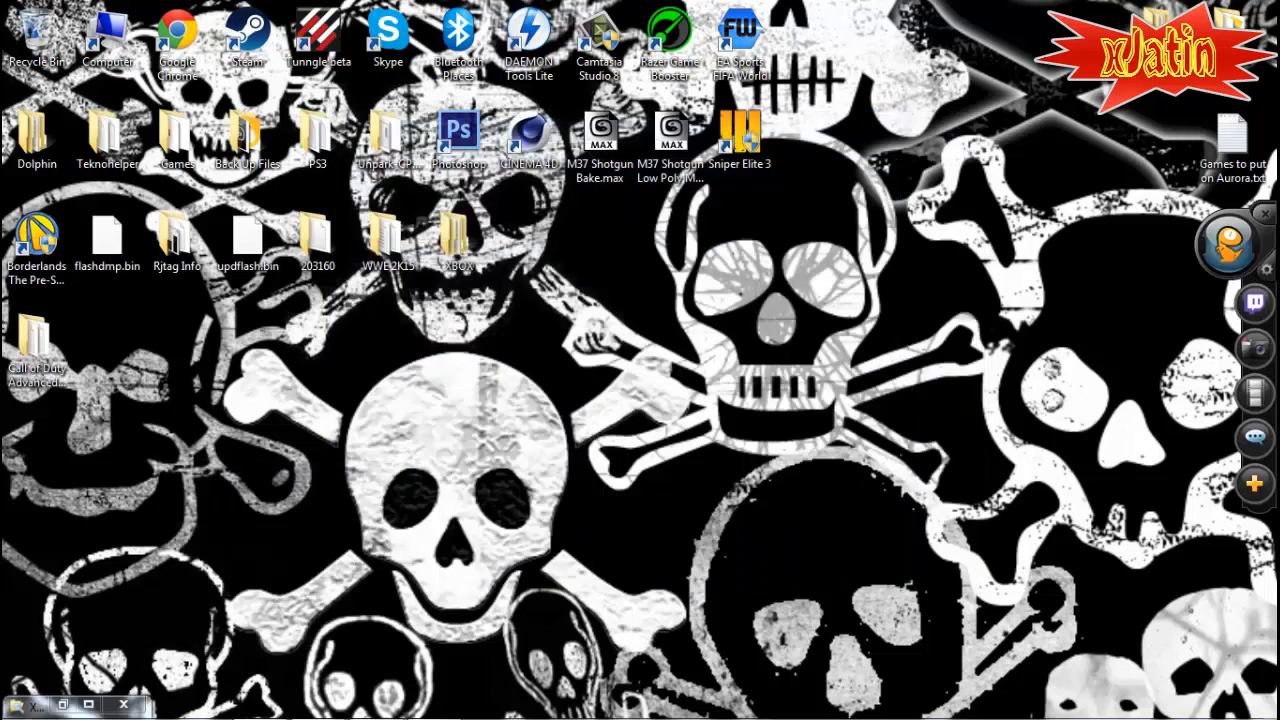
Step: Delete the 'random files in this folder' folder from XBOX\hdd1 and check the content folder is empty
left_click(458, 236)
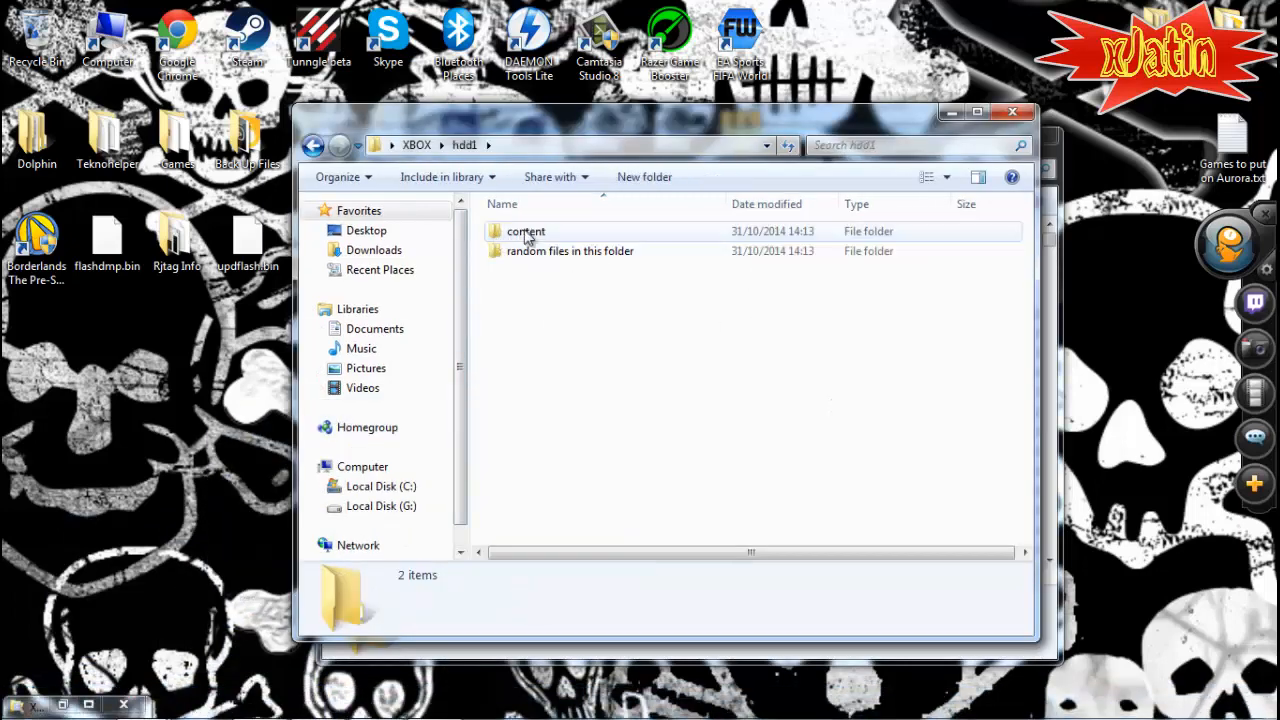
left_click(570, 252)
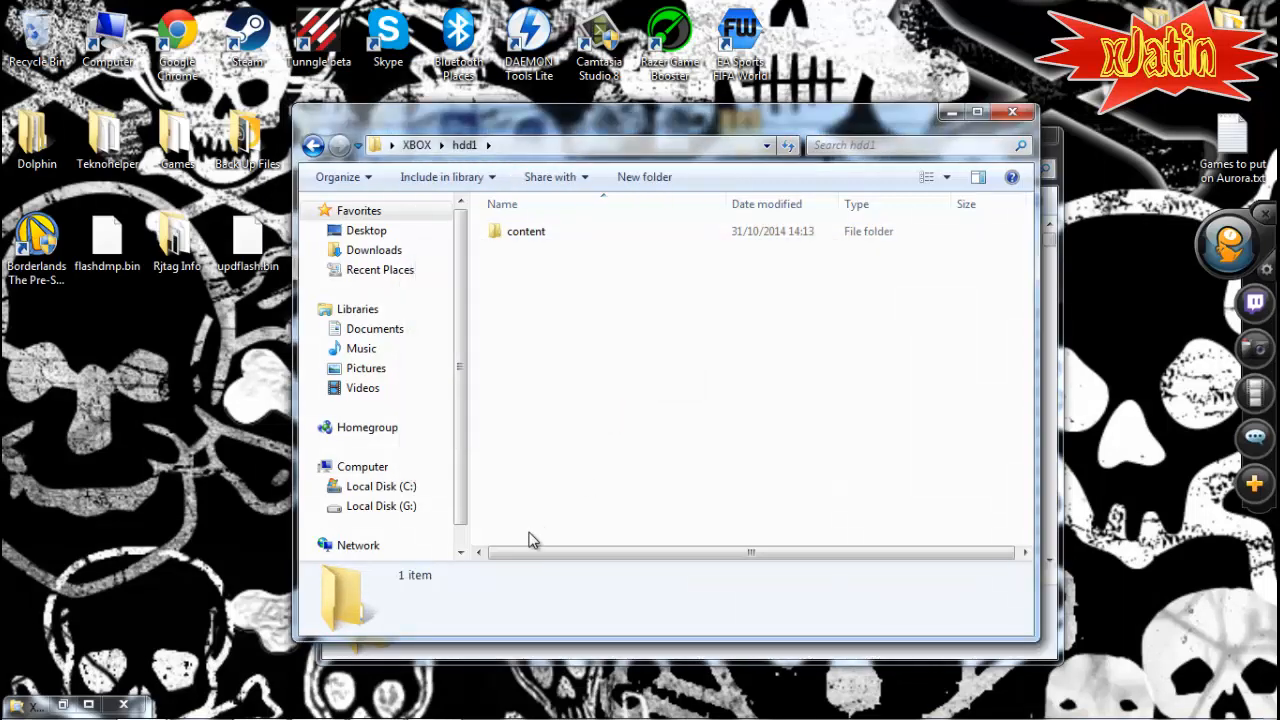
left_click_drag(544, 252, 532, 540)
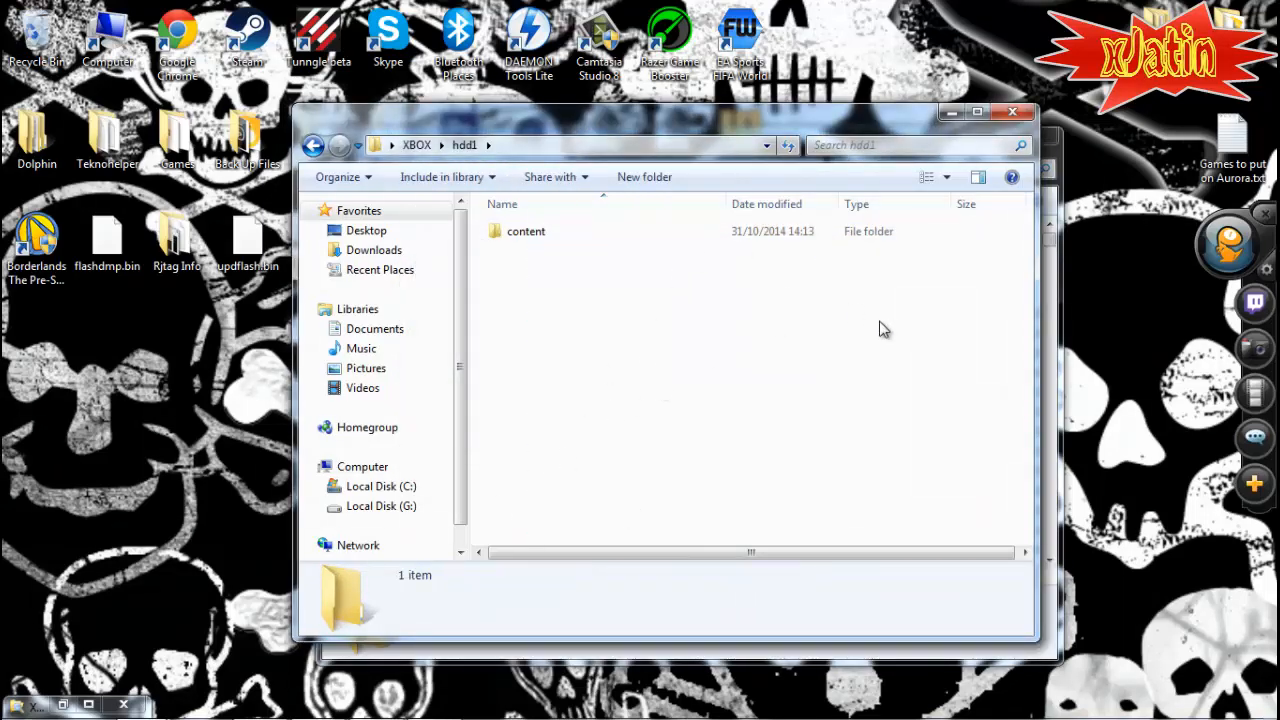
mouse_move(456, 276)
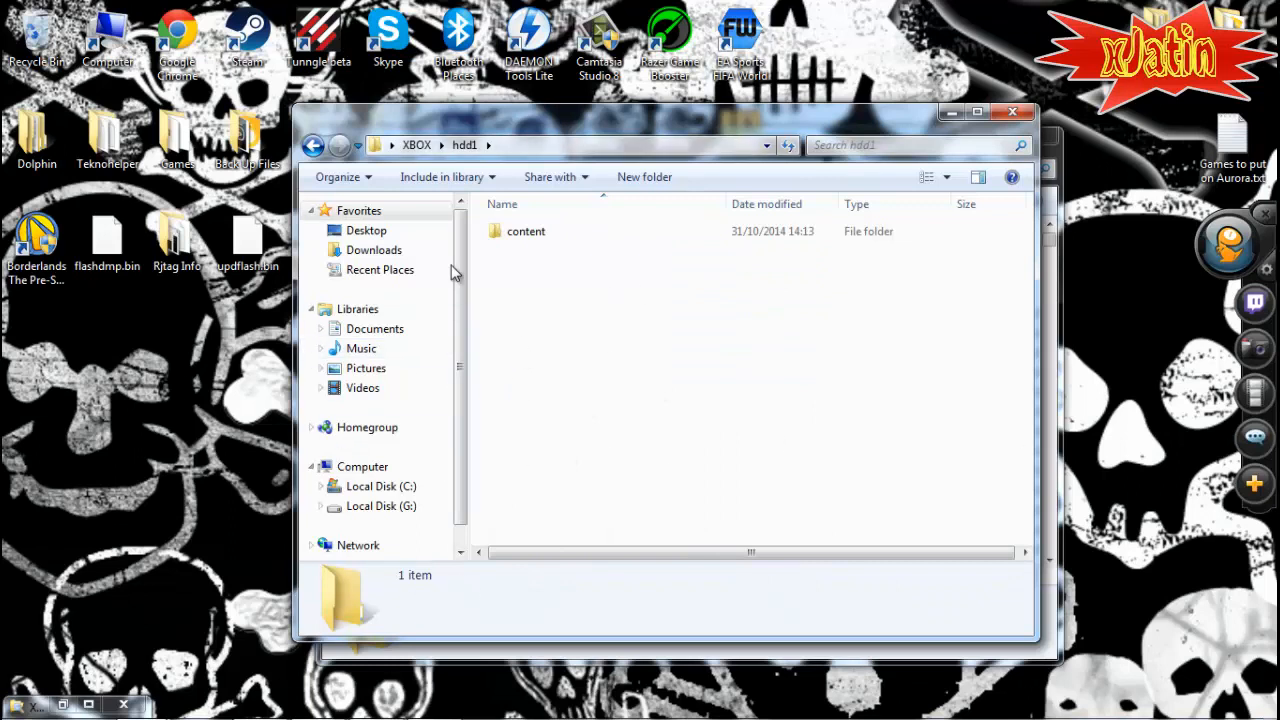
double_click(526, 232)
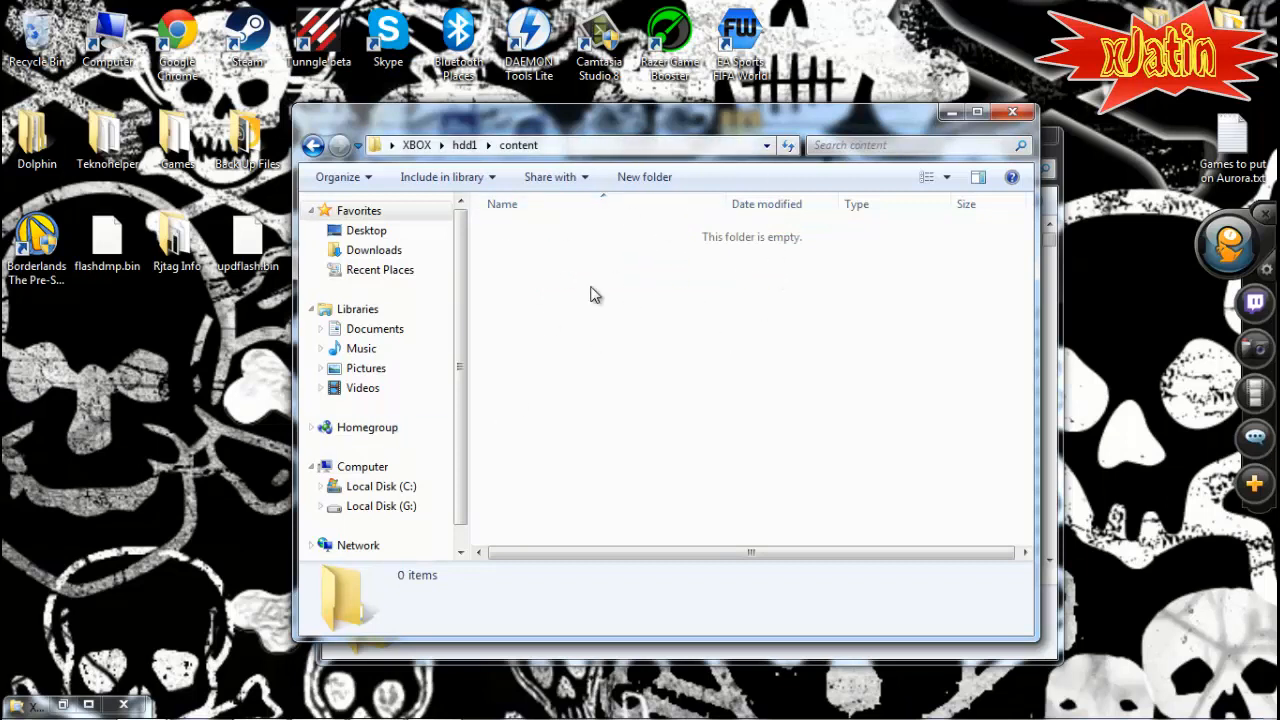
mouse_move(688, 292)
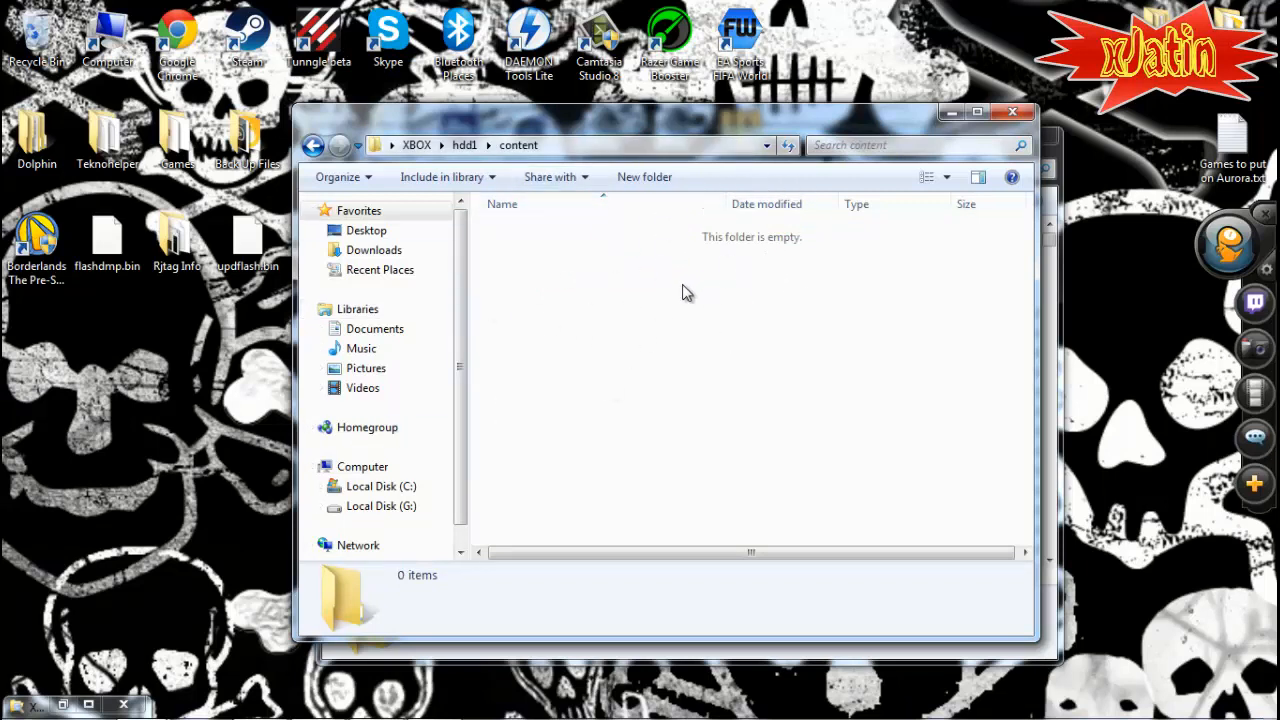
Step: Move between hdd1 and the extracted Call of Duty Advanced Warfare folder, ending in the game folder
left_click(314, 144)
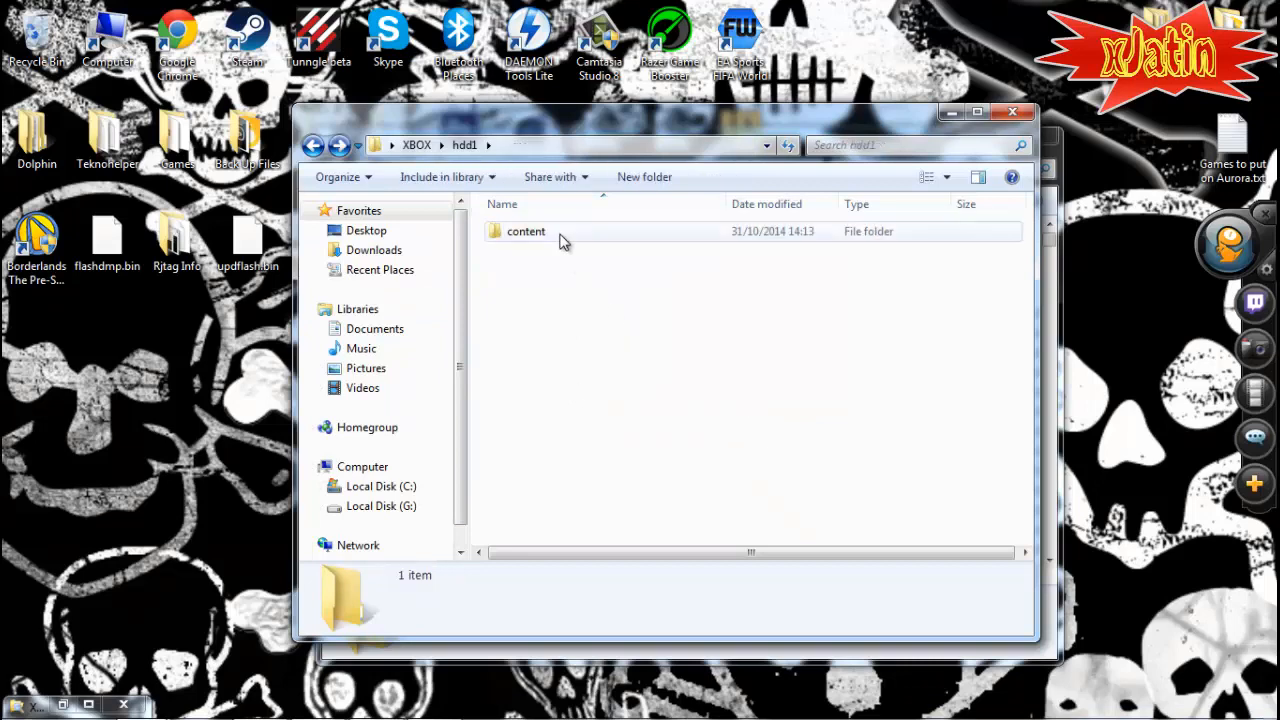
double_click(526, 232)
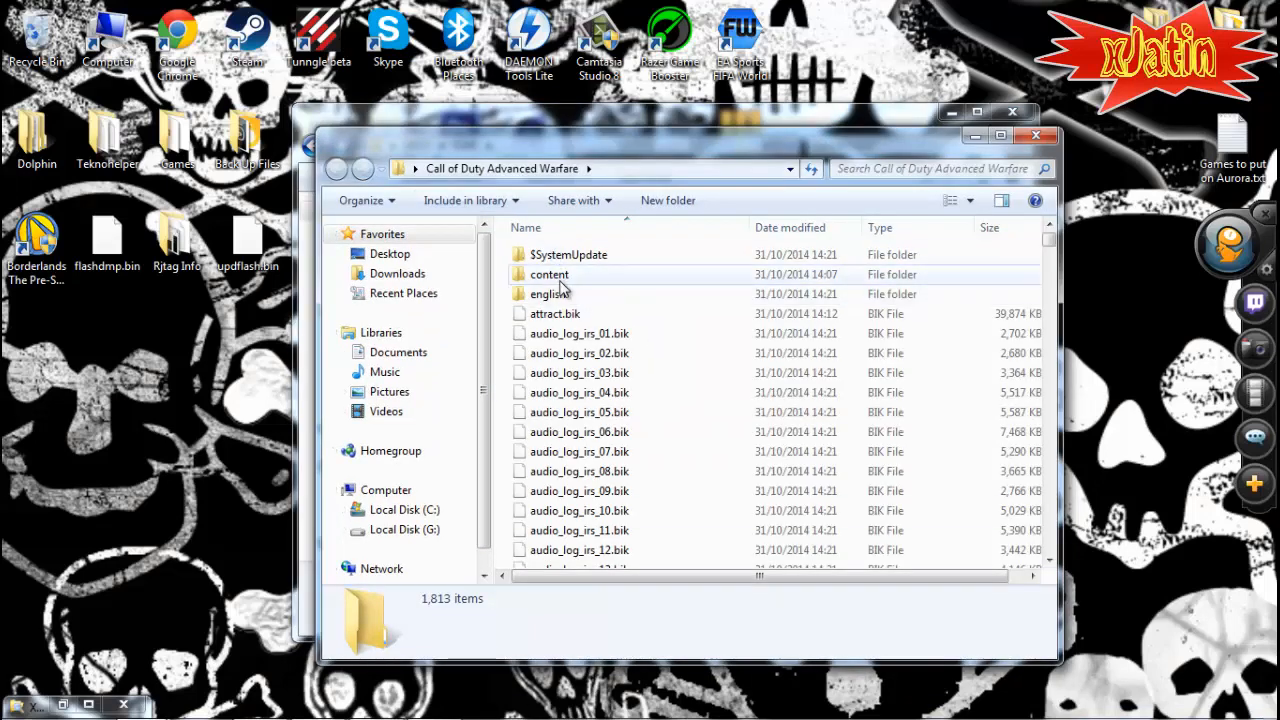
left_click(548, 274)
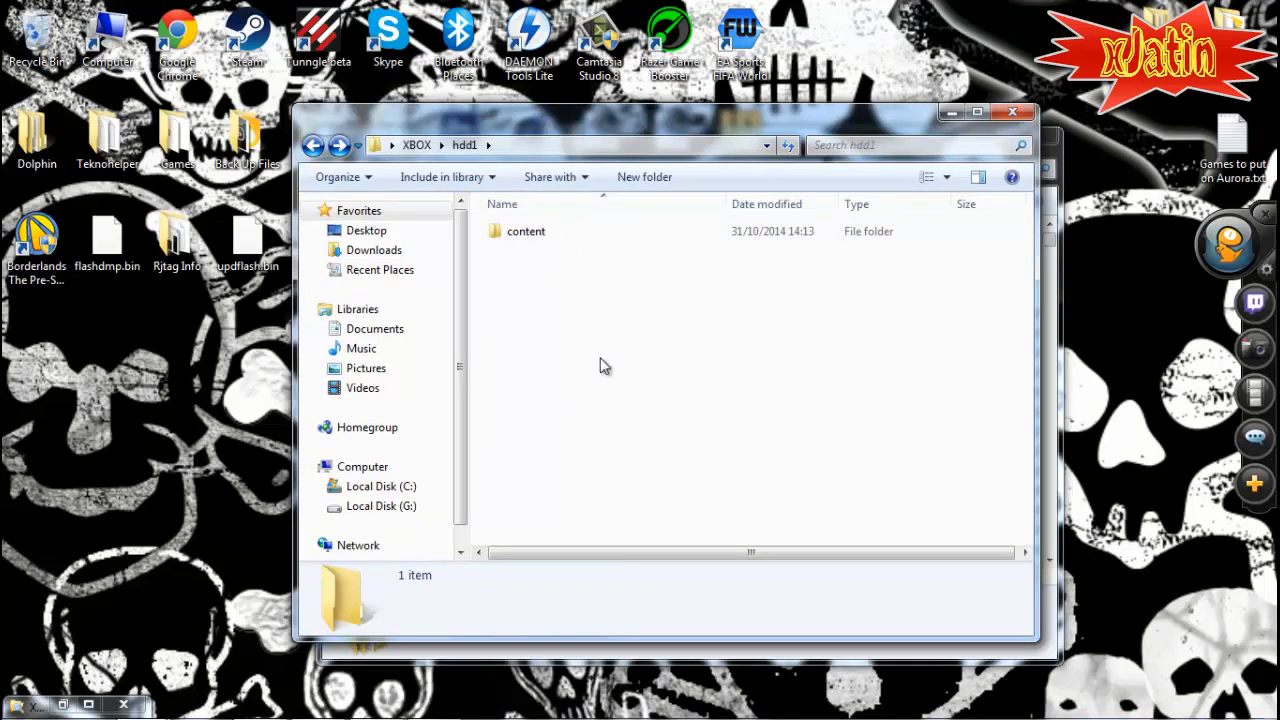
double_click(526, 232)
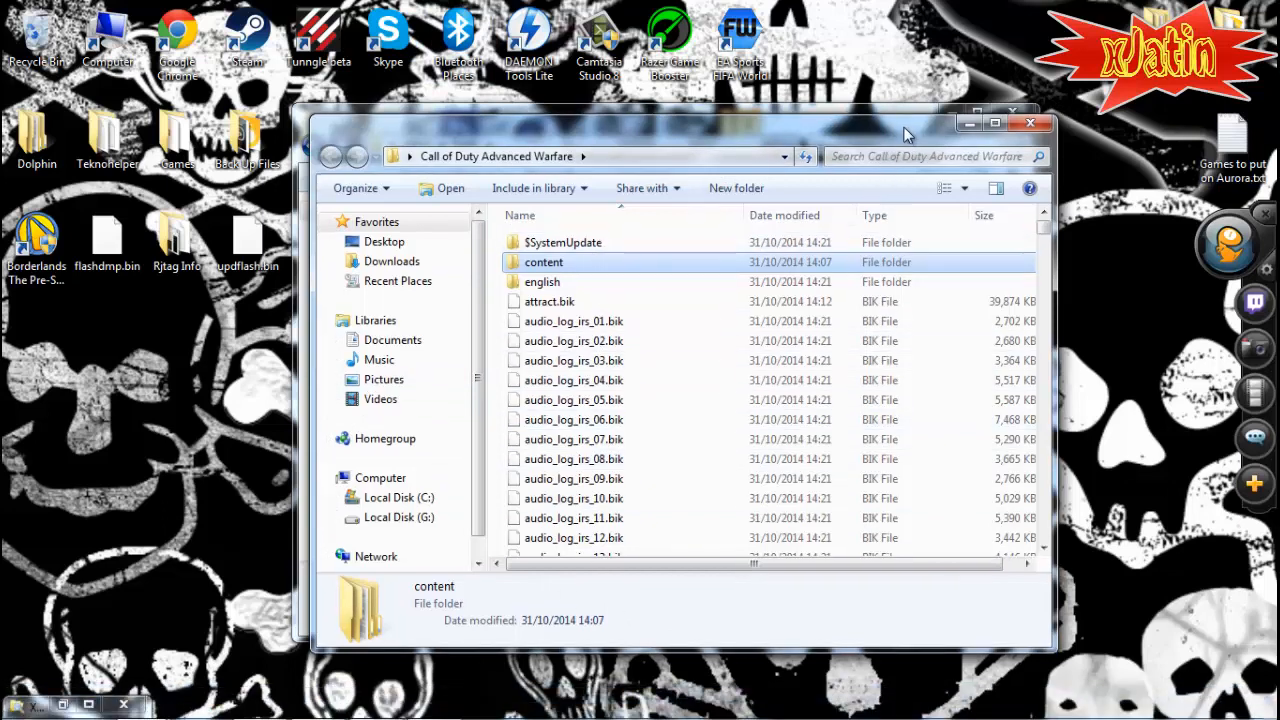
Step: Show the computer's drives and review Local Disk (C:) properties
left_click_drag(900, 136, 896, 124)
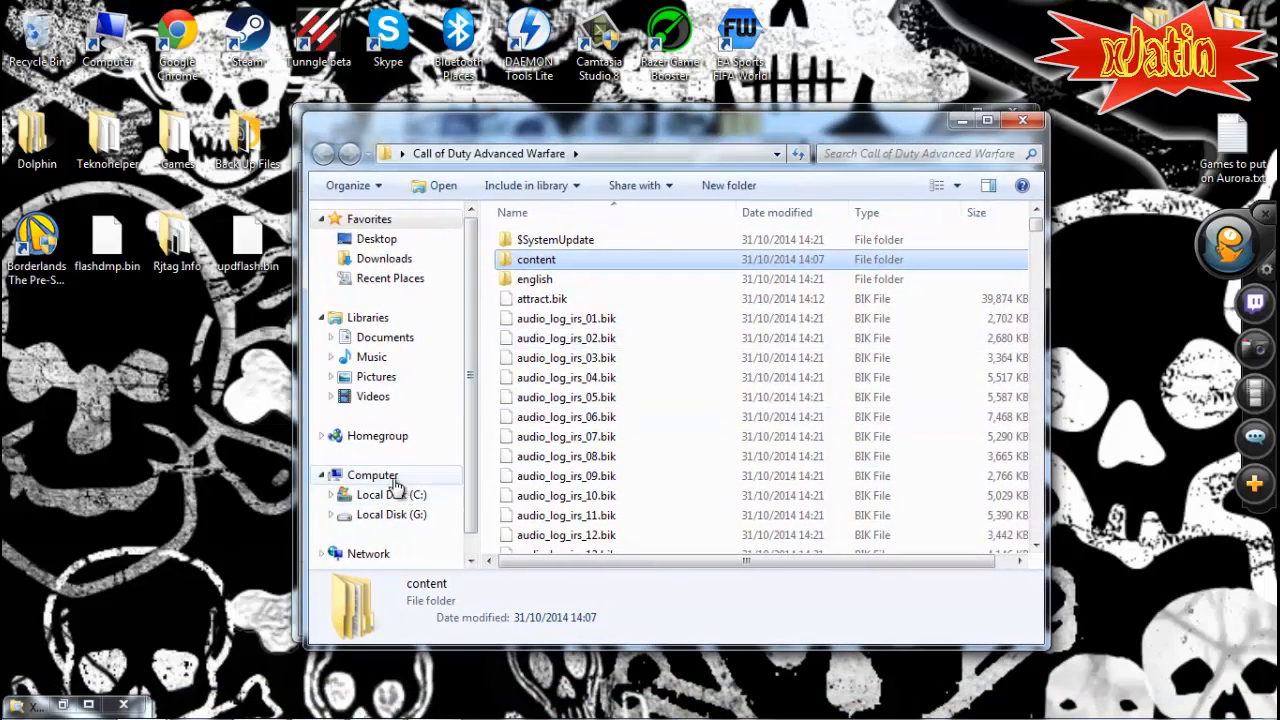
left_click(372, 474)
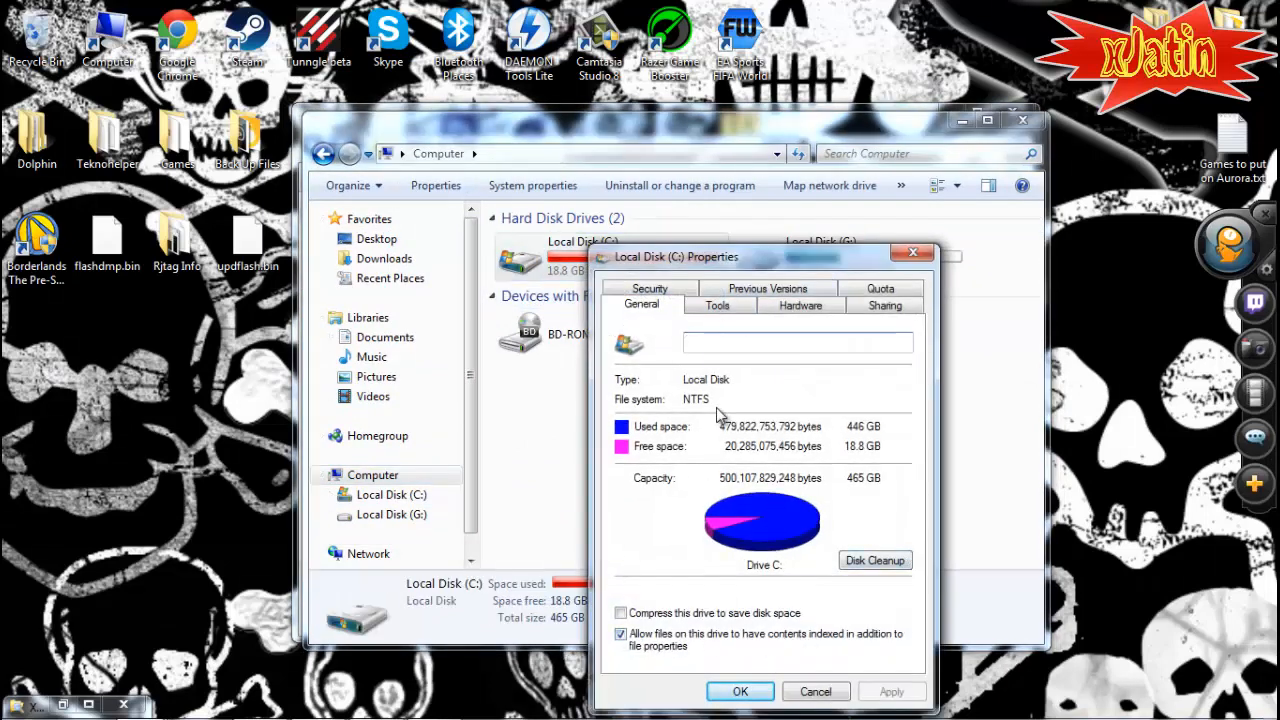
mouse_move(760, 516)
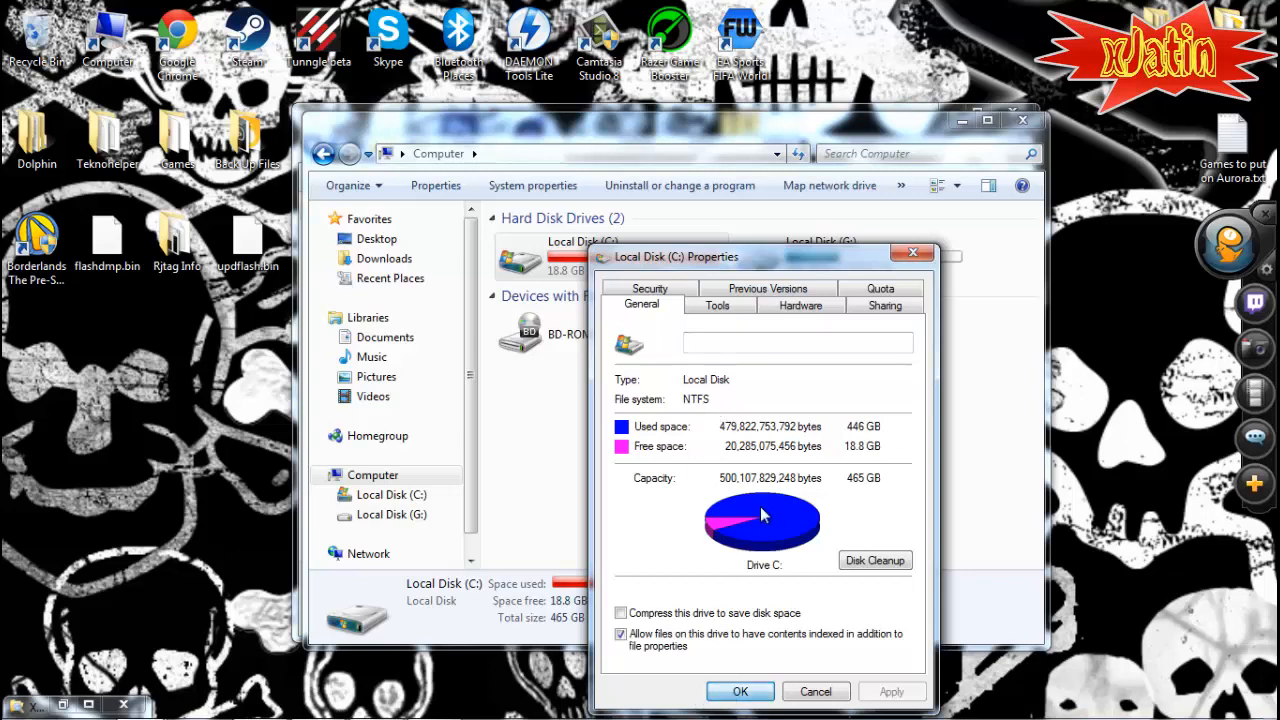
left_click(816, 692)
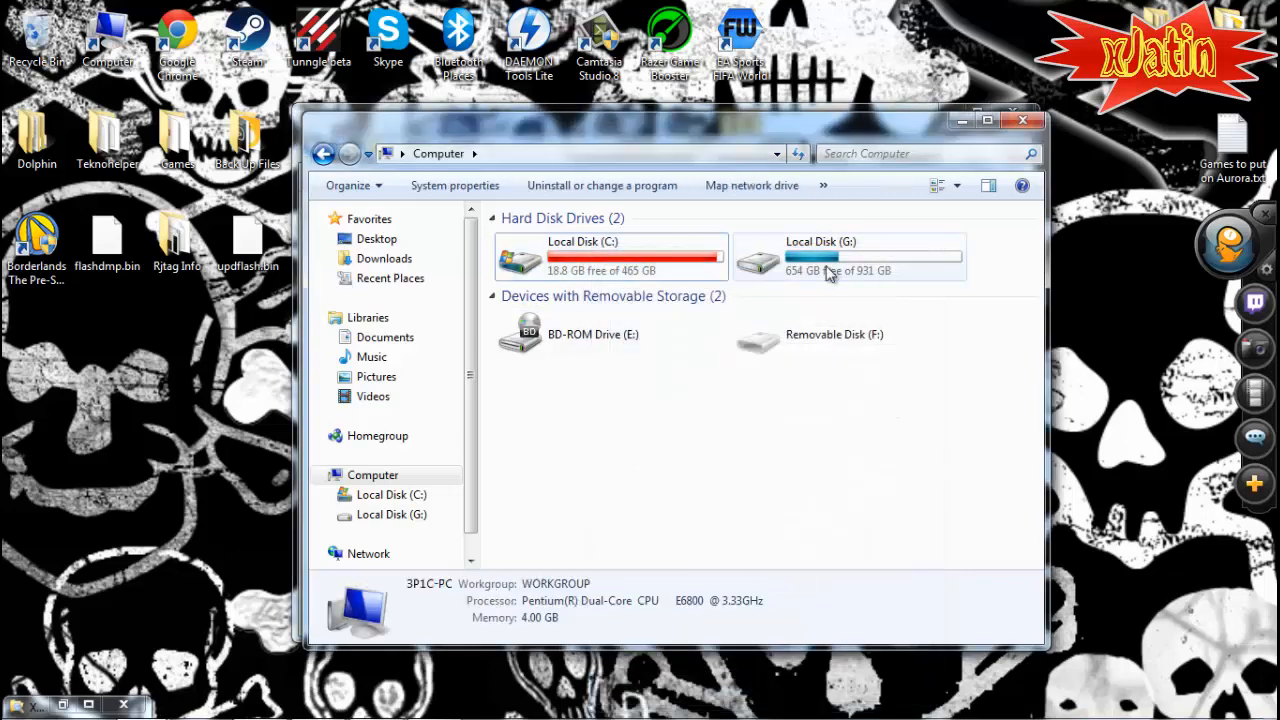
Step: Confirm Local Disk (G:) uses FAT32 in the details pane and browse into the drive's game folders
right_click(850, 256)
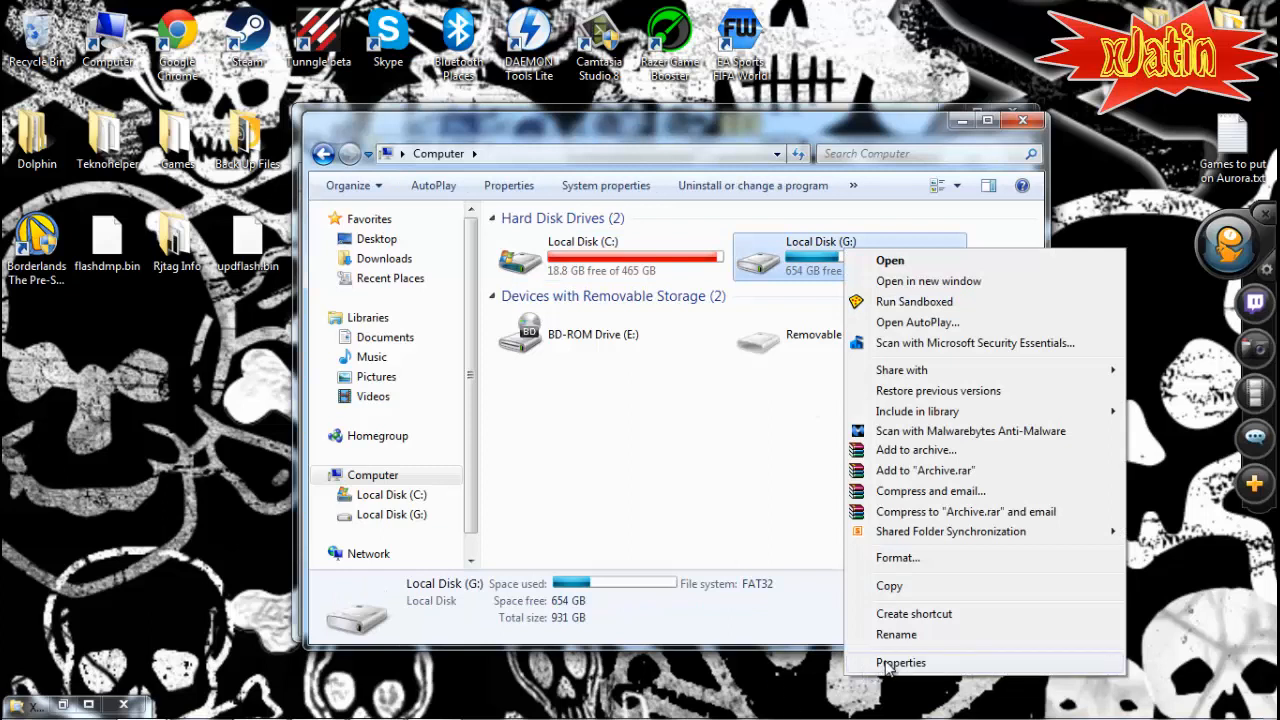
left_click(760, 620)
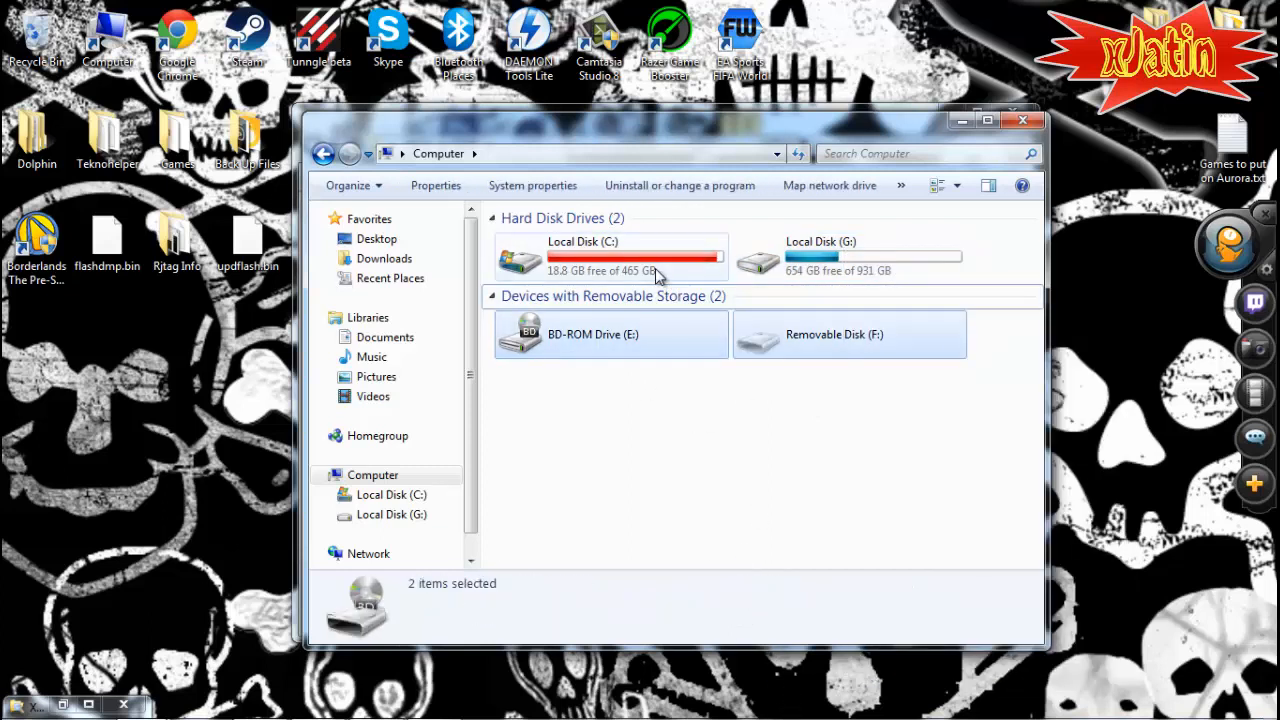
left_click(610, 256)
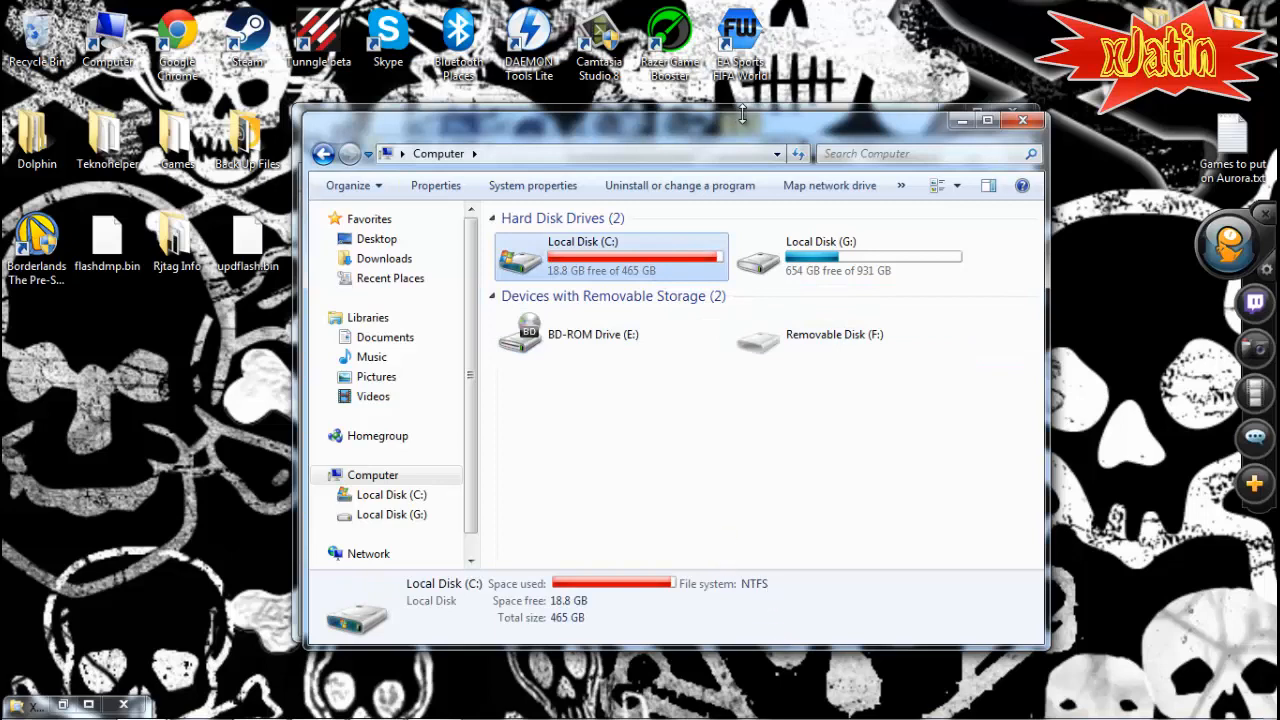
double_click(820, 256)
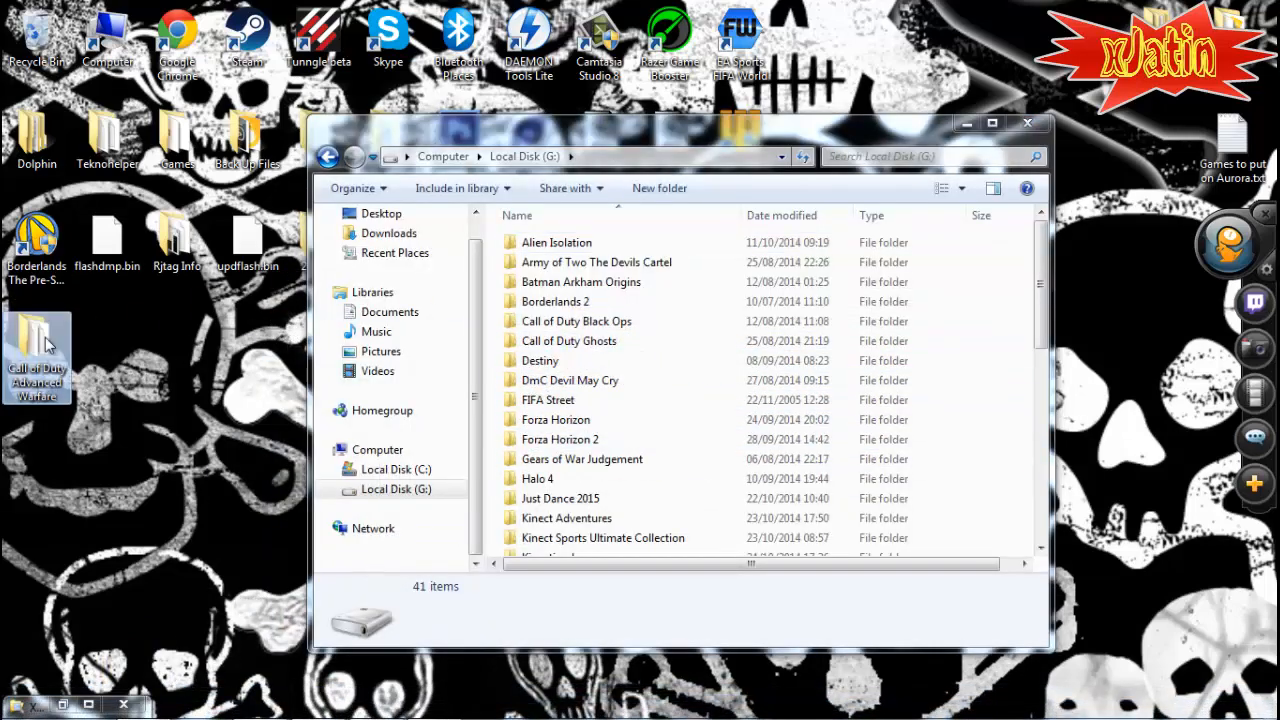
Step: Find default.xex in the extracted Advanced Warfare folder, then close Explorer to the desktop
double_click(36, 356)
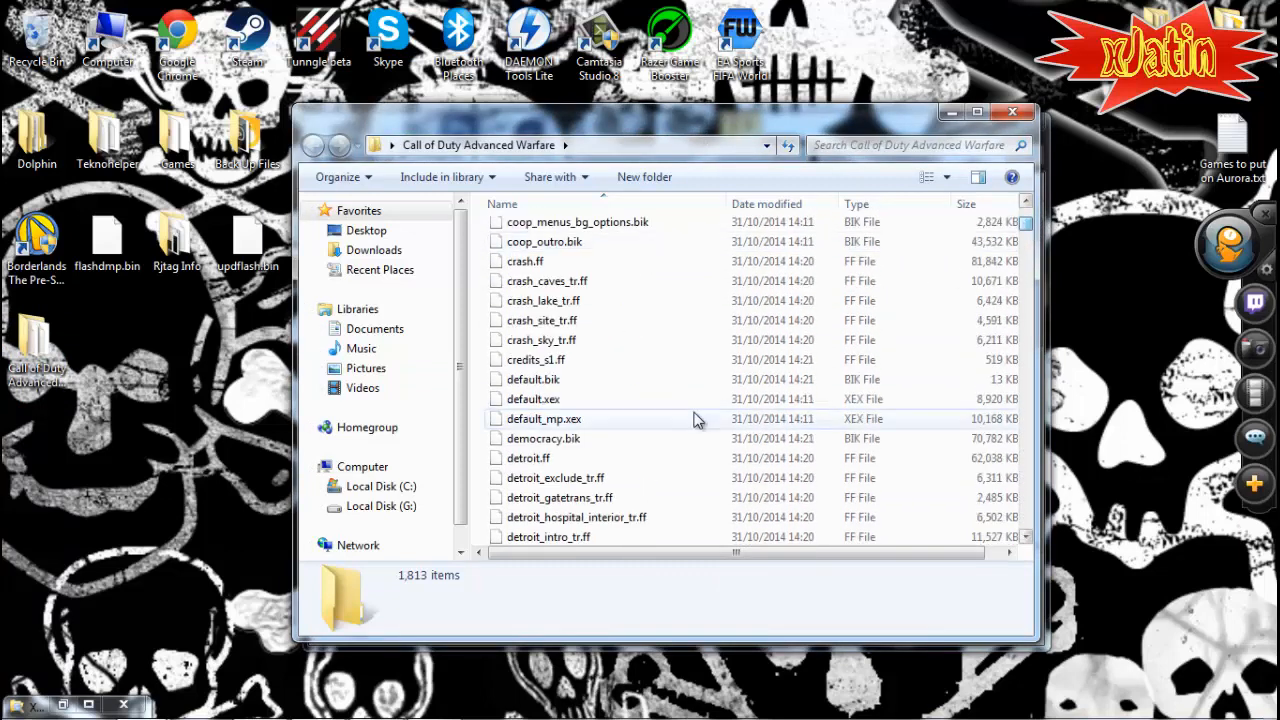
left_click(532, 400)
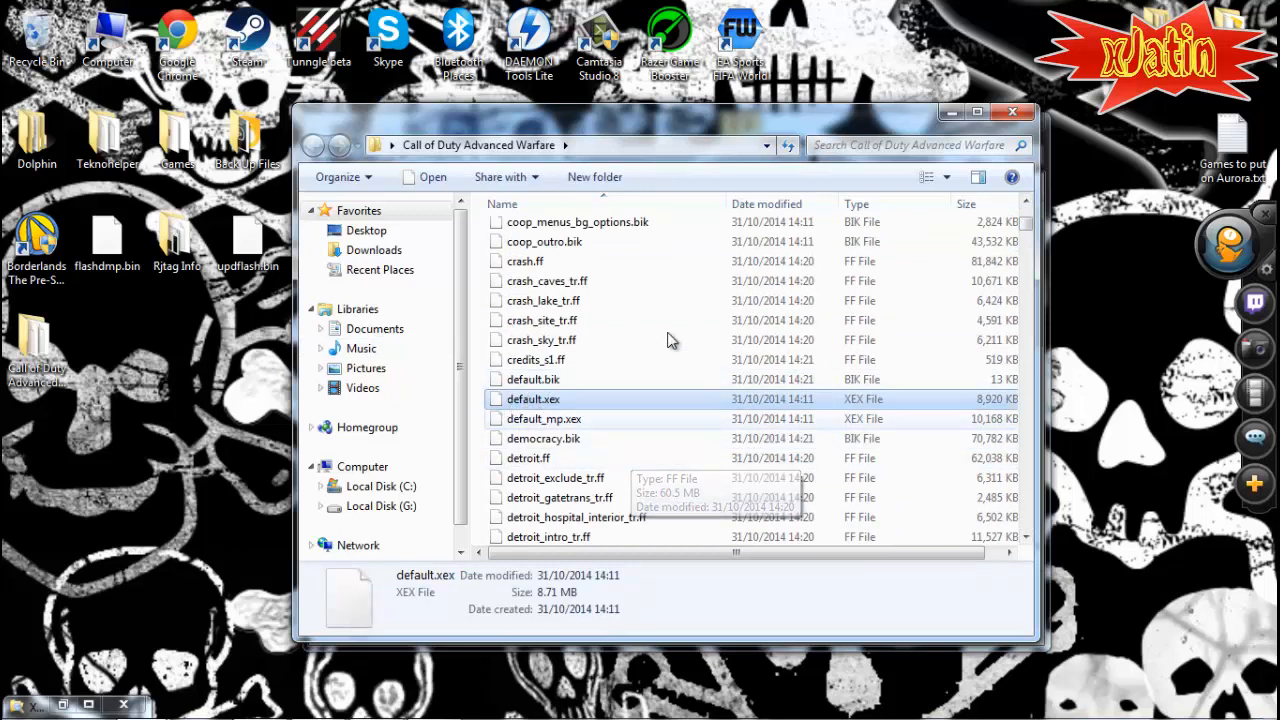
left_click(314, 144)
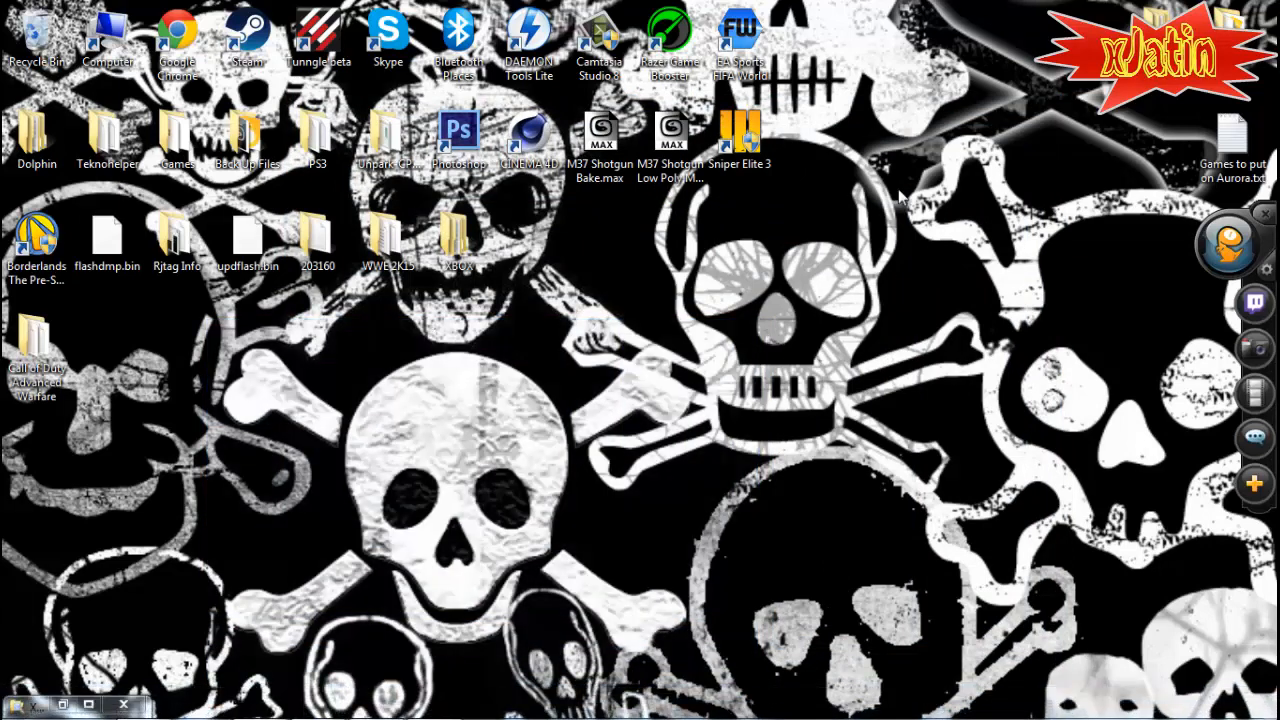
mouse_move(1004, 38)
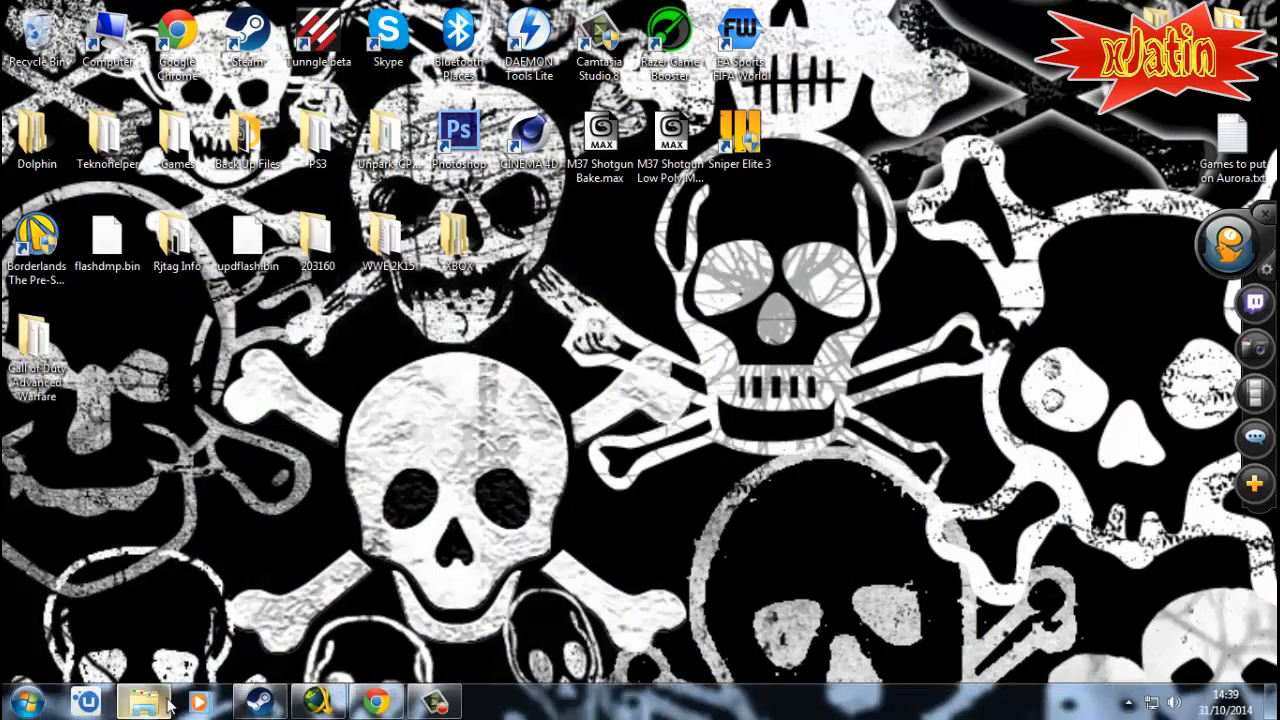
mouse_move(1130, 160)
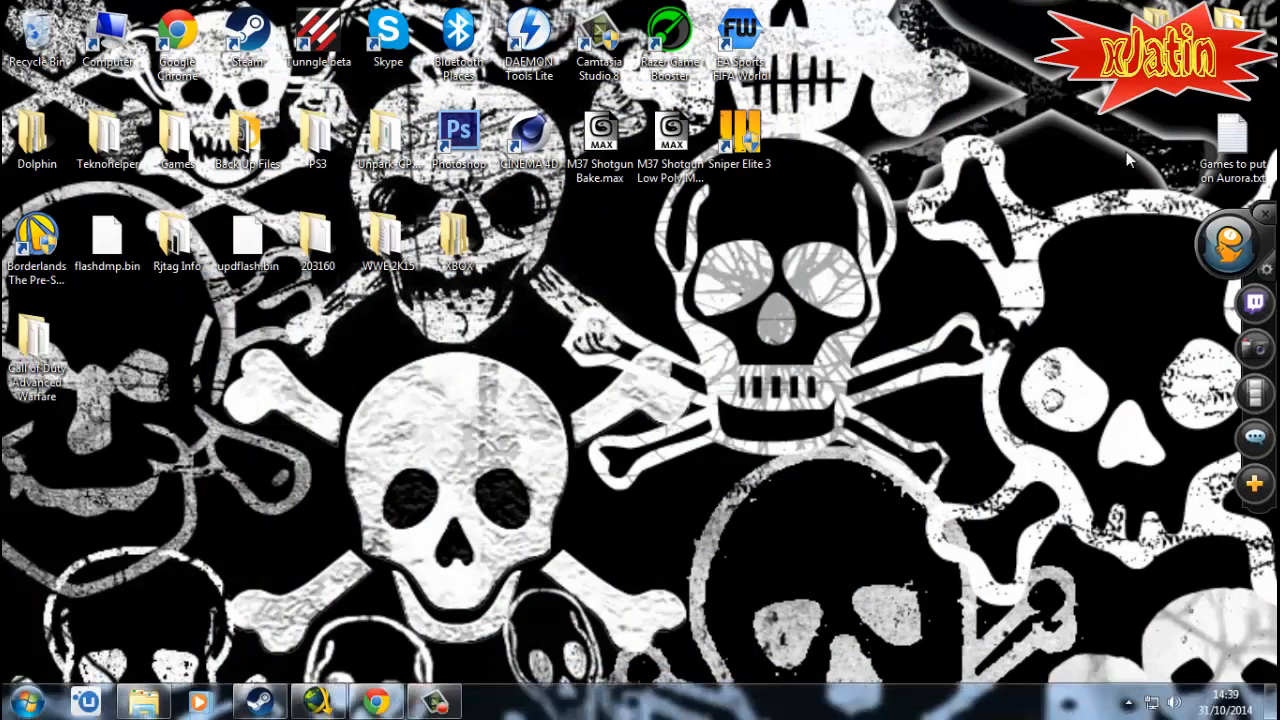